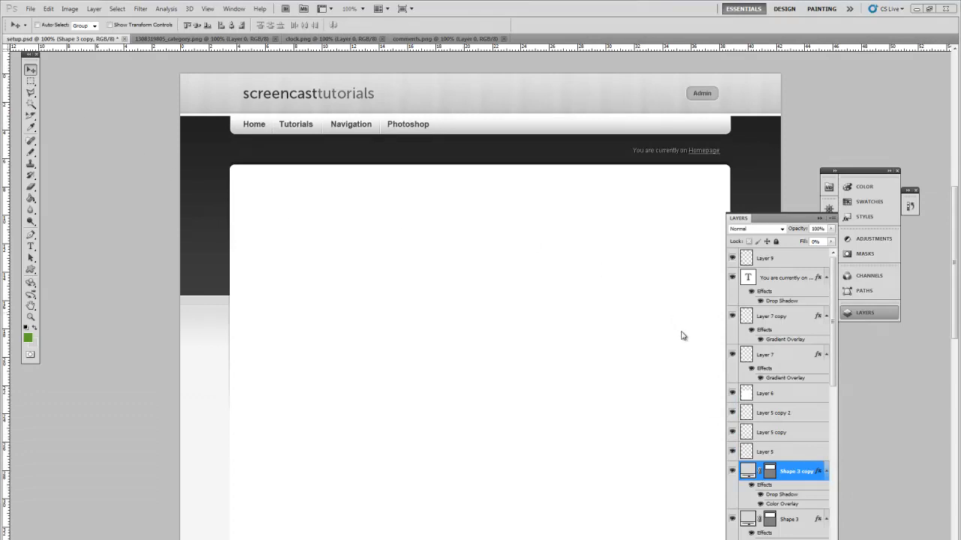
mouse_move(777, 480)
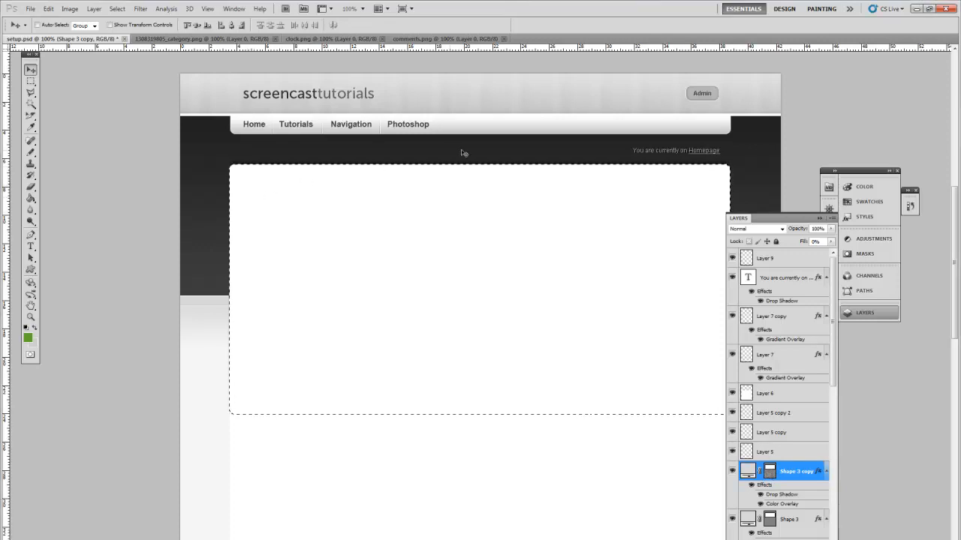
Create Layer 10, contract the content-area selection slightly, and fill it with green
left_click(94, 9)
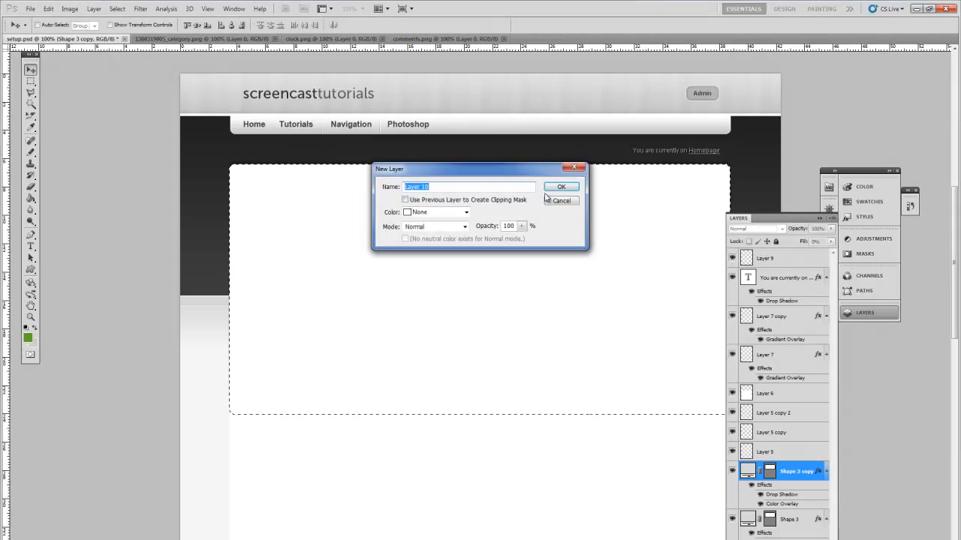
left_click(560, 186)
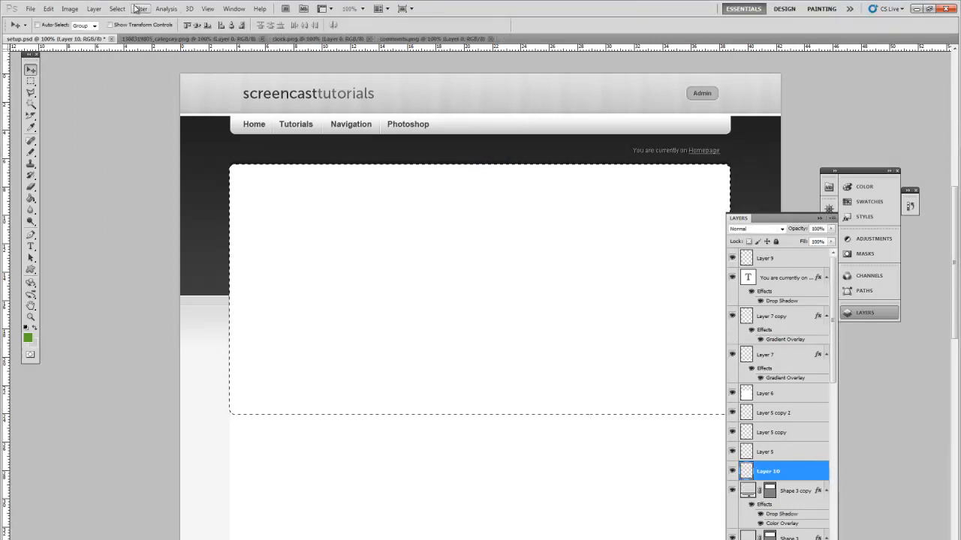
left_click(117, 8)
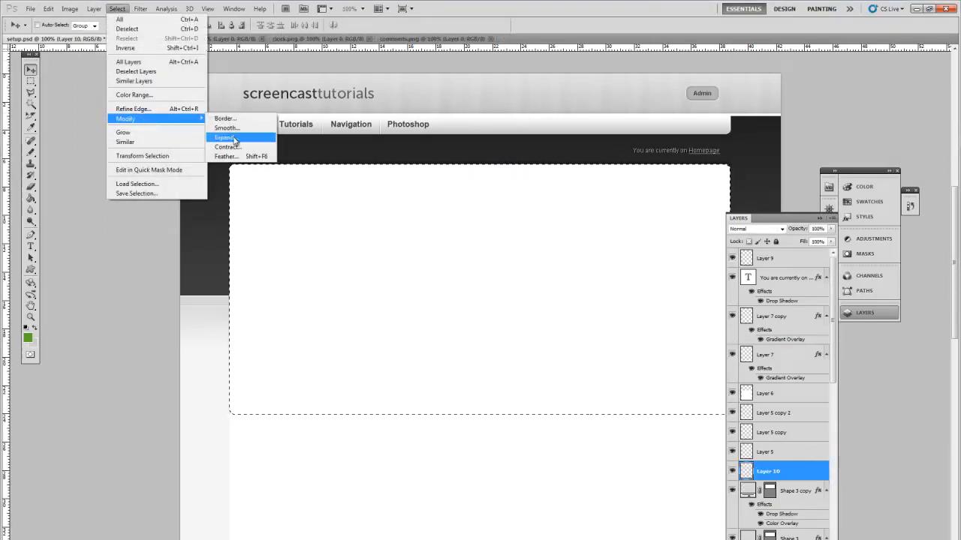
left_click(227, 146)
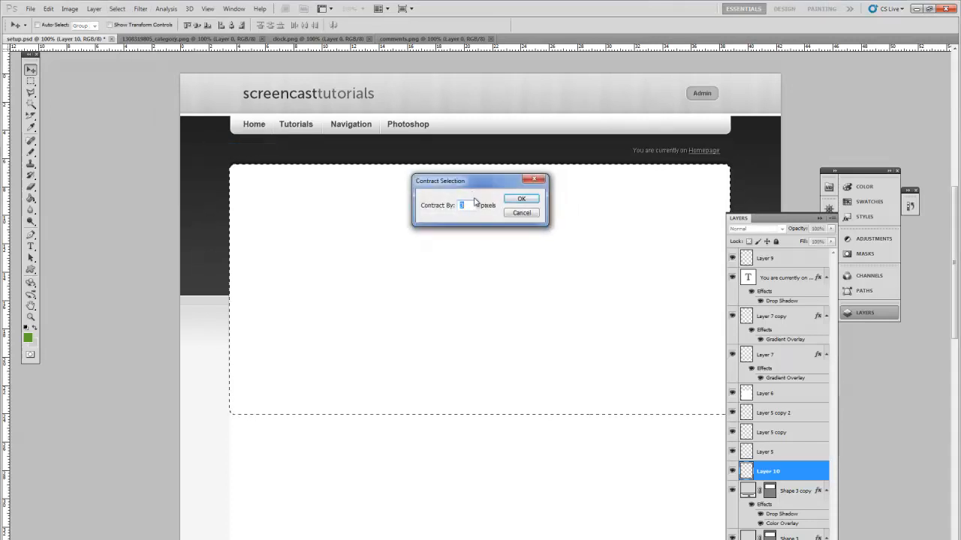
left_click(521, 198)
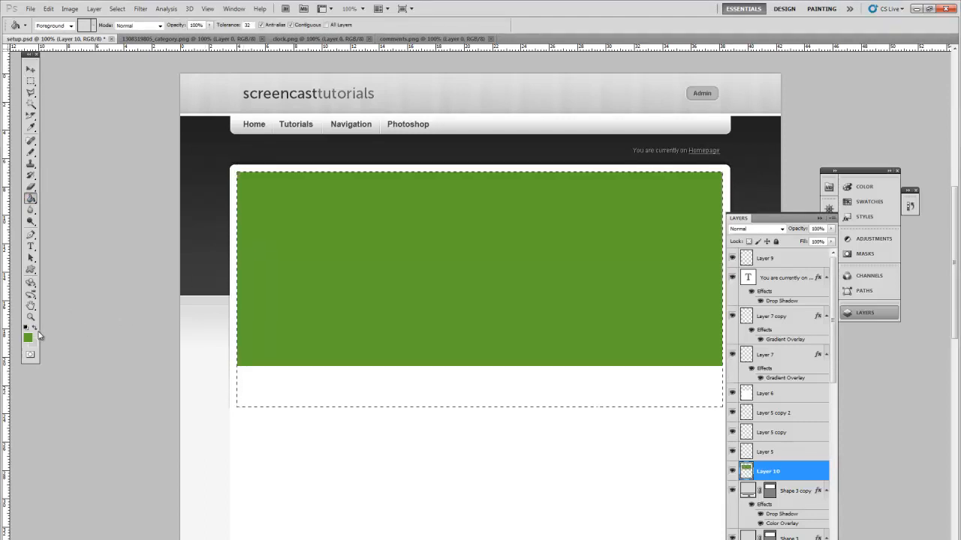
left_click(27, 338)
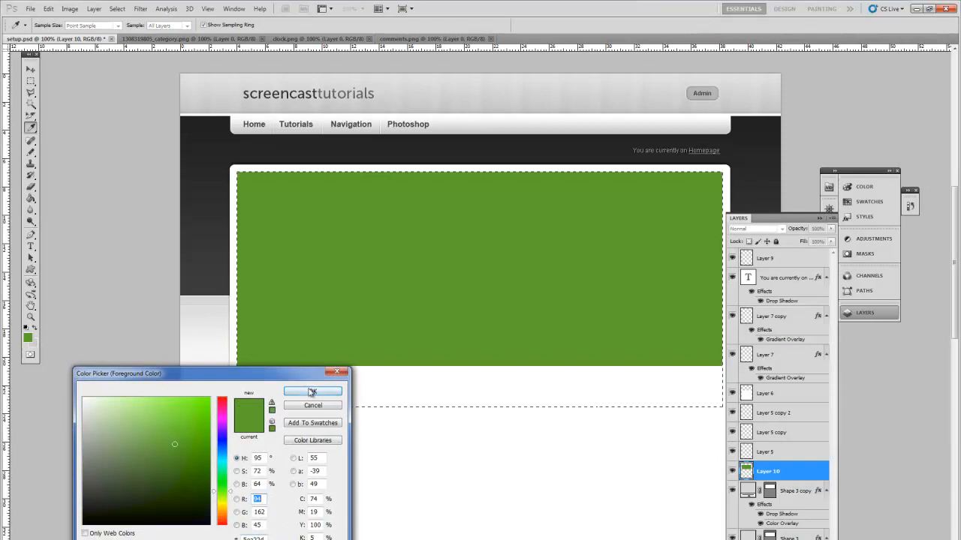
left_click(312, 391)
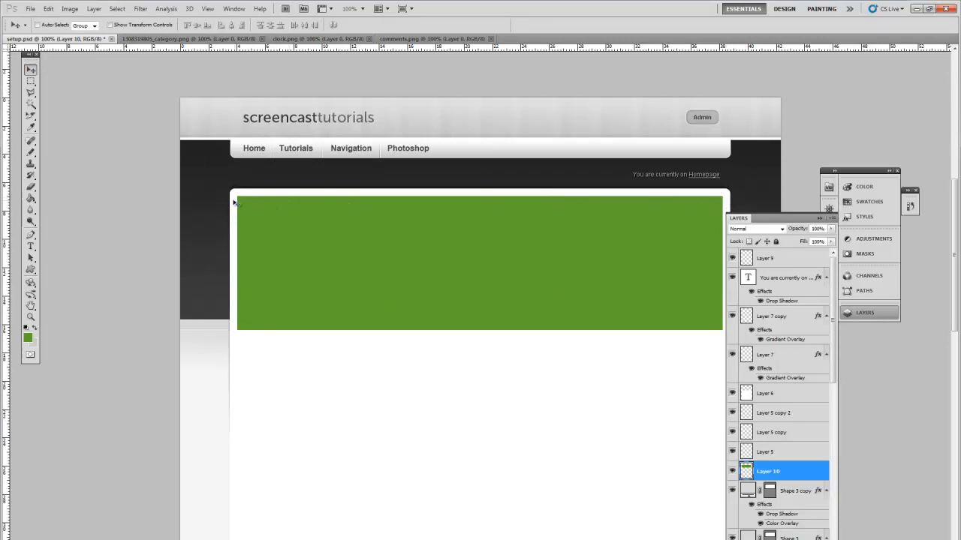
mouse_move(252, 204)
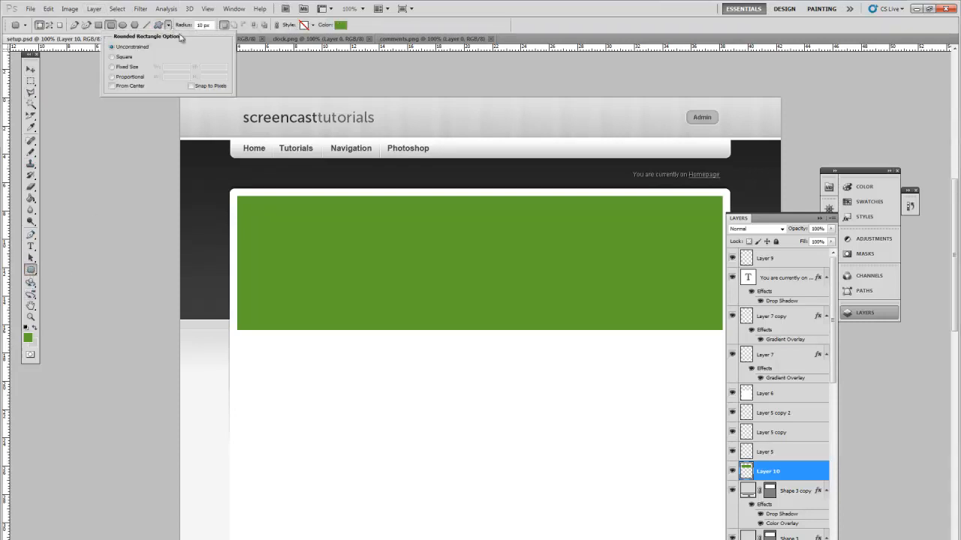
Shorten Layer 10 and round its top corners from Shape 4, then delete Shape 4
left_click(112, 67)
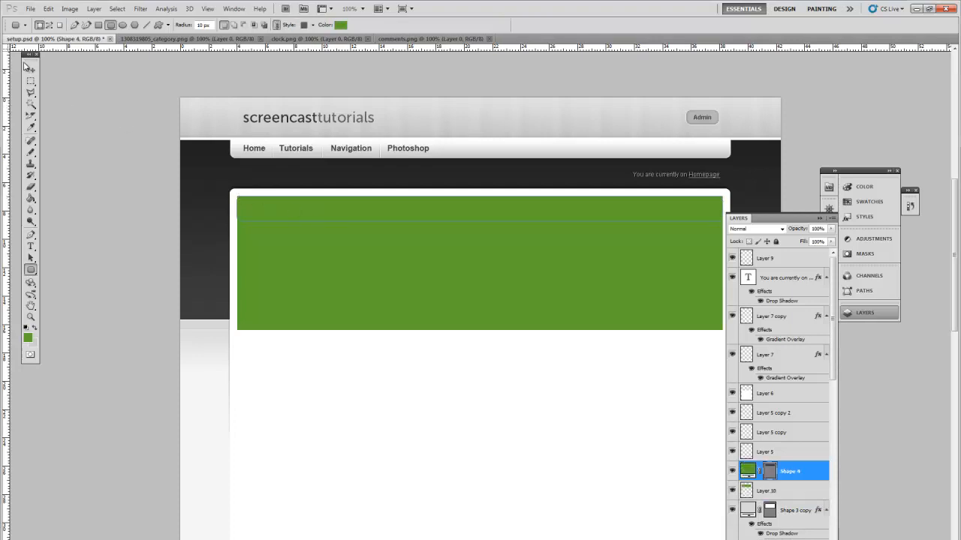
left_click(31, 69)
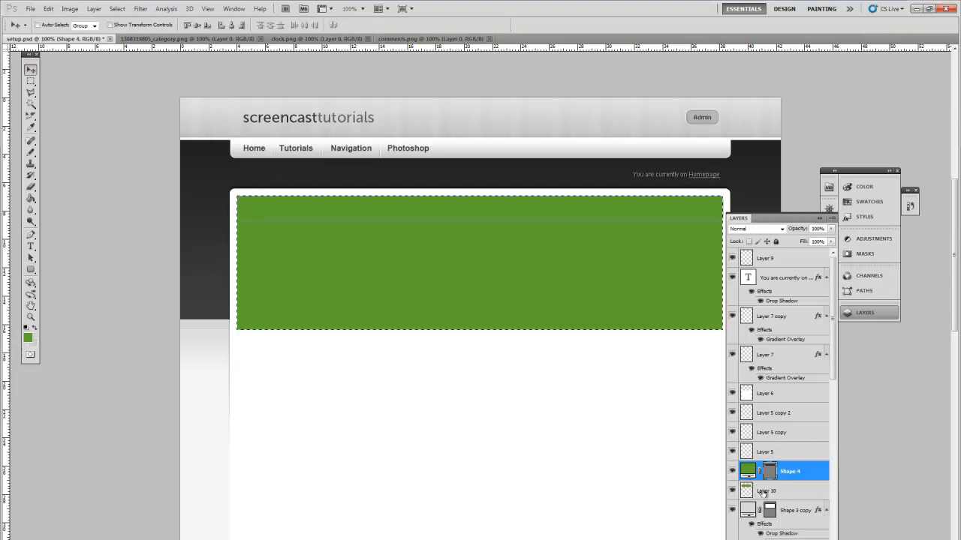
left_click(768, 491)
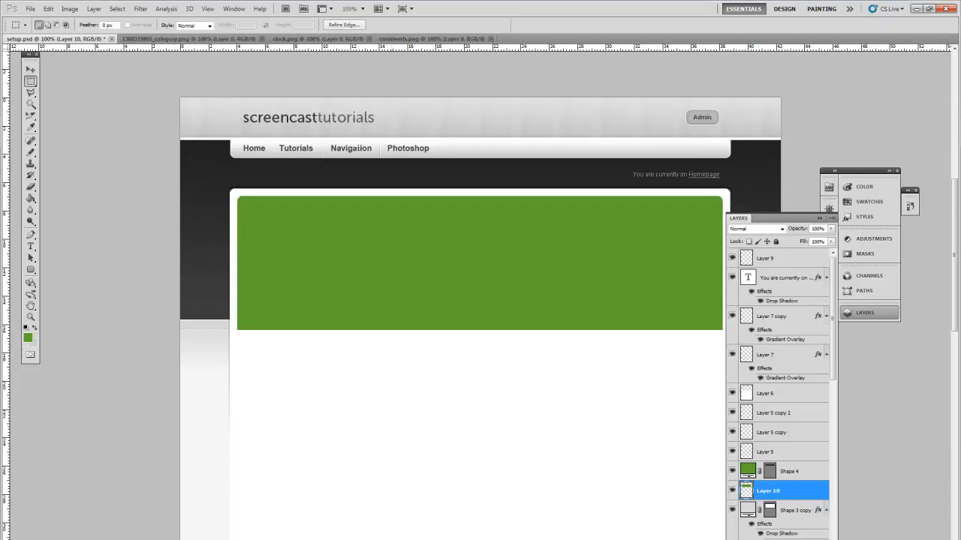
left_click(31, 69)
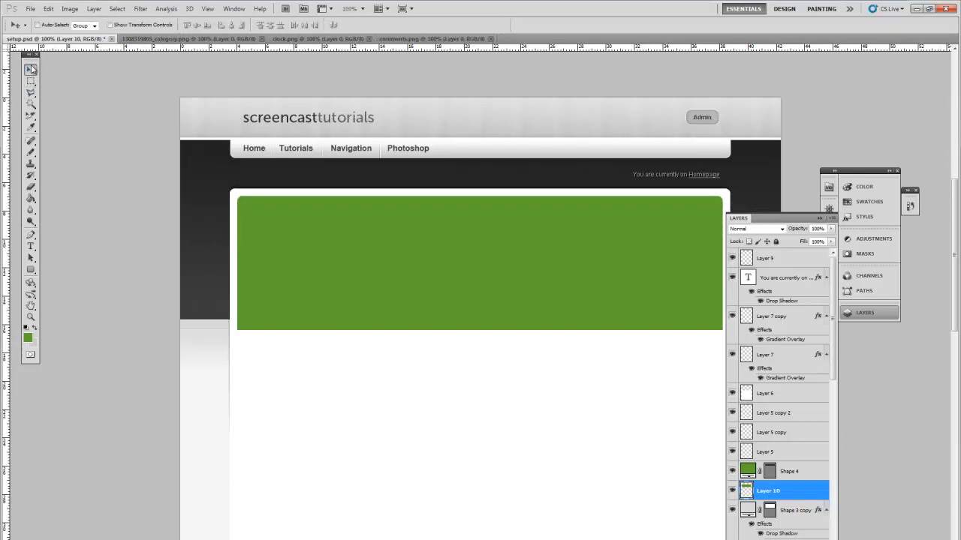
left_click(788, 470)
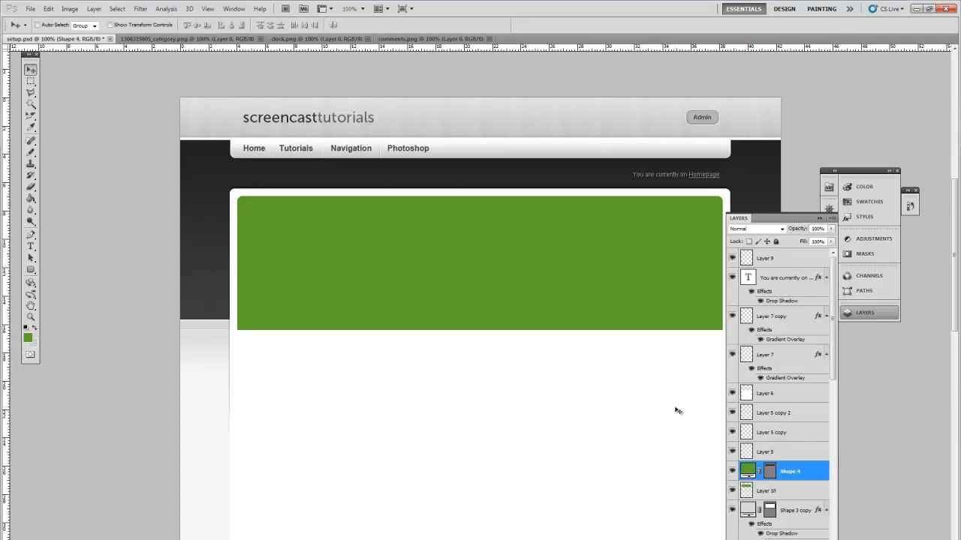
left_click(117, 9)
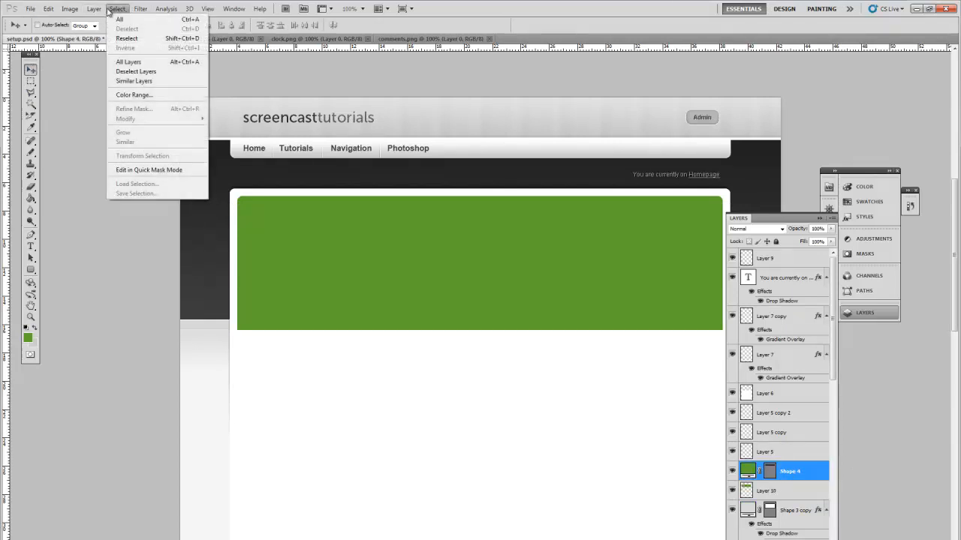
left_click(94, 8)
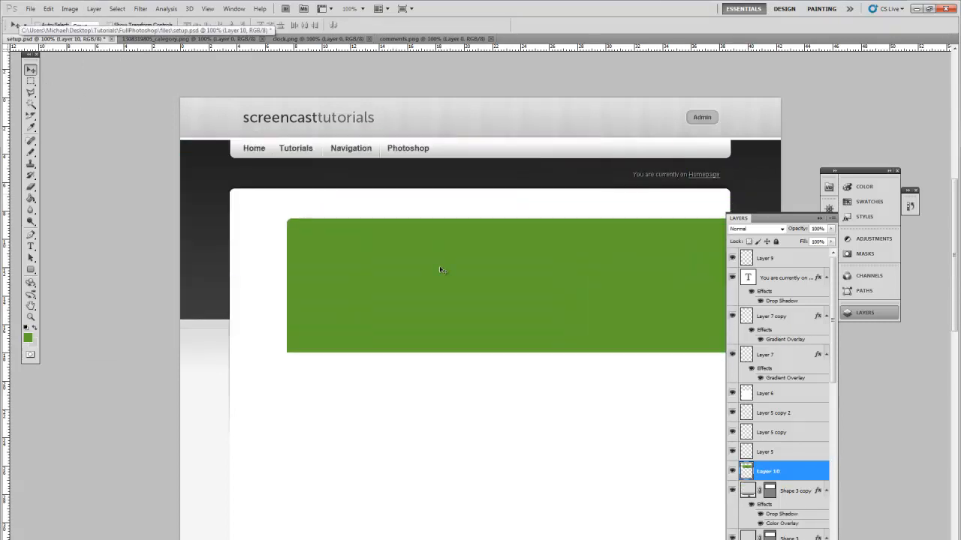
Add an Overlay-mode Gradient Overlay at reduced opacity to Layer 10
left_click(94, 9)
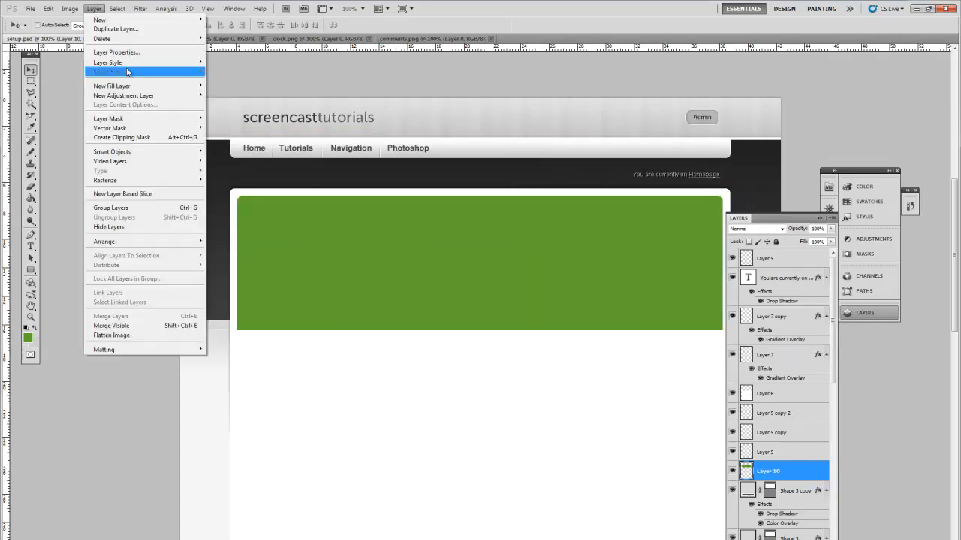
left_click(107, 71)
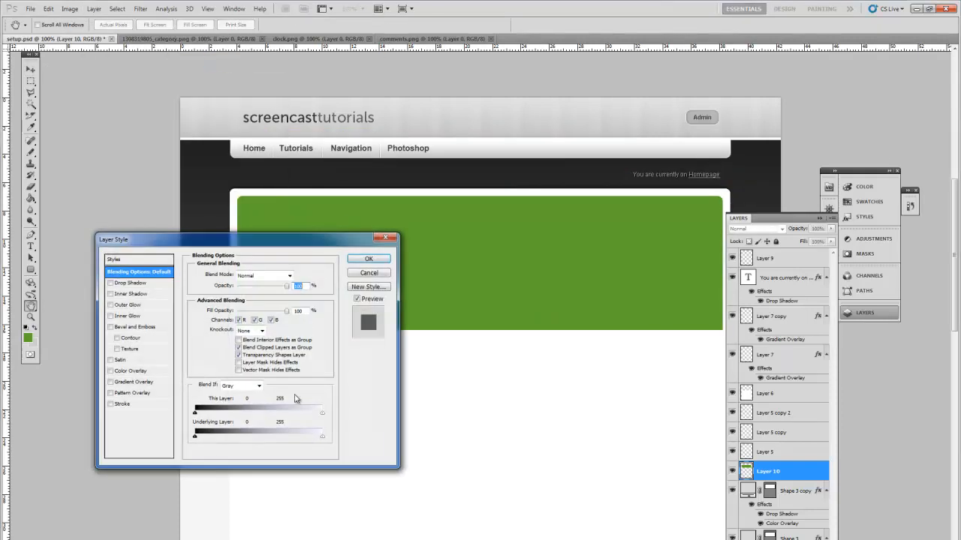
left_click(136, 382)
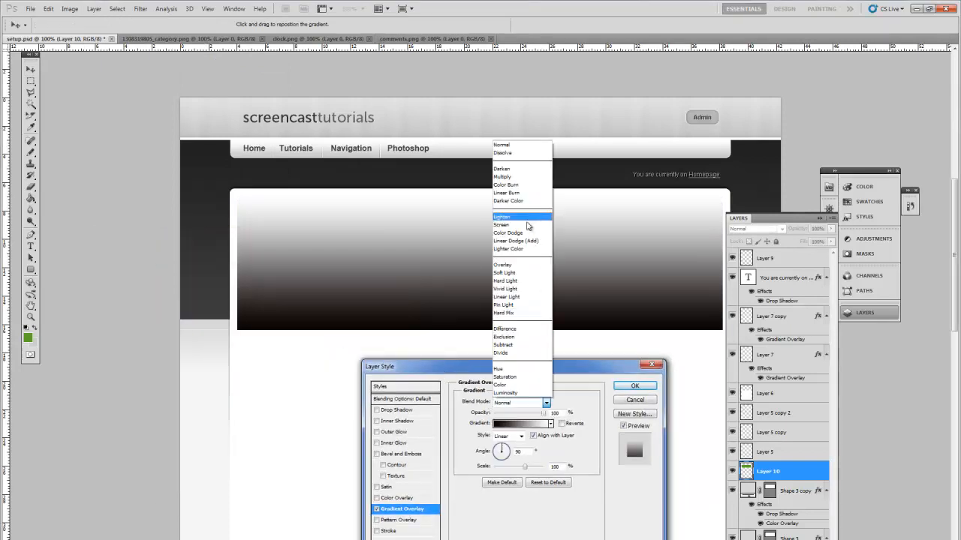
left_click(503, 264)
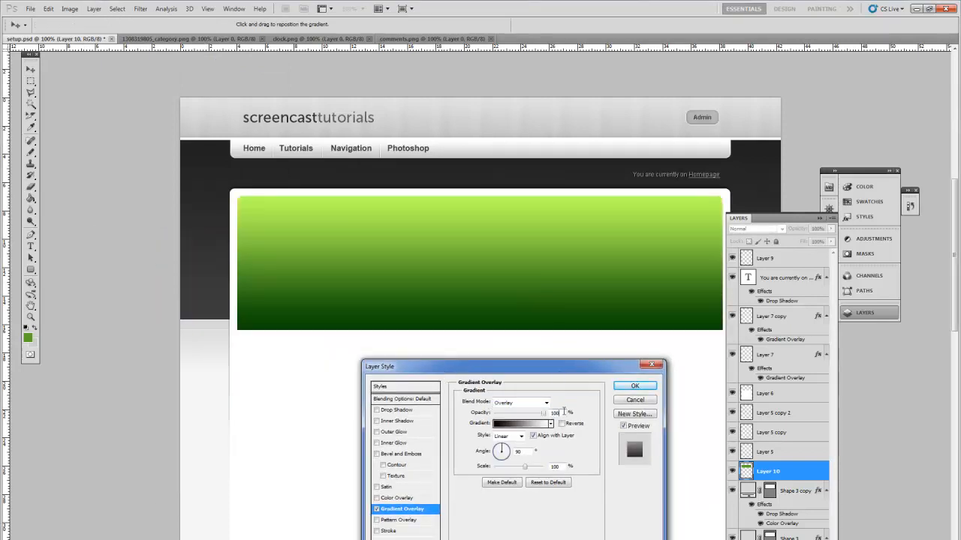
left_click_drag(540, 412, 517, 413)
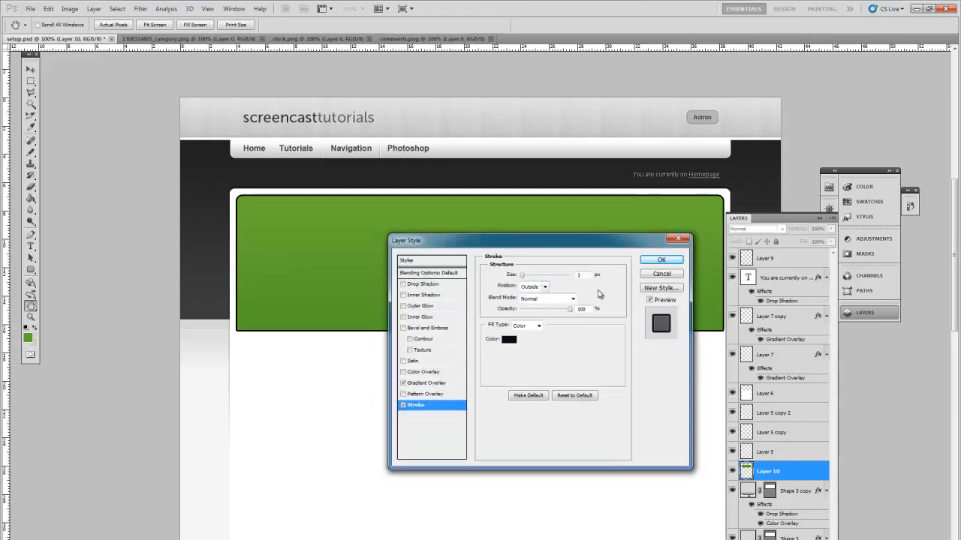
Add a 1 px green Inside Stroke to the green block
left_click(584, 275)
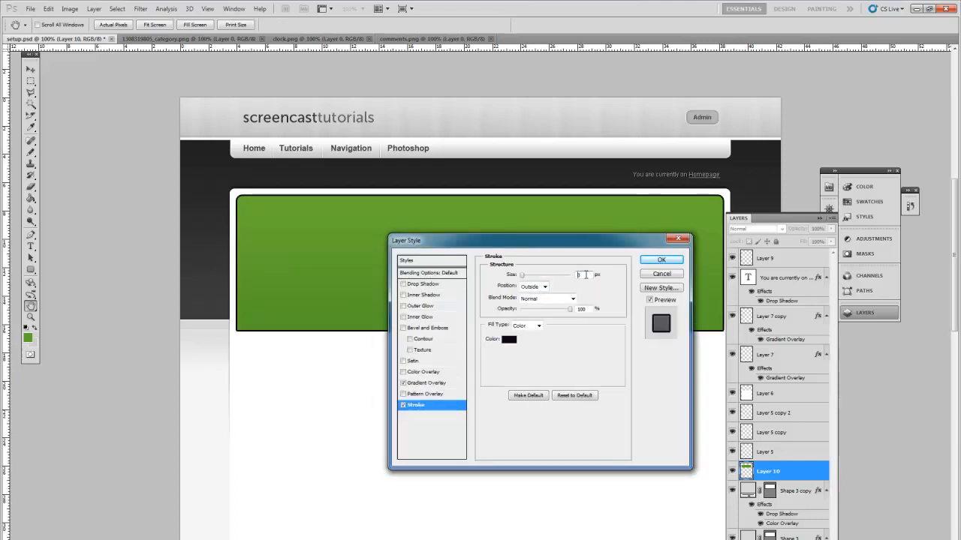
left_click(534, 286)
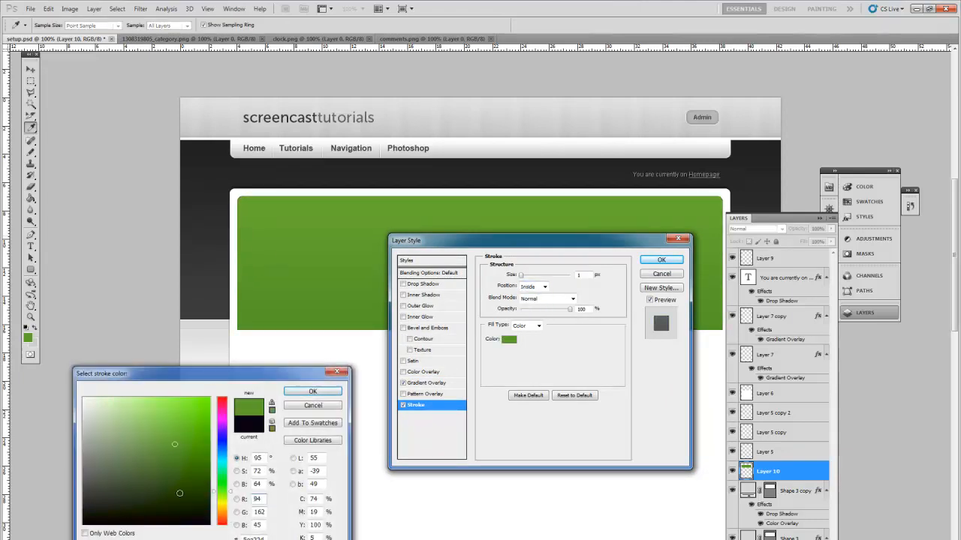
left_click(179, 458)
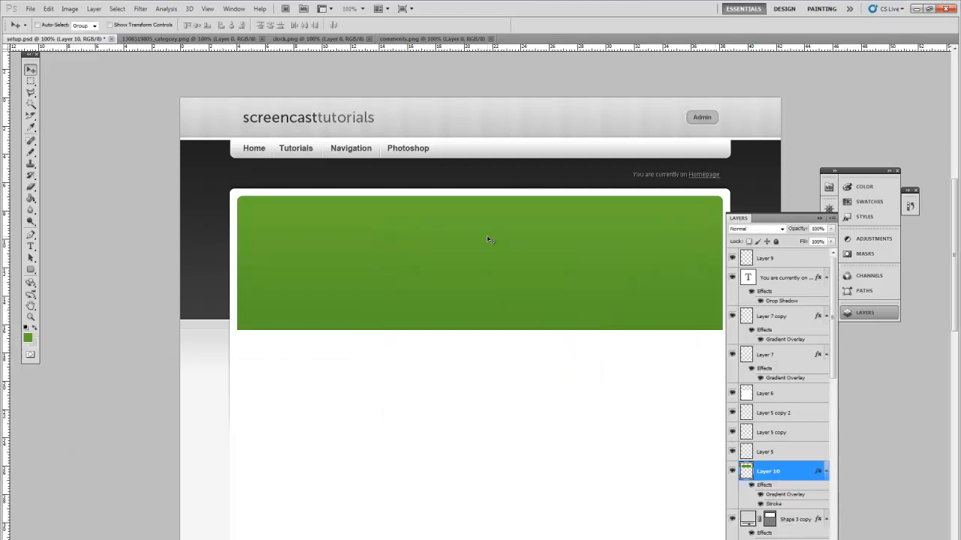
mouse_move(636, 318)
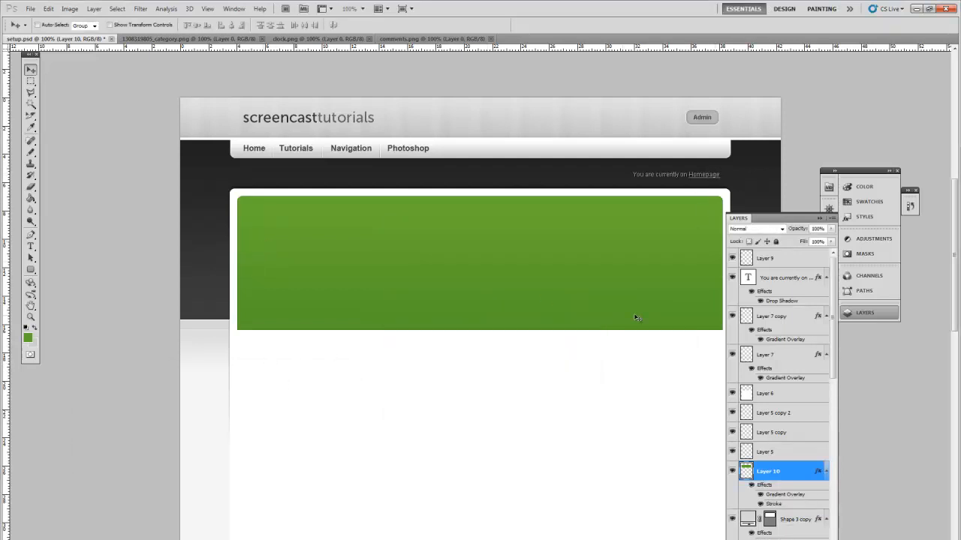
mouse_move(284, 440)
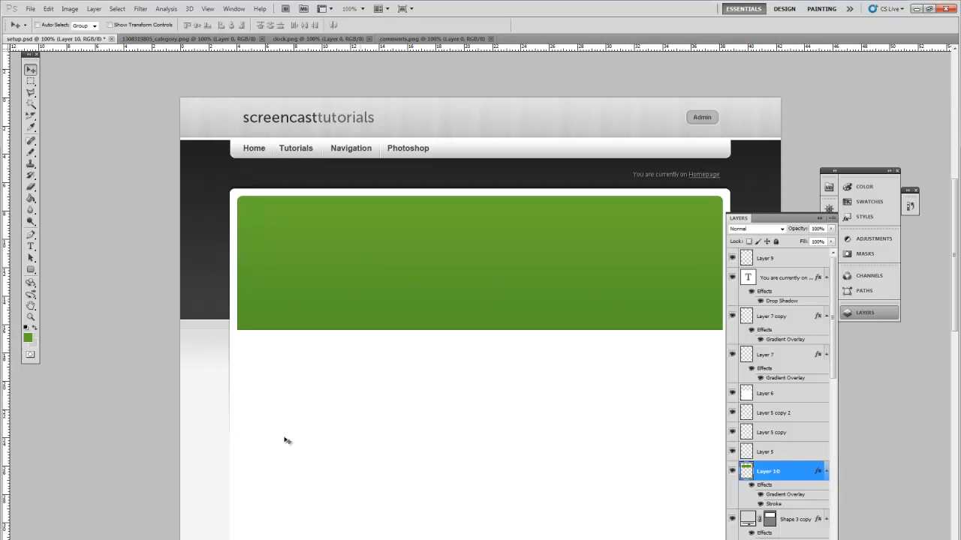
Marquee-select the green block's bottom strip and create Layer 11
left_click(31, 81)
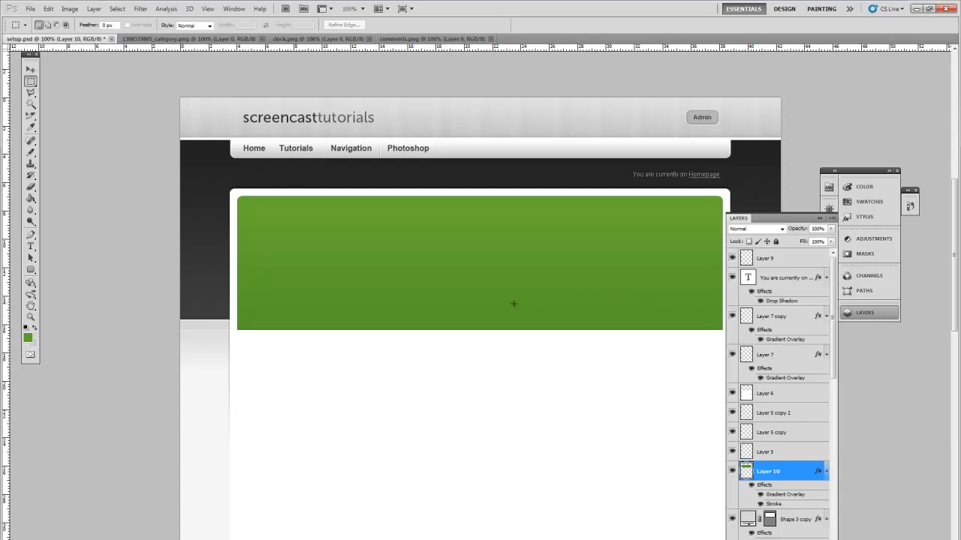
mouse_move(238, 305)
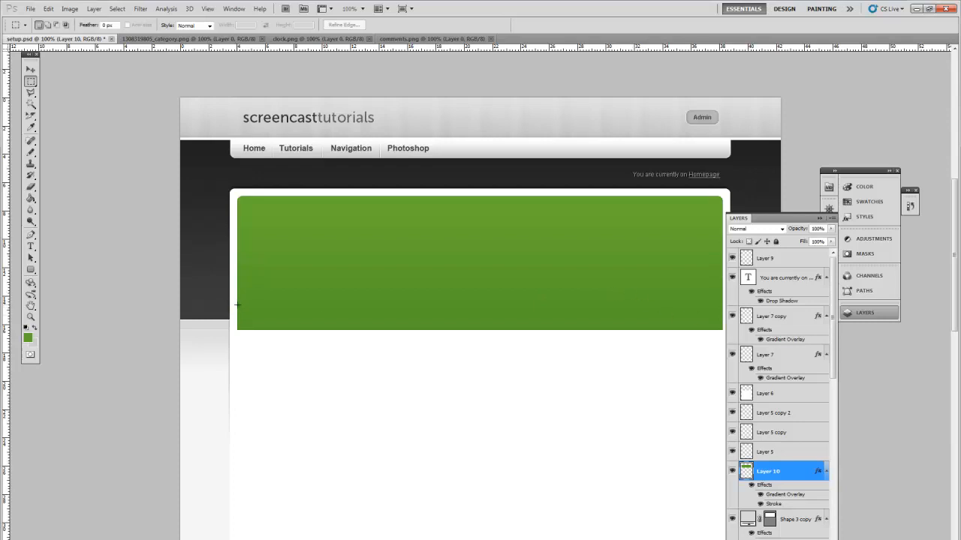
left_click_drag(237, 305, 497, 333)
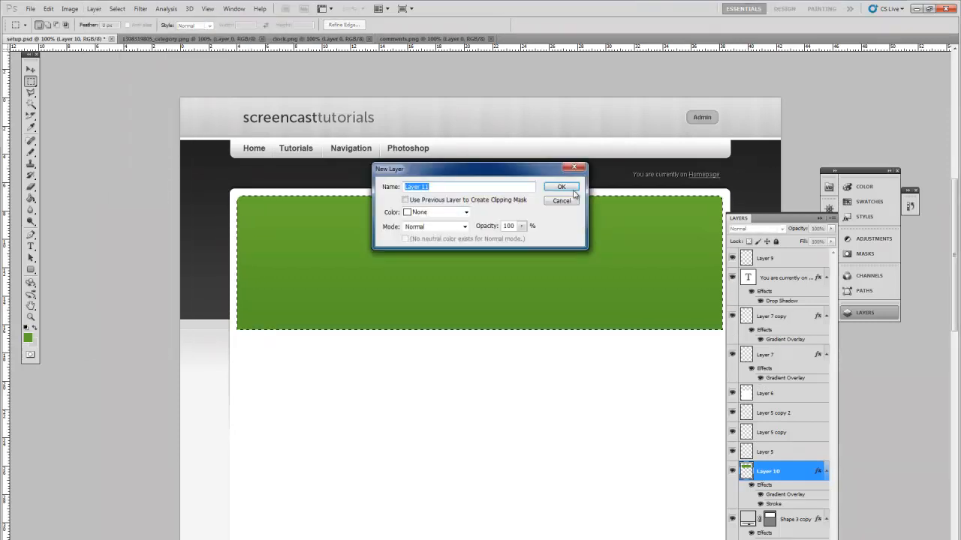
left_click(561, 186)
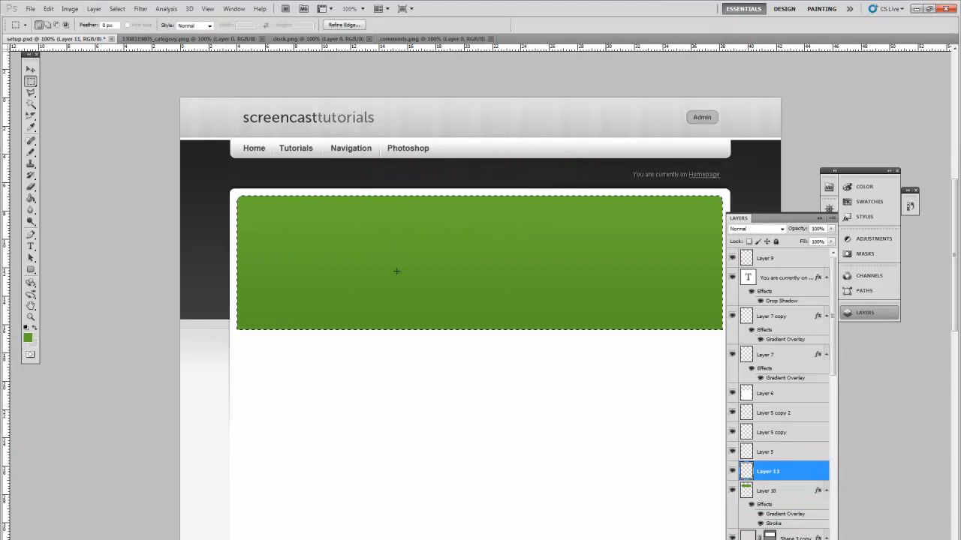
mouse_move(117, 133)
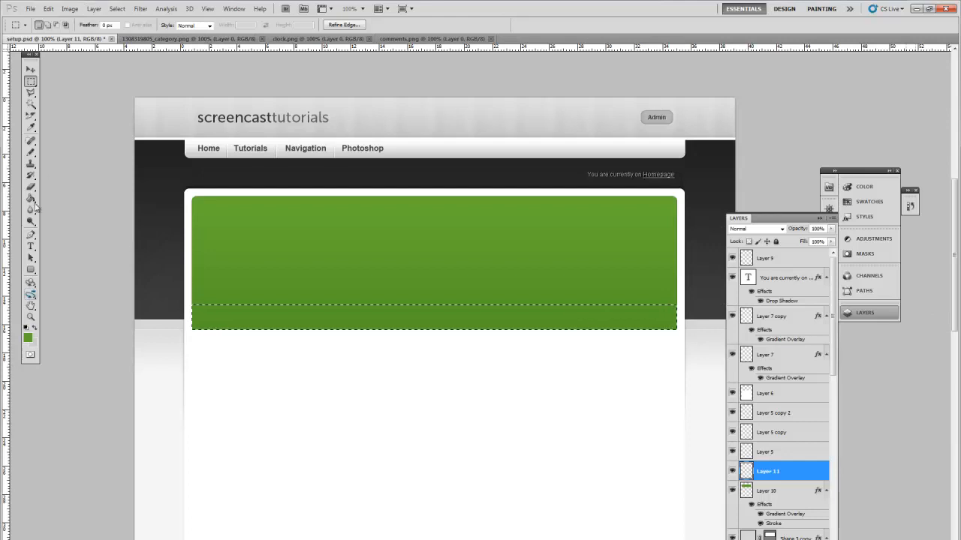
Fill the strip with a new colour and blend it Darken at 7% opacity
left_click(27, 337)
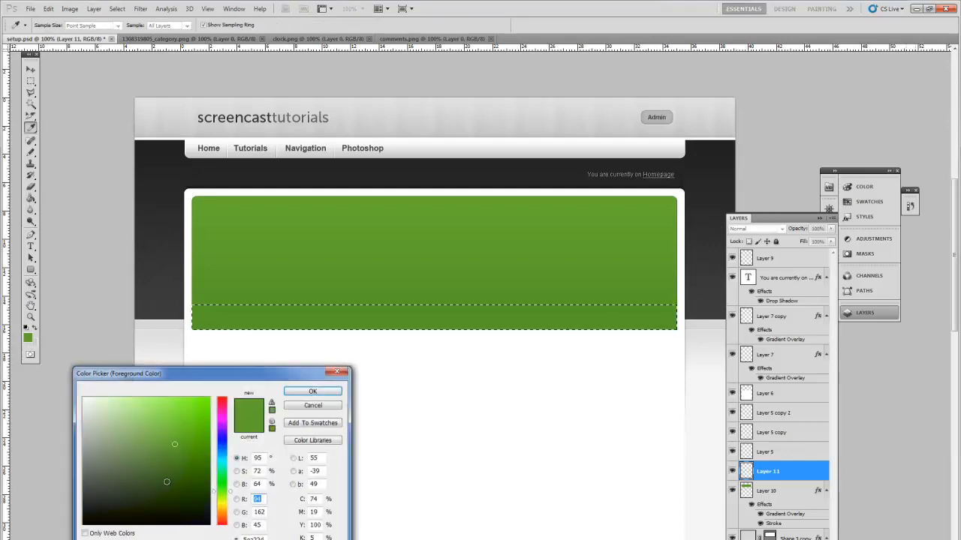
left_click(313, 391)
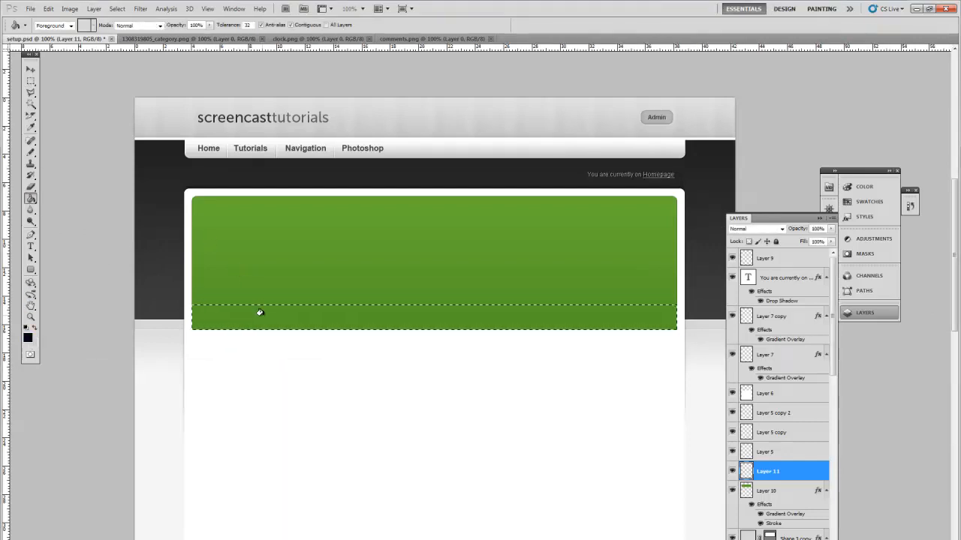
left_click(94, 8)
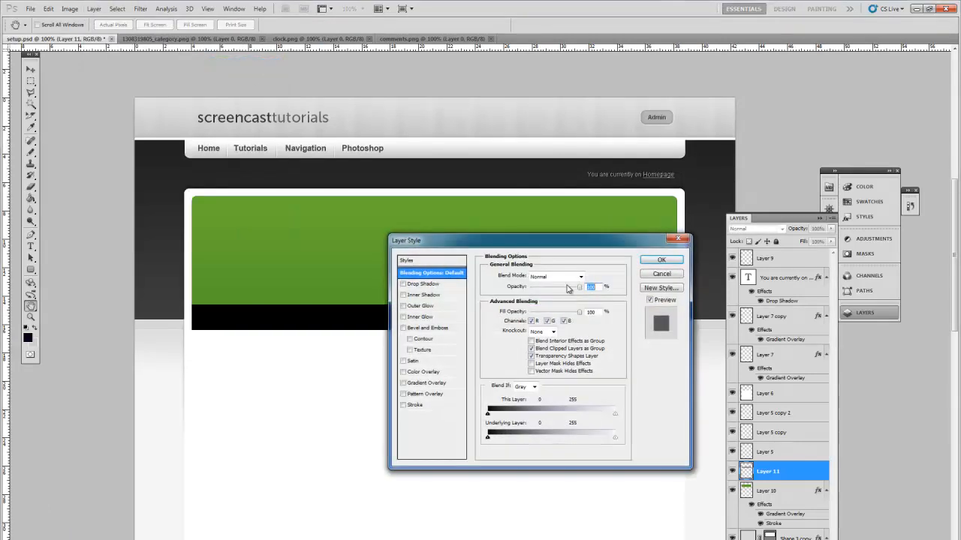
left_click(555, 276)
type("7")
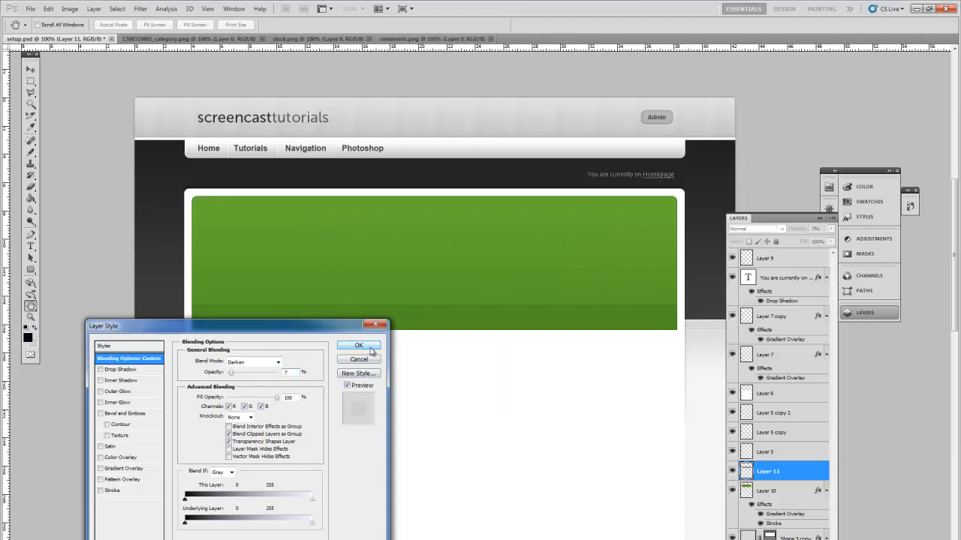
left_click(358, 345)
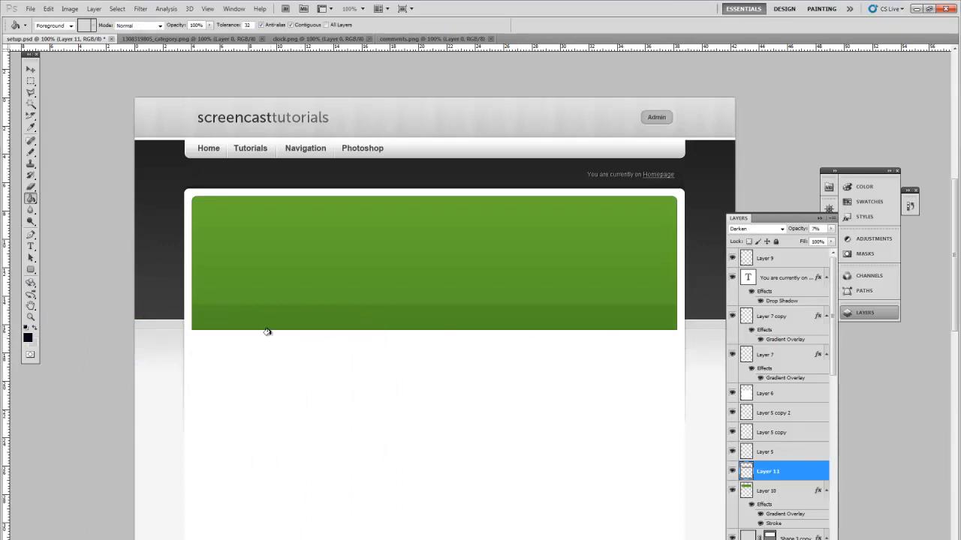
Draw an ellipse under the box, rasterize it, and apply Gaussian Blur radius 9
left_click(31, 258)
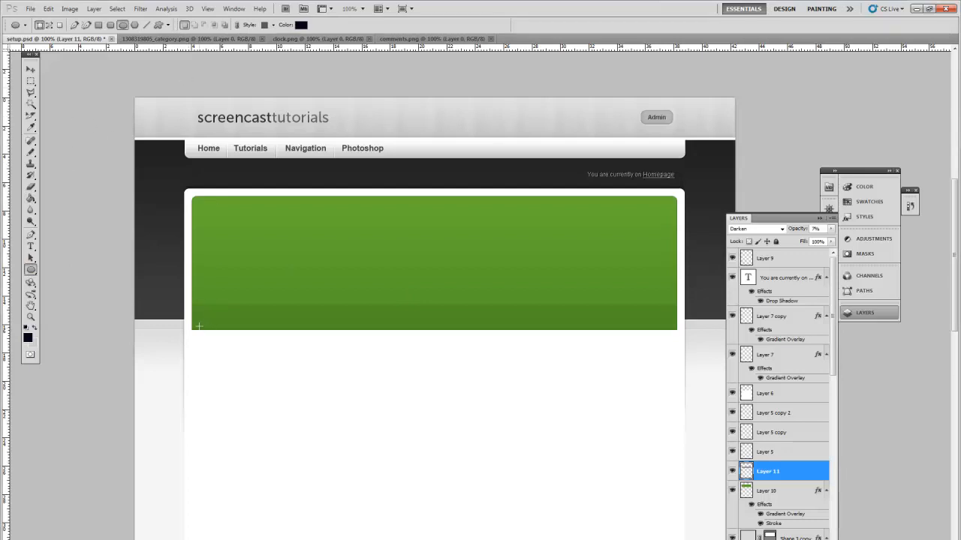
mouse_move(217, 253)
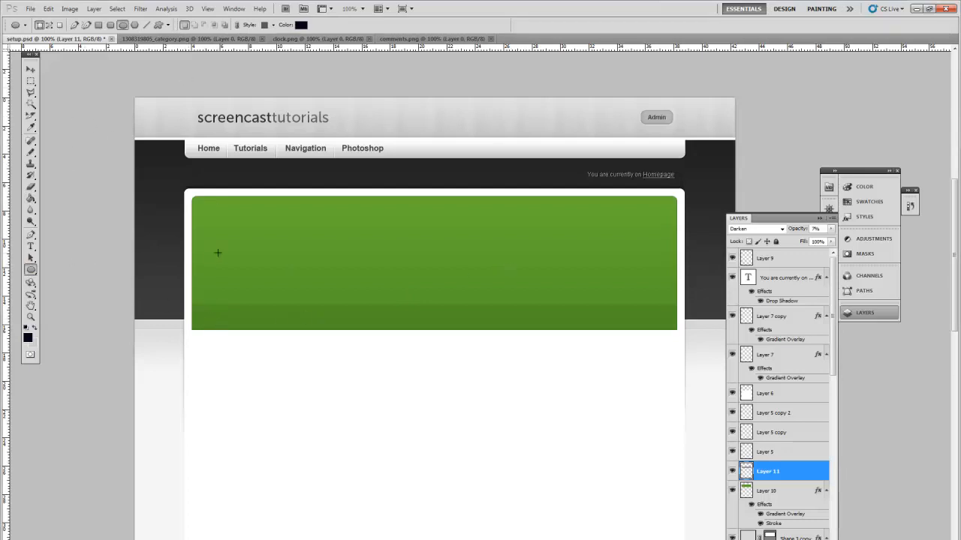
mouse_move(439, 314)
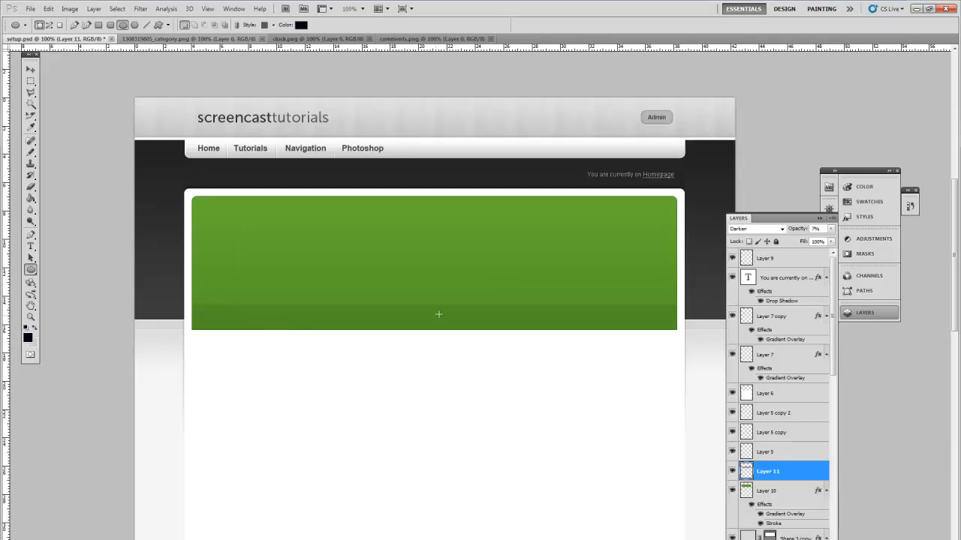
mouse_move(201, 326)
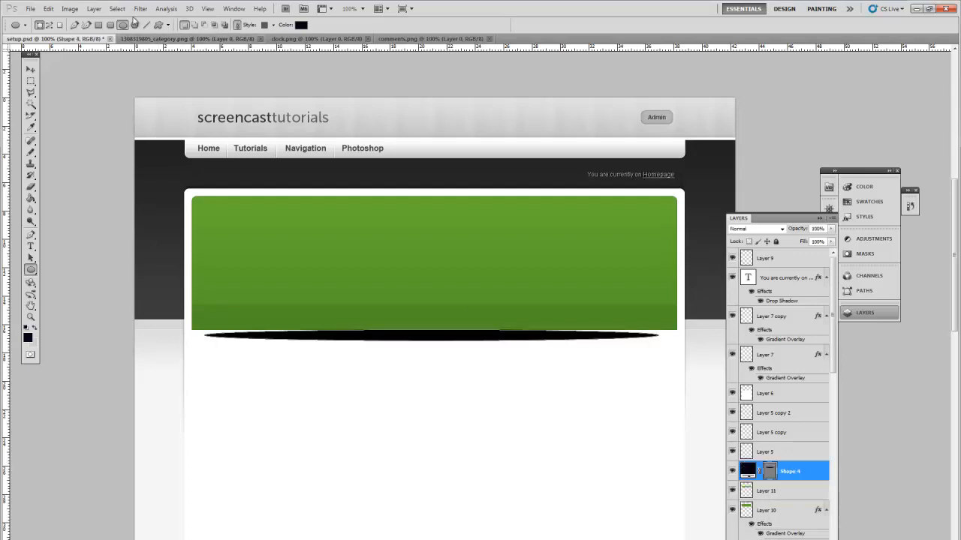
left_click(139, 8)
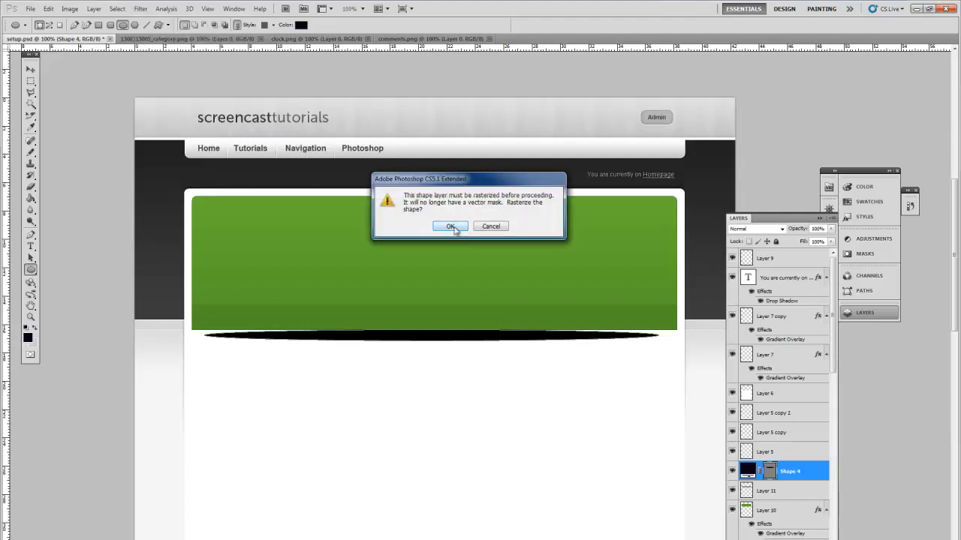
left_click(450, 227)
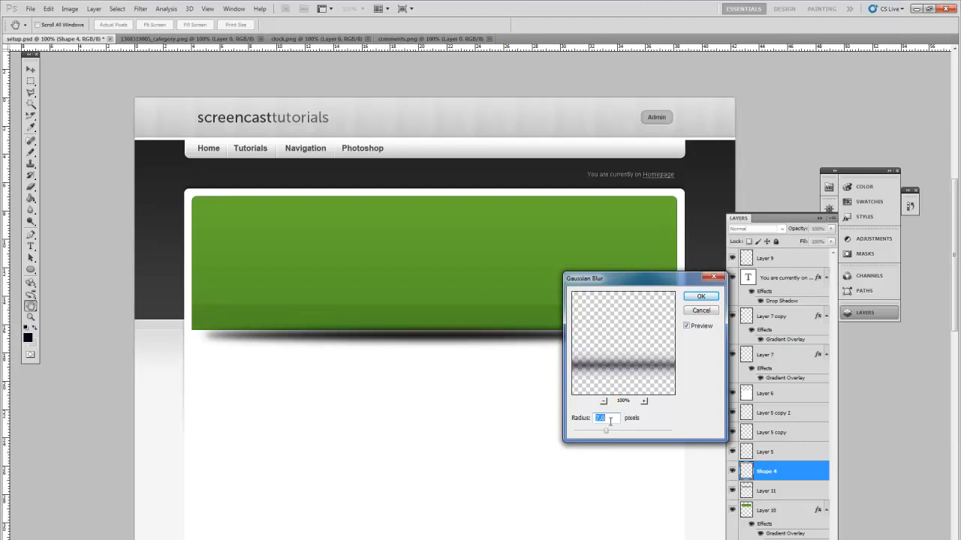
left_click_drag(606, 430, 611, 430)
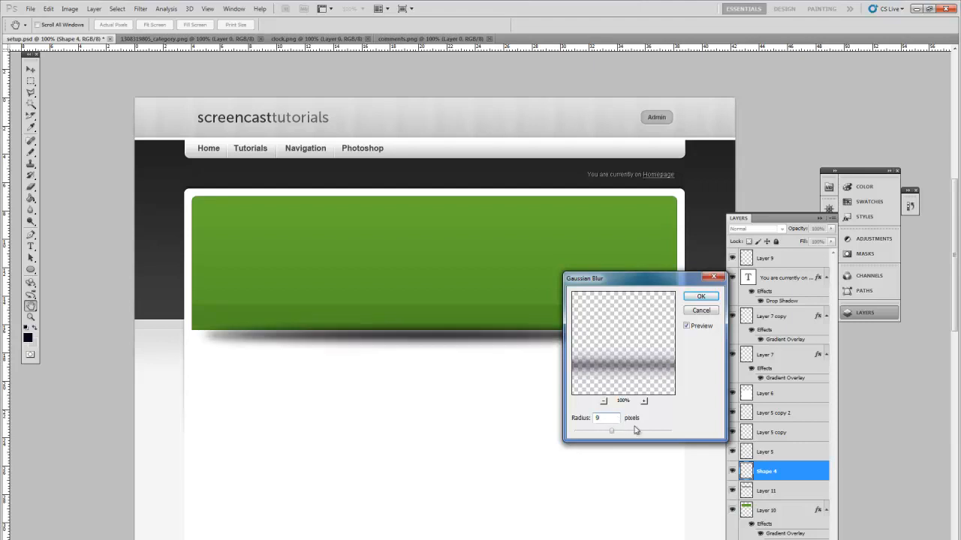
left_click(700, 296)
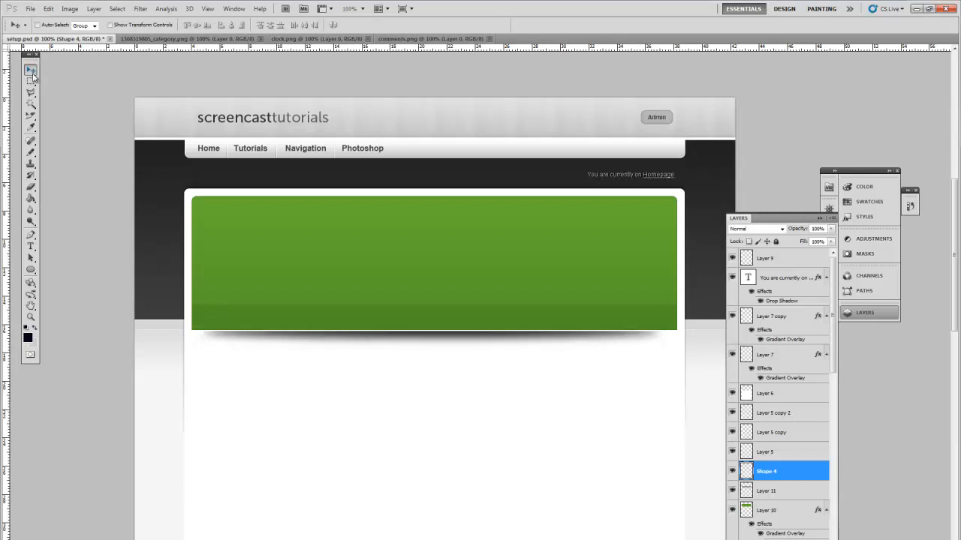
Set the shadow layer to 30% opacity and transform it flatter
left_click(93, 8)
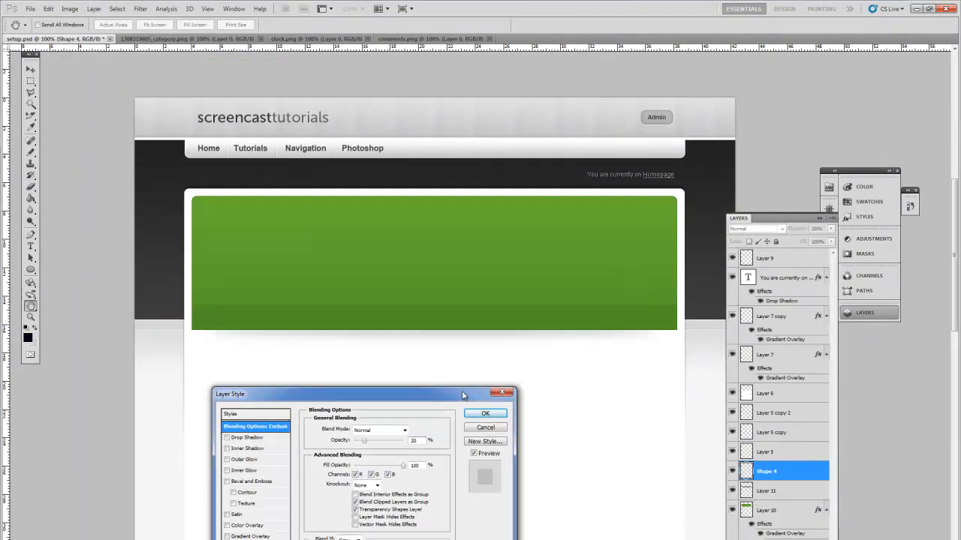
left_click_drag(364, 440, 370, 440)
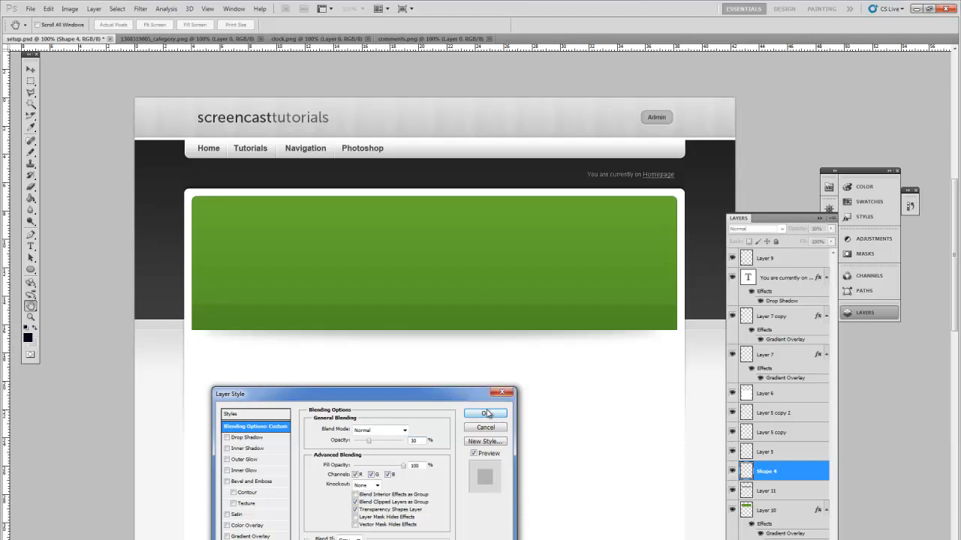
left_click(486, 413)
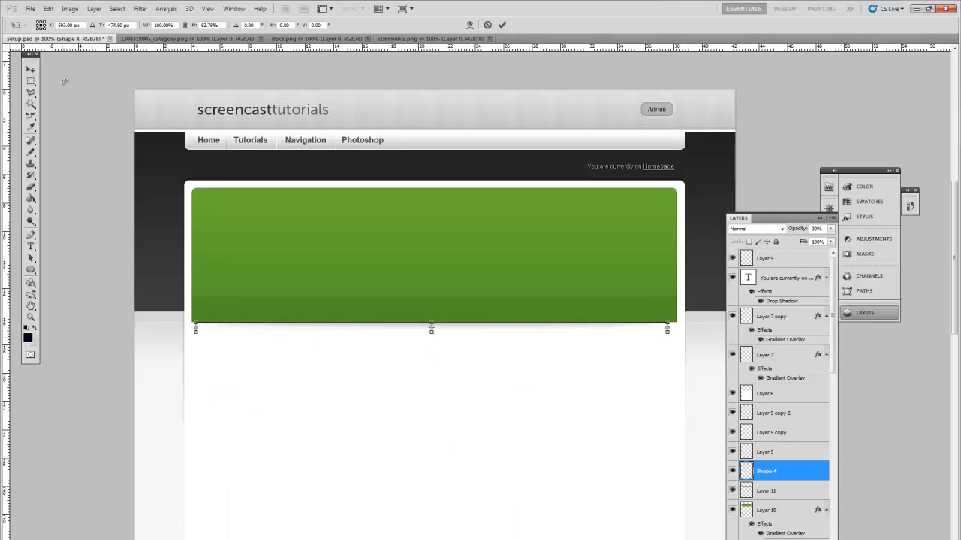
left_click(30, 70)
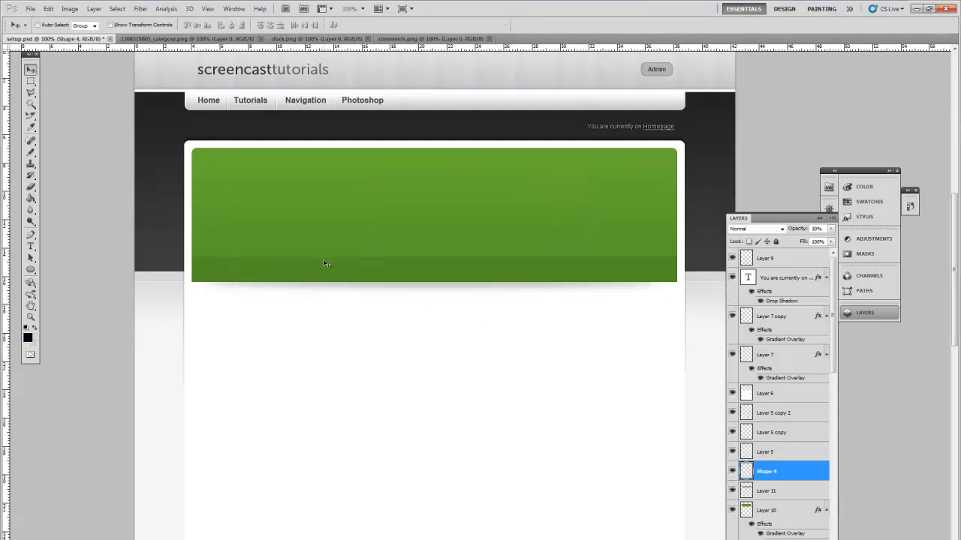
mouse_move(98, 128)
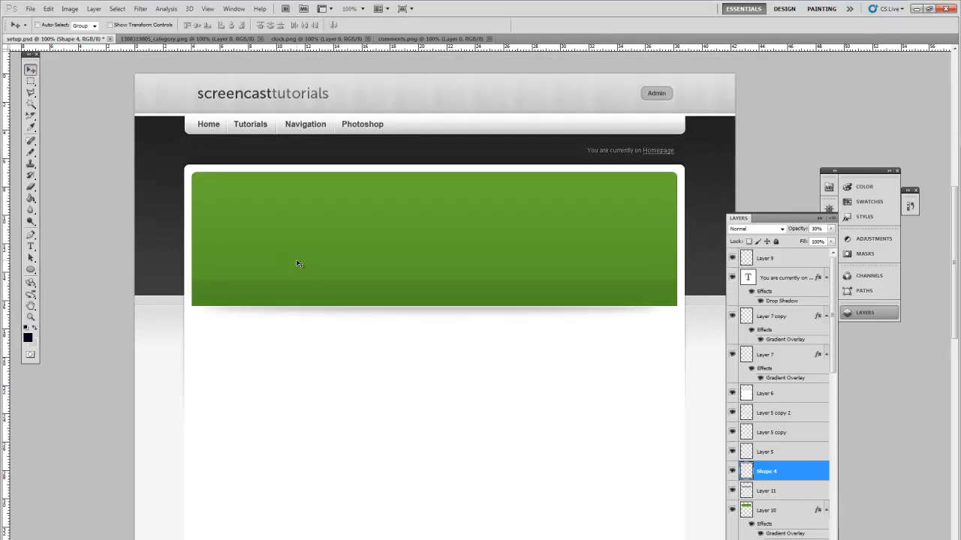
Type 'Featured Area Article Title' in Museo Sans 500, 30 pt, Crisp anti-aliasing
left_click(31, 246)
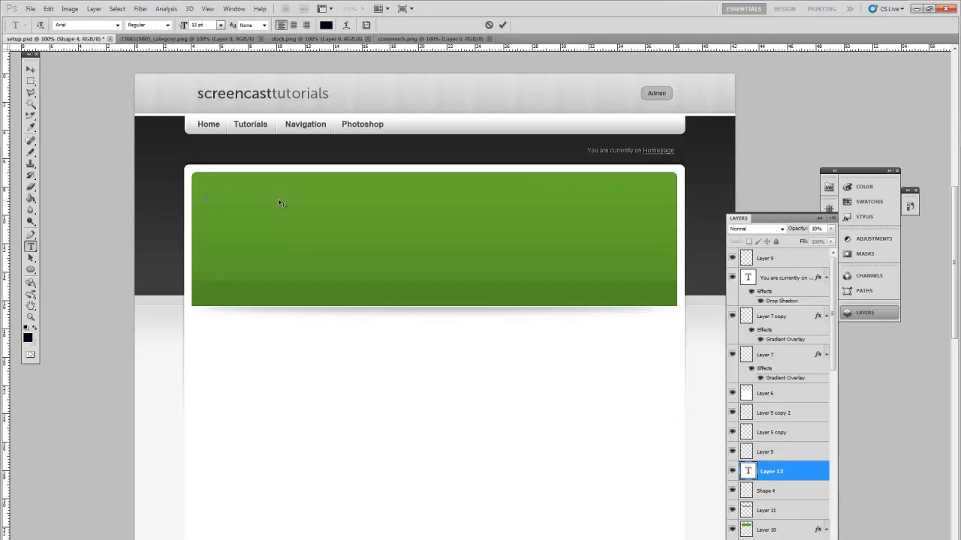
type("Featured Area Article Title")
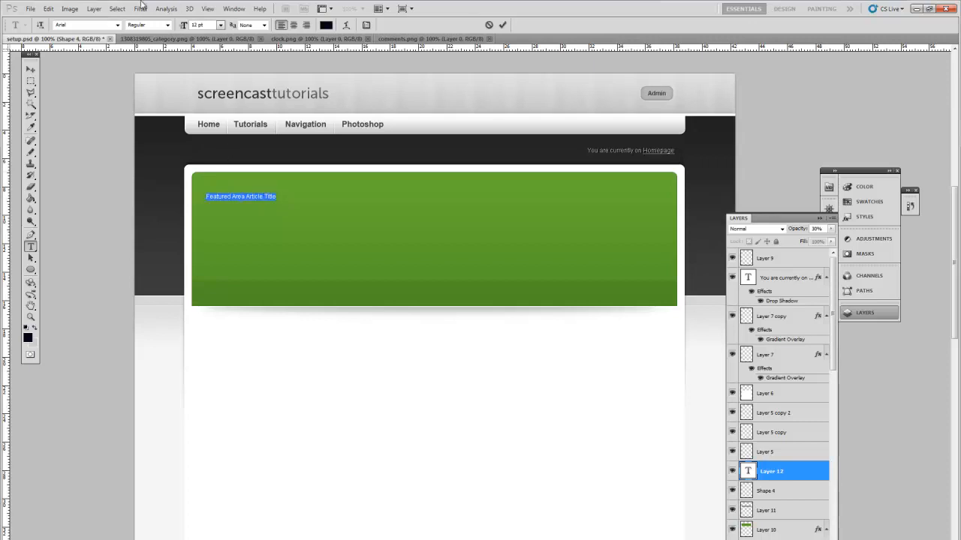
left_click(81, 25)
type("Museo Sans")
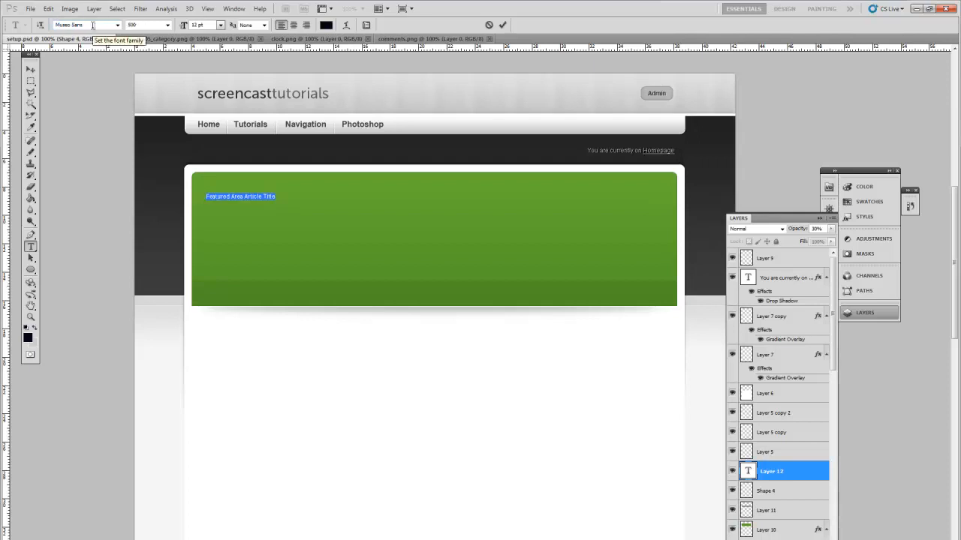
left_click(220, 25)
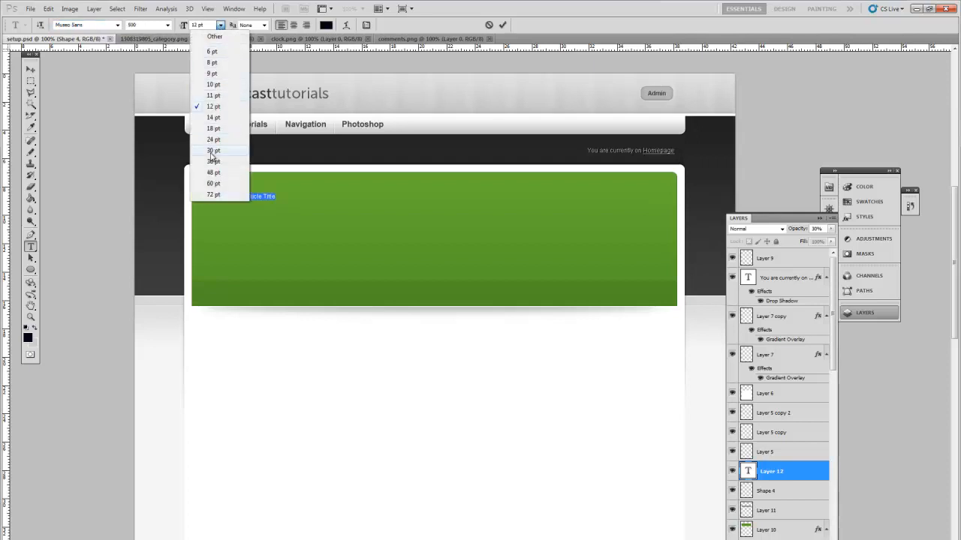
left_click(214, 150)
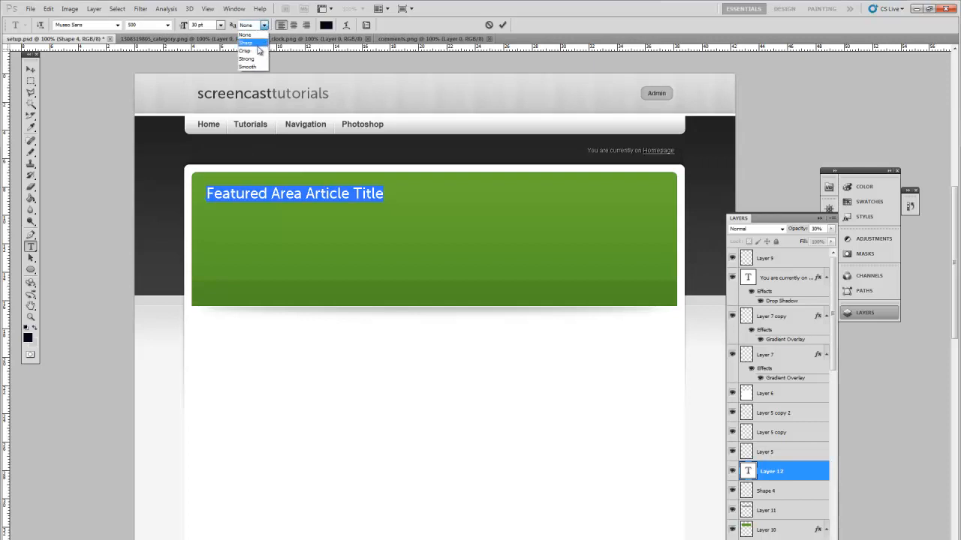
left_click(245, 50)
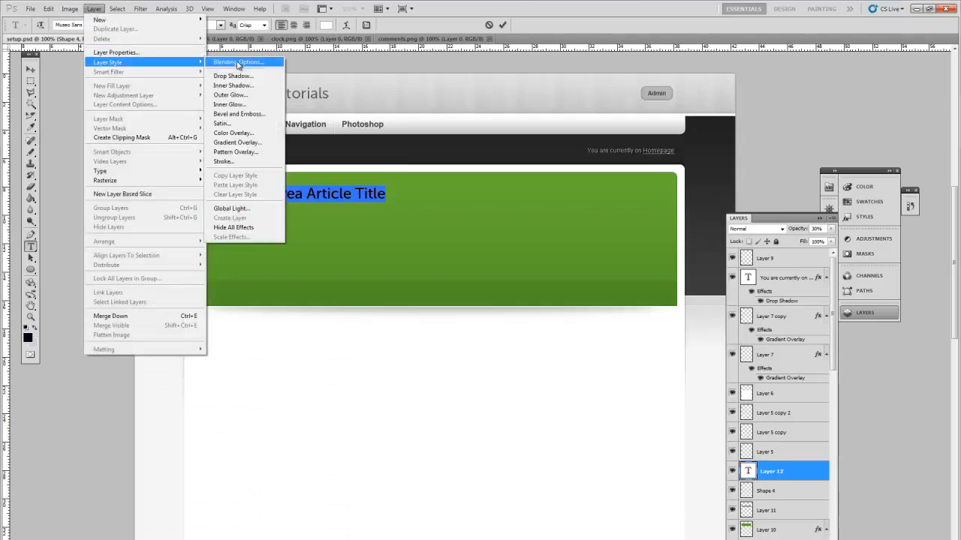
Apply a Normal-mode, 100% opacity dark green Drop Shadow to the title layer
left_click(237, 62)
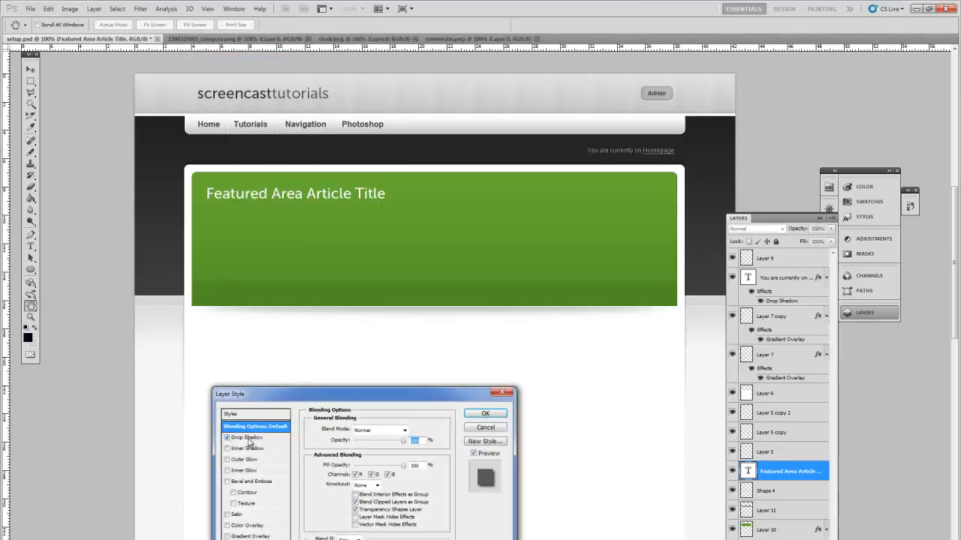
left_click(248, 438)
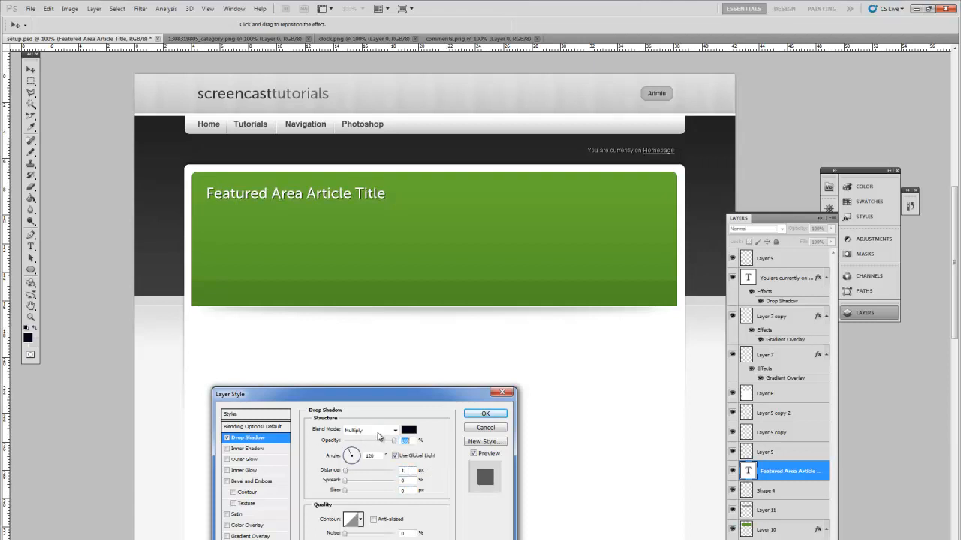
left_click(372, 429)
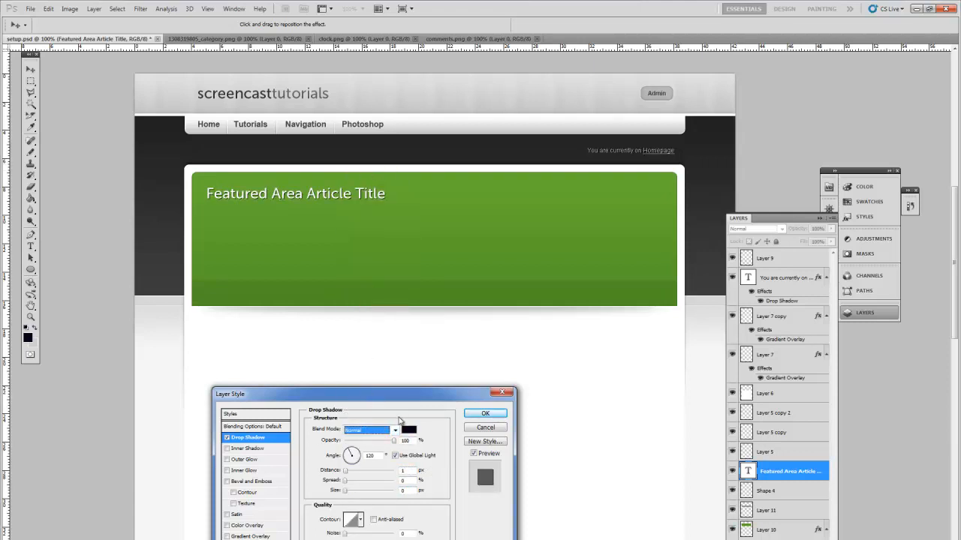
left_click(409, 430)
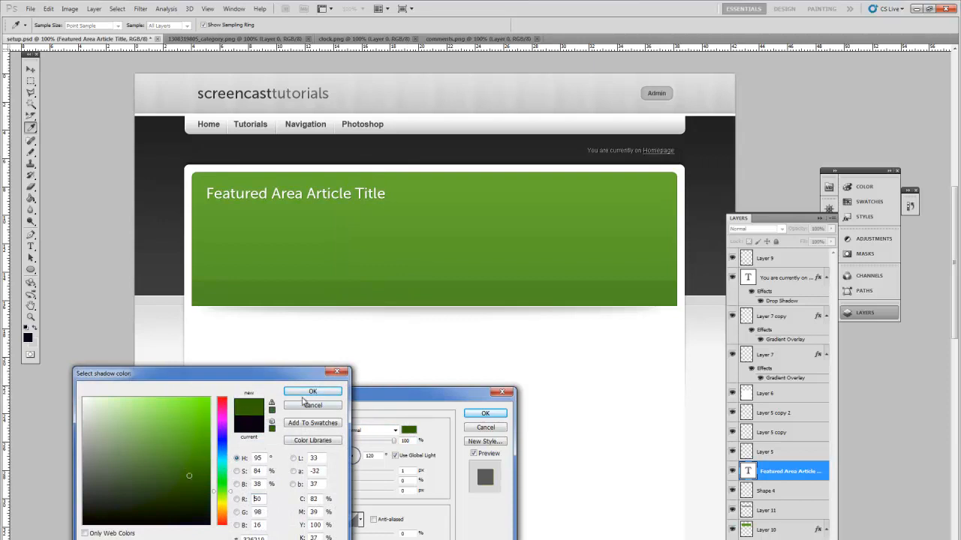
left_click(312, 391)
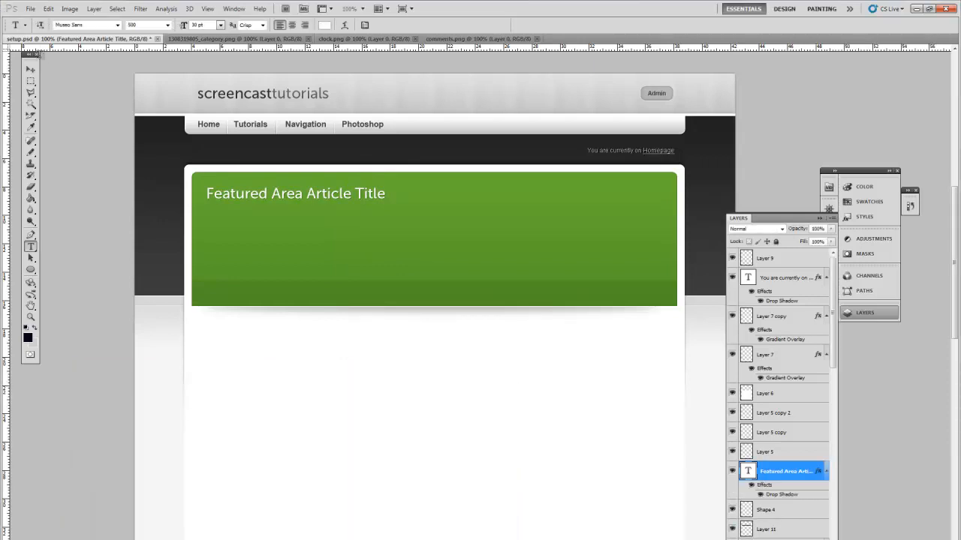
left_click(31, 68)
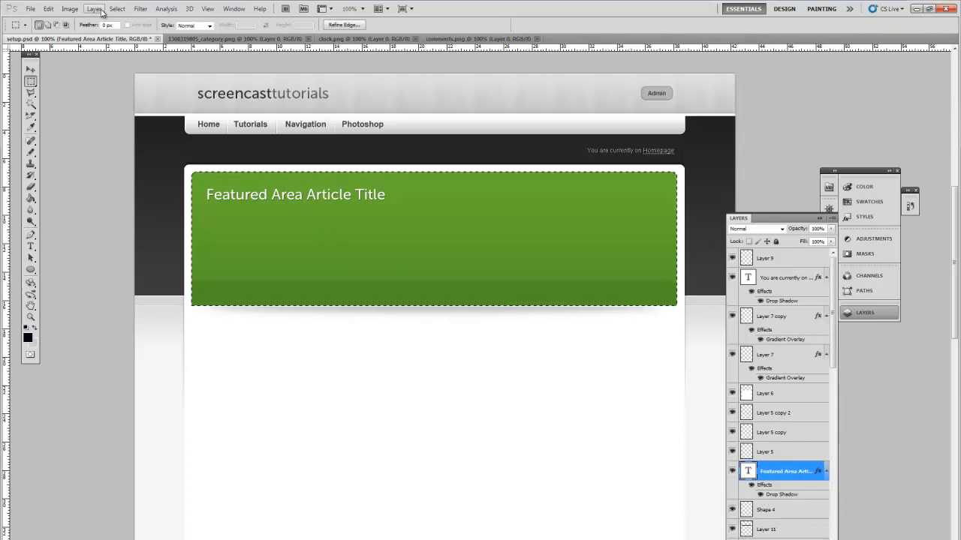
Create Layer 12 and dismiss the no-pixels warning when selecting its contents
left_click(94, 8)
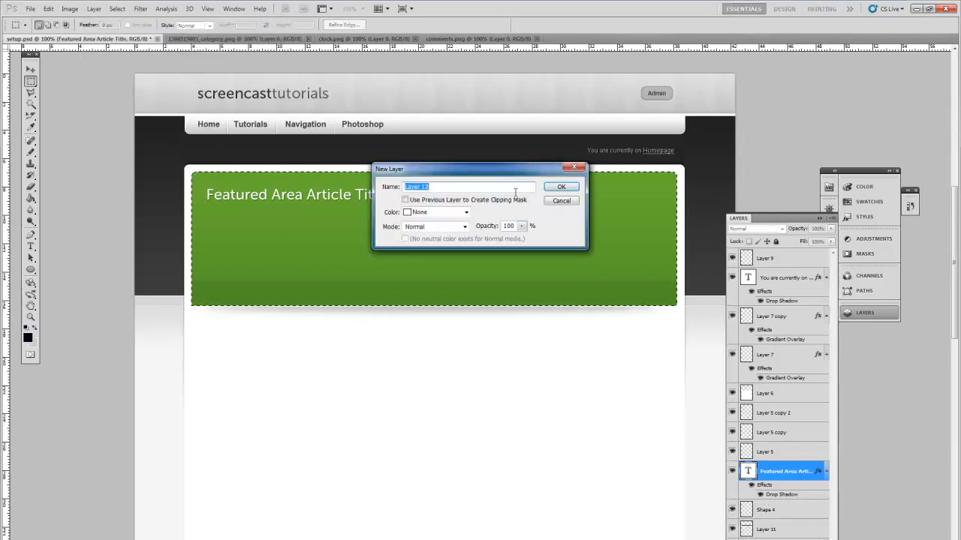
left_click(561, 186)
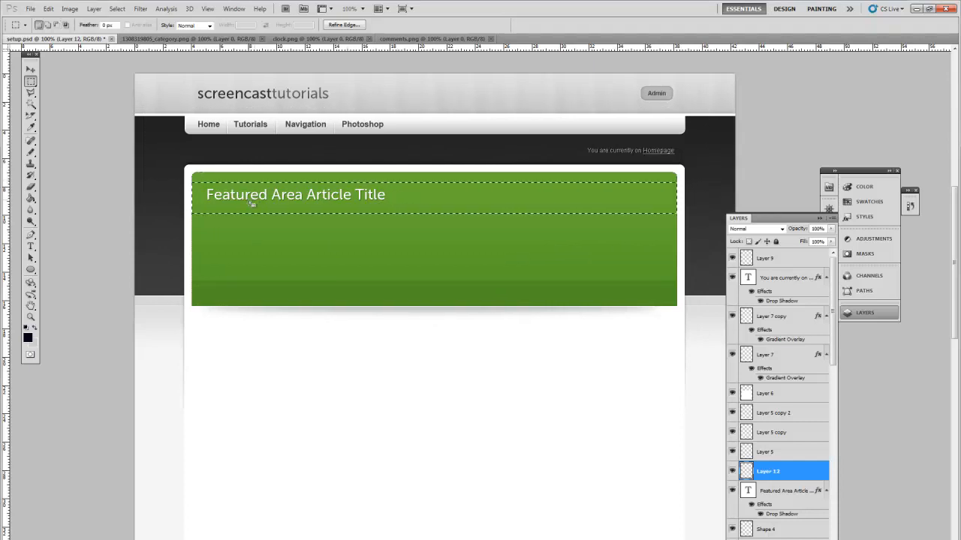
mouse_move(336, 198)
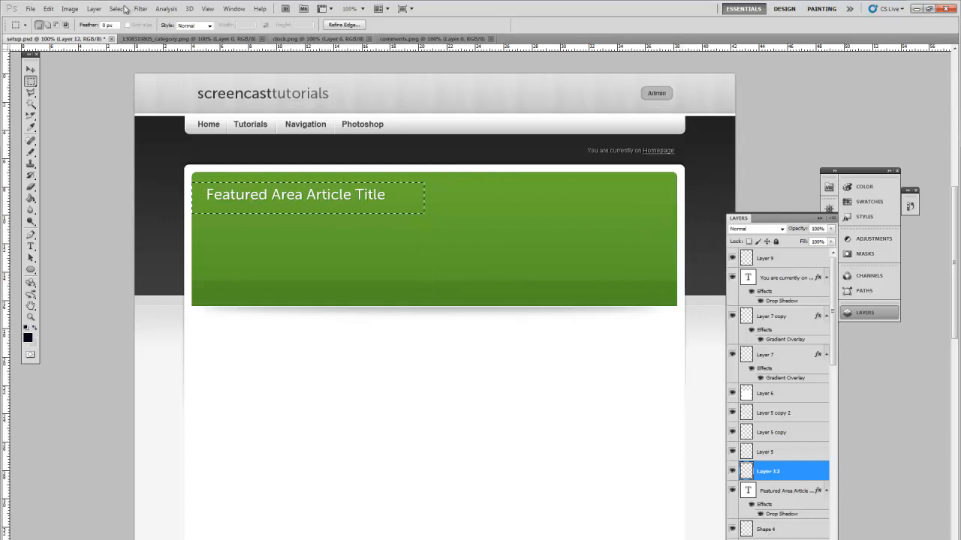
left_click(93, 8)
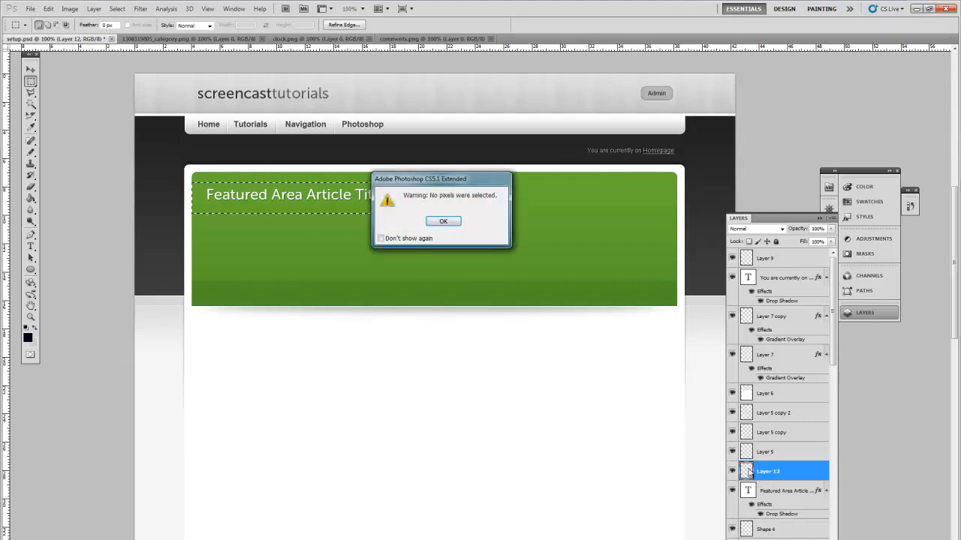
left_click(443, 221)
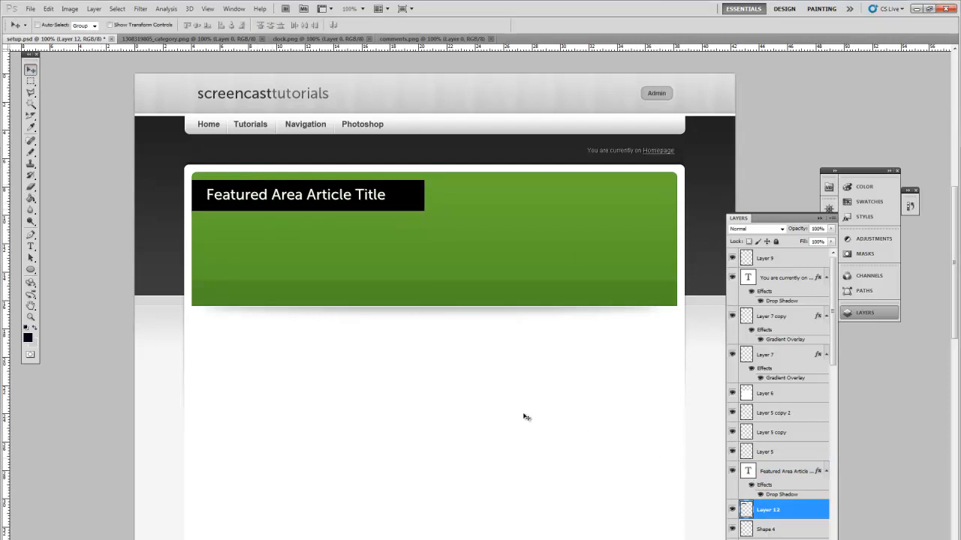
Give Layer 12 an Overlay-mode Gradient Overlay with a recoloured gradient stop
left_click(93, 8)
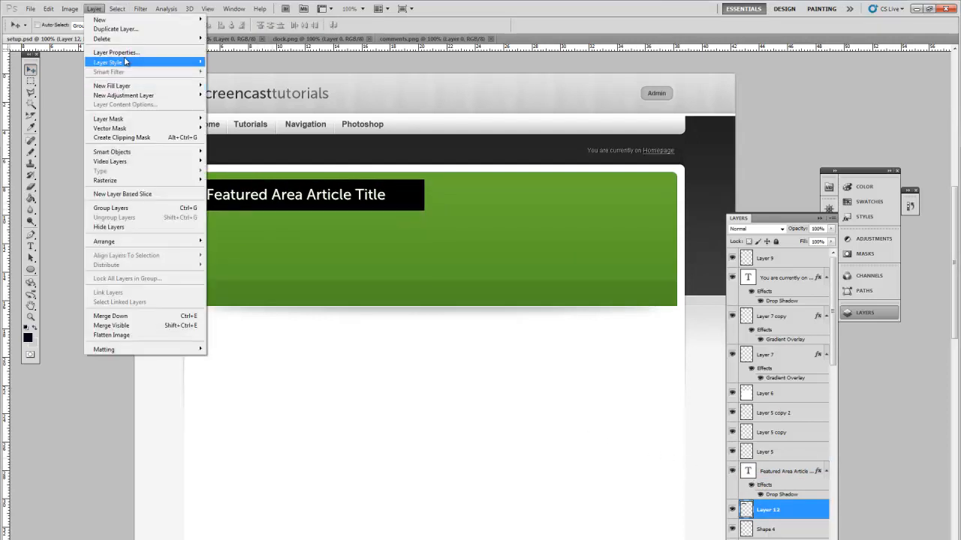
left_click(108, 61)
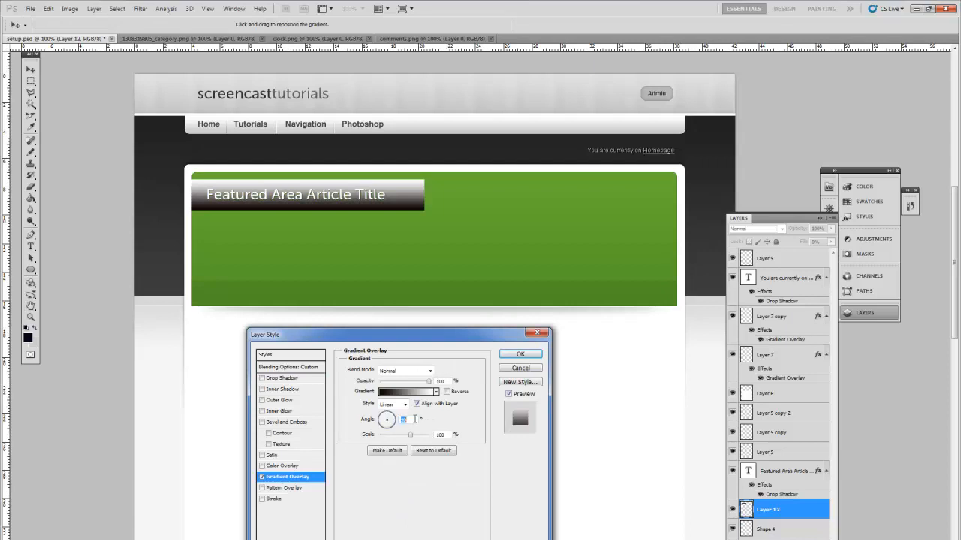
left_click(403, 391)
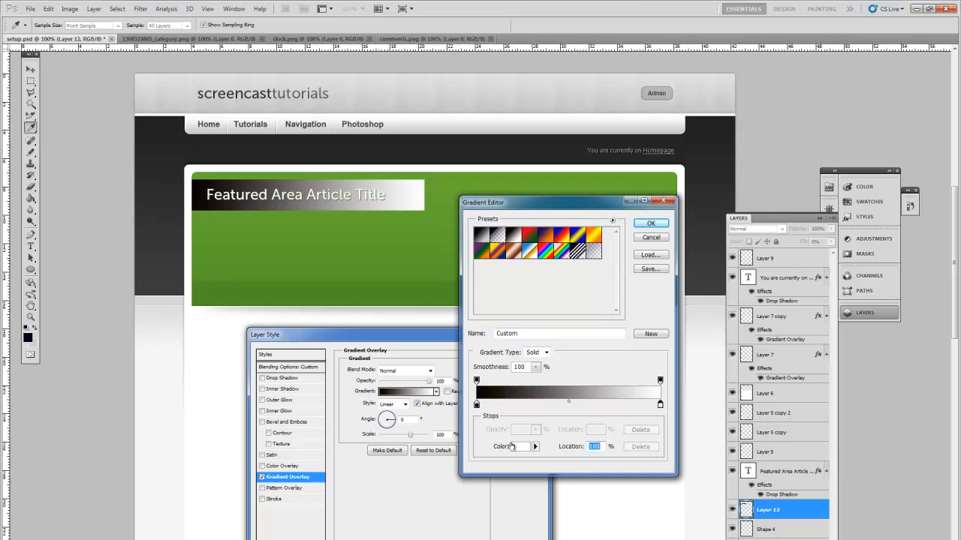
left_click(522, 446)
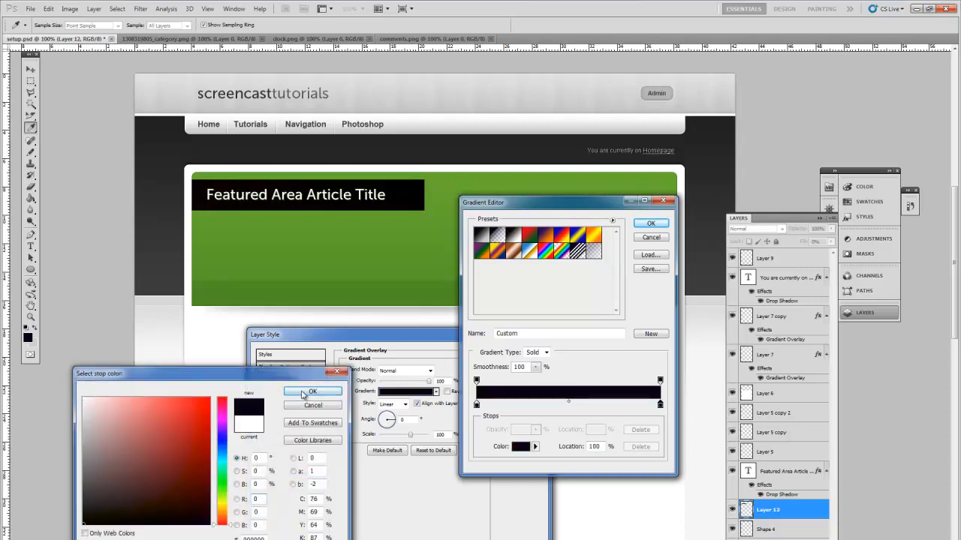
left_click(312, 391)
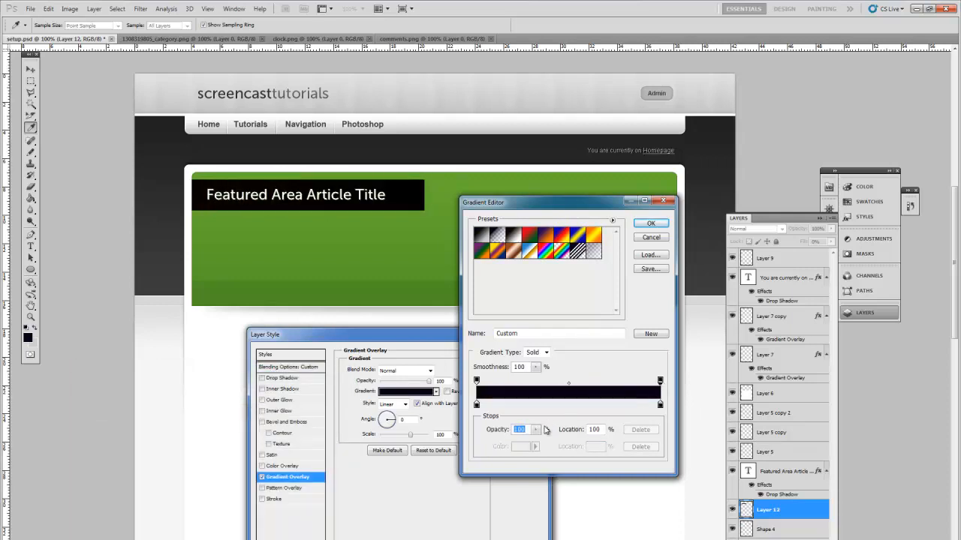
left_click(520, 429)
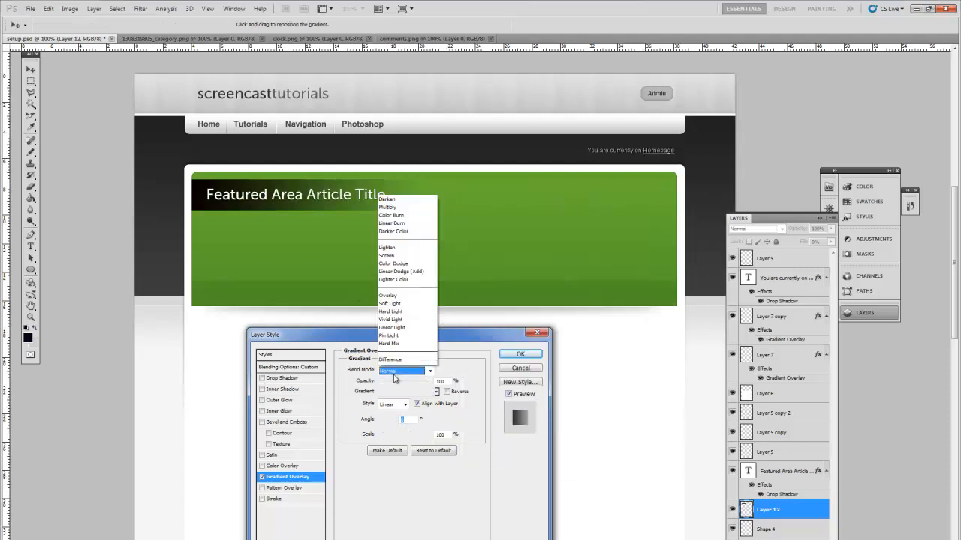
left_click(388, 295)
type("20")
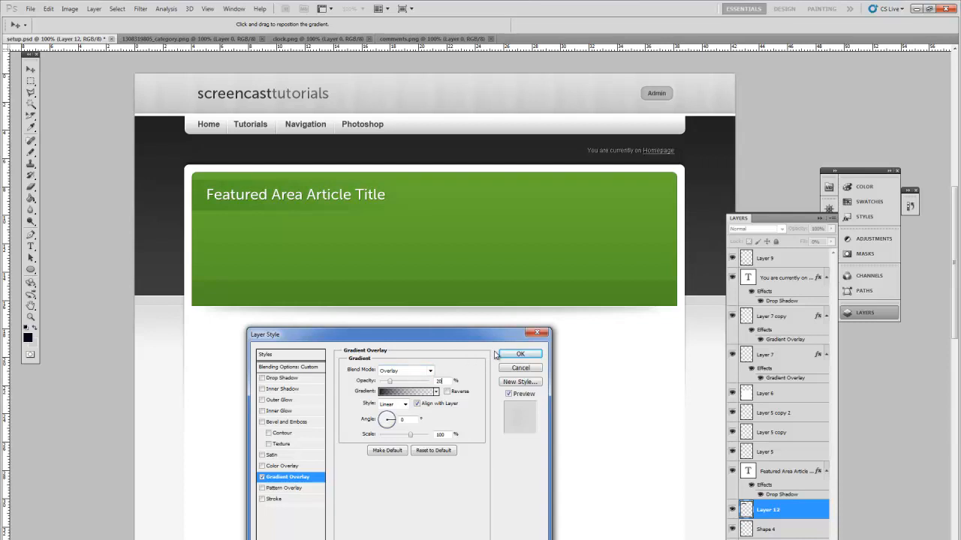
left_click(520, 354)
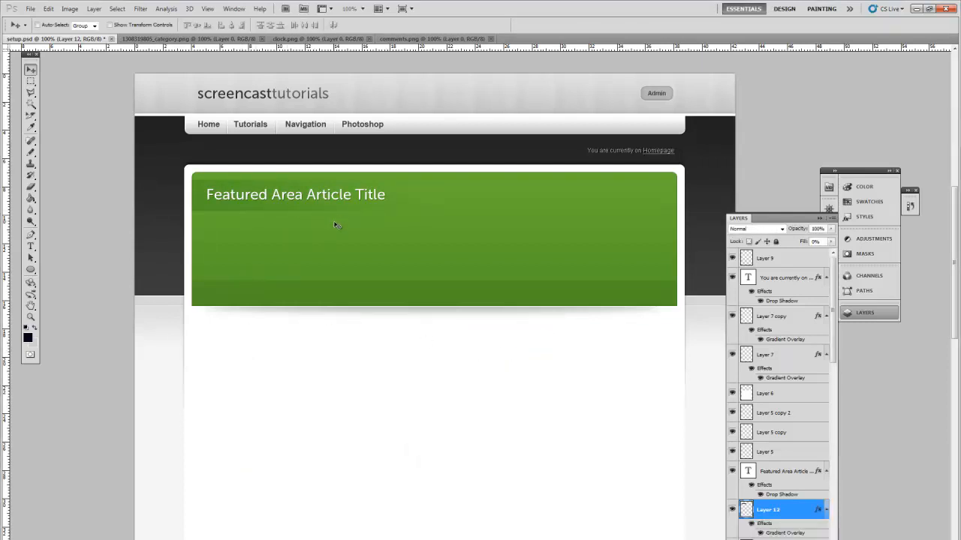
Turn on the vertical column guides across the mockup from the View menu
left_click(207, 8)
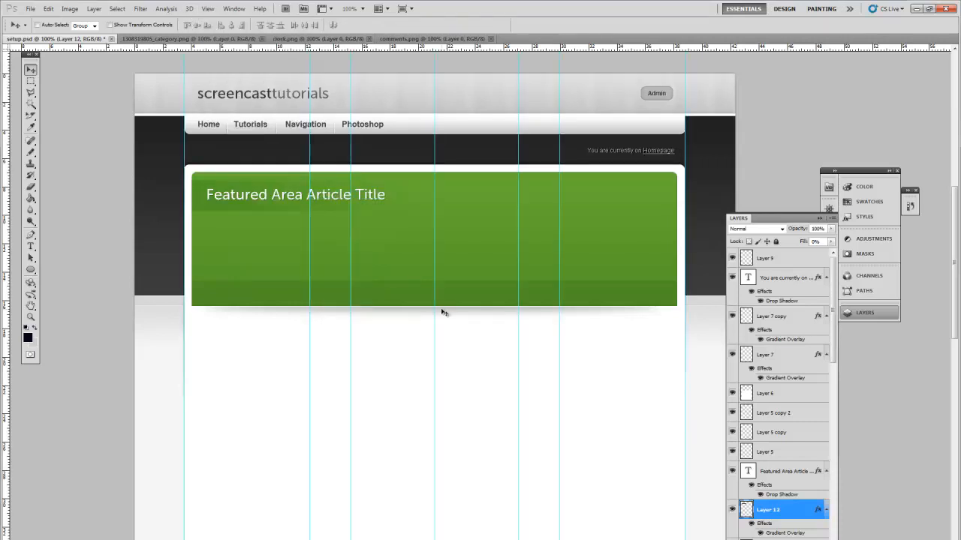
mouse_move(510, 189)
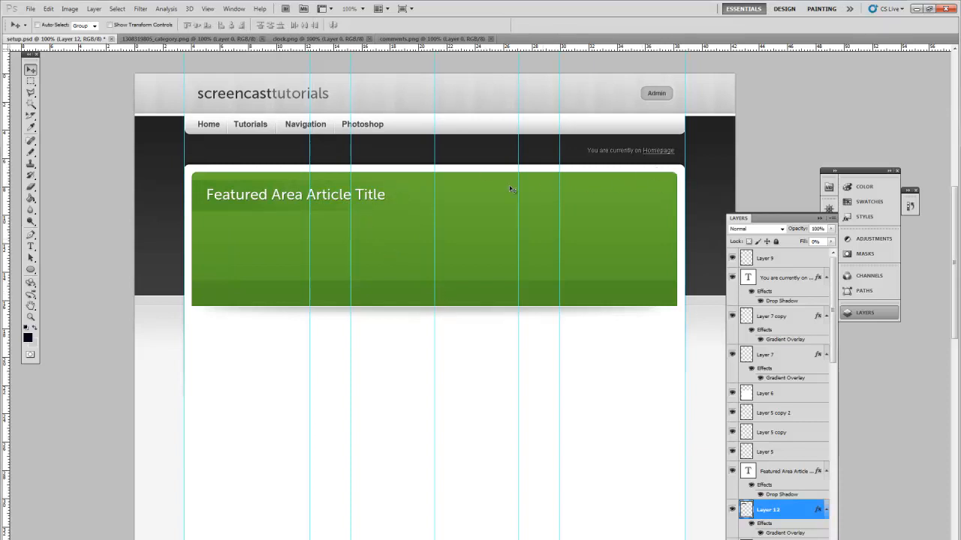
mouse_move(303, 205)
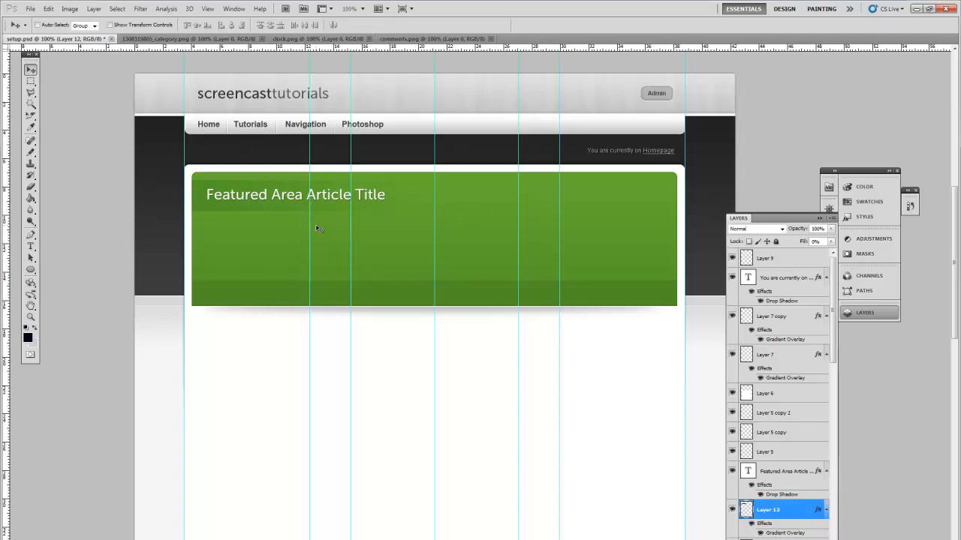
mouse_move(316, 238)
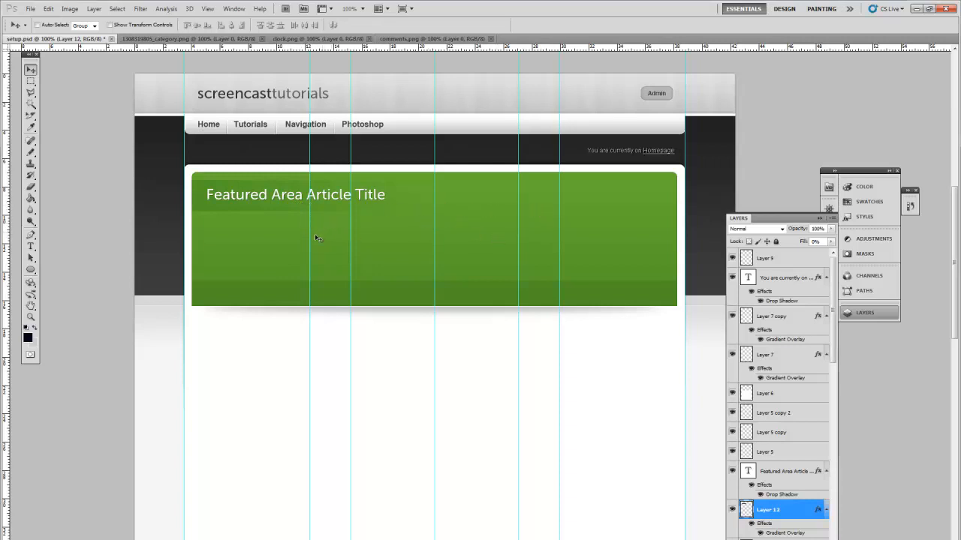
mouse_move(516, 246)
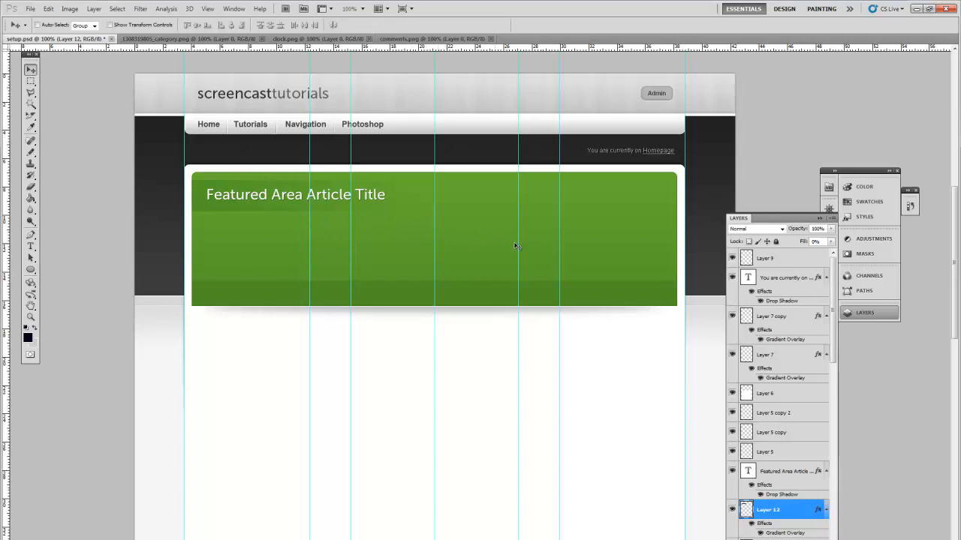
mouse_move(442, 285)
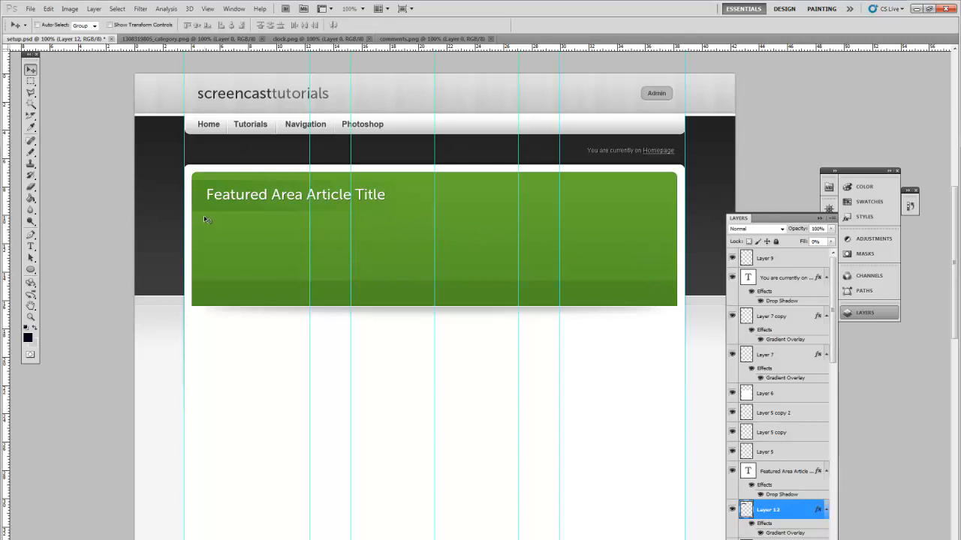
mouse_move(204, 255)
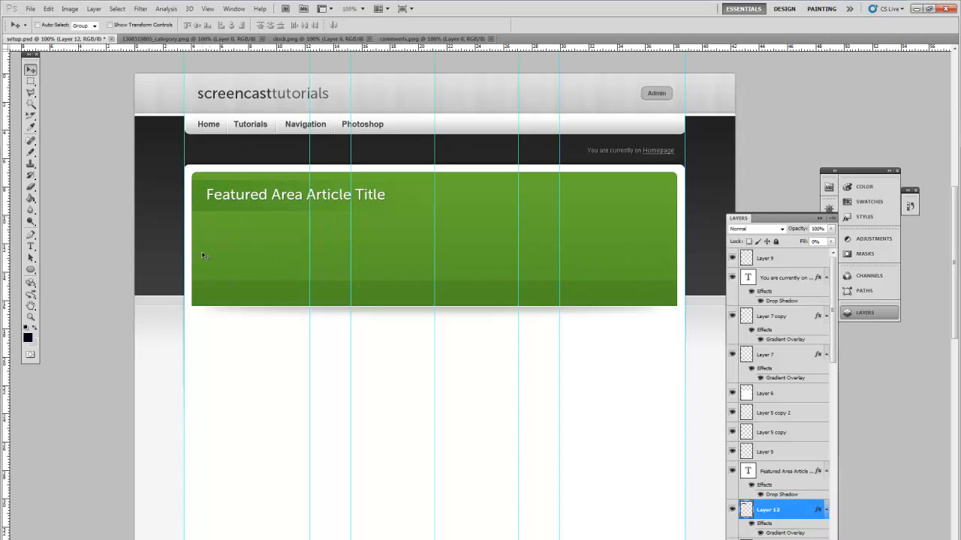
mouse_move(184, 257)
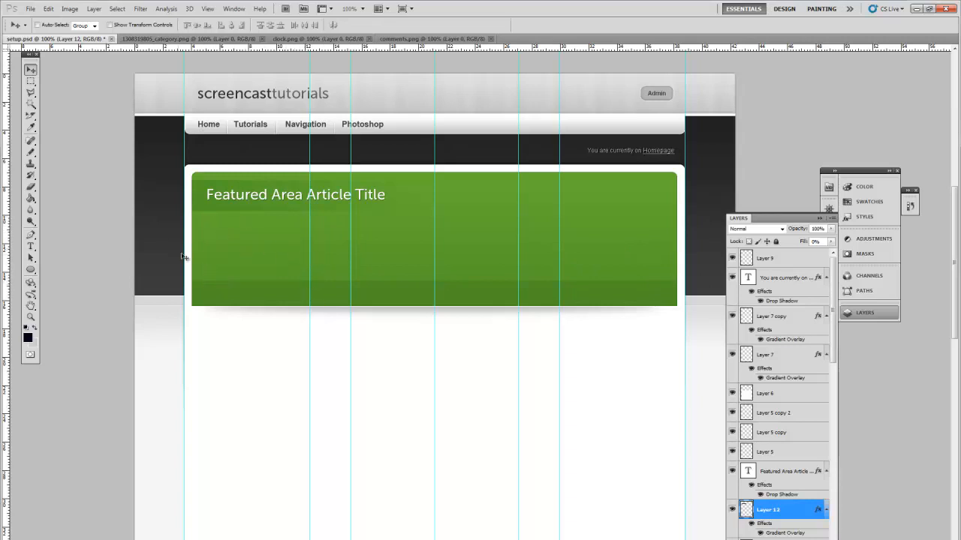
mouse_move(204, 245)
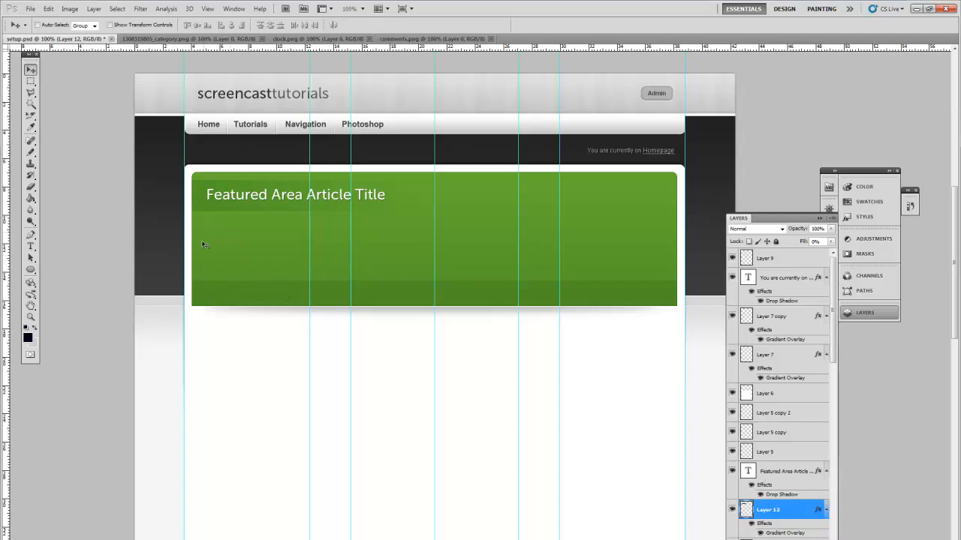
mouse_move(406, 226)
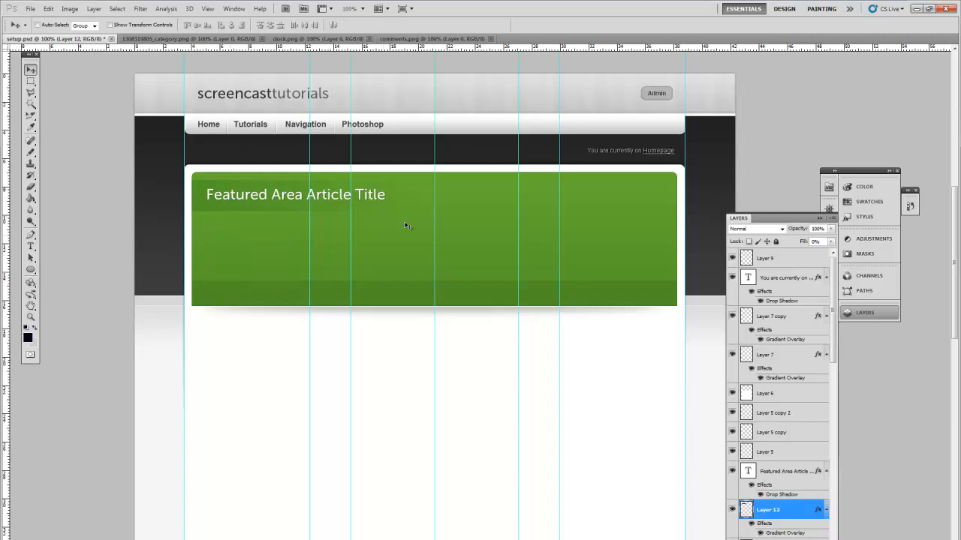
mouse_move(270, 263)
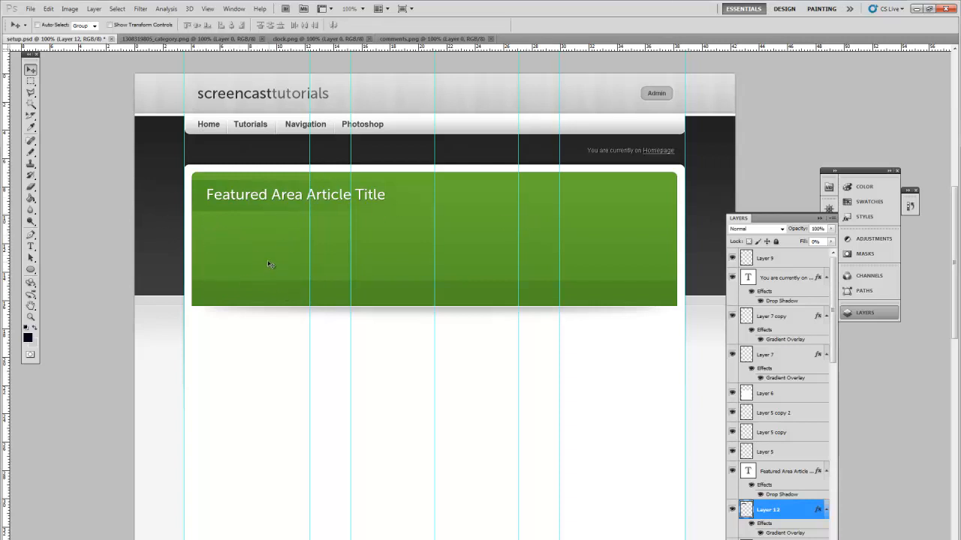
mouse_move(457, 231)
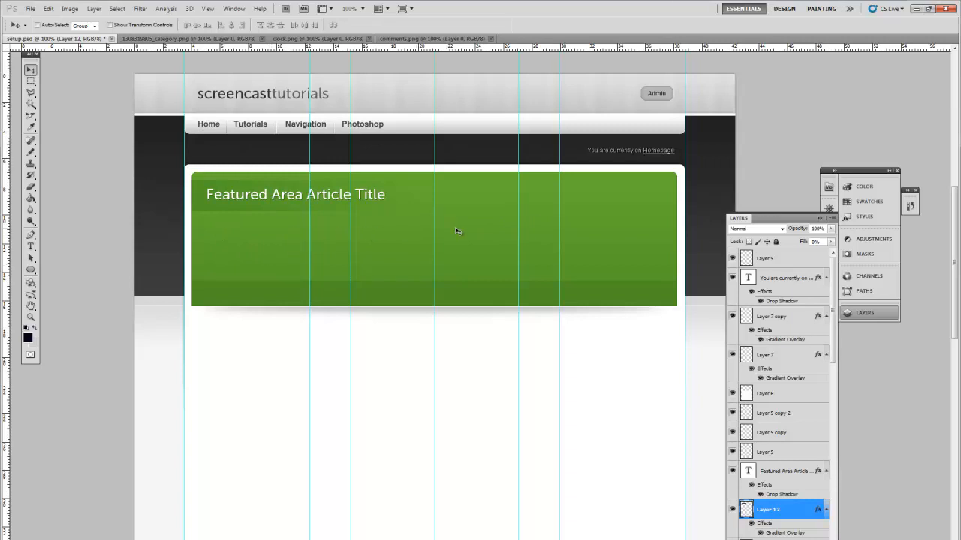
mouse_move(577, 244)
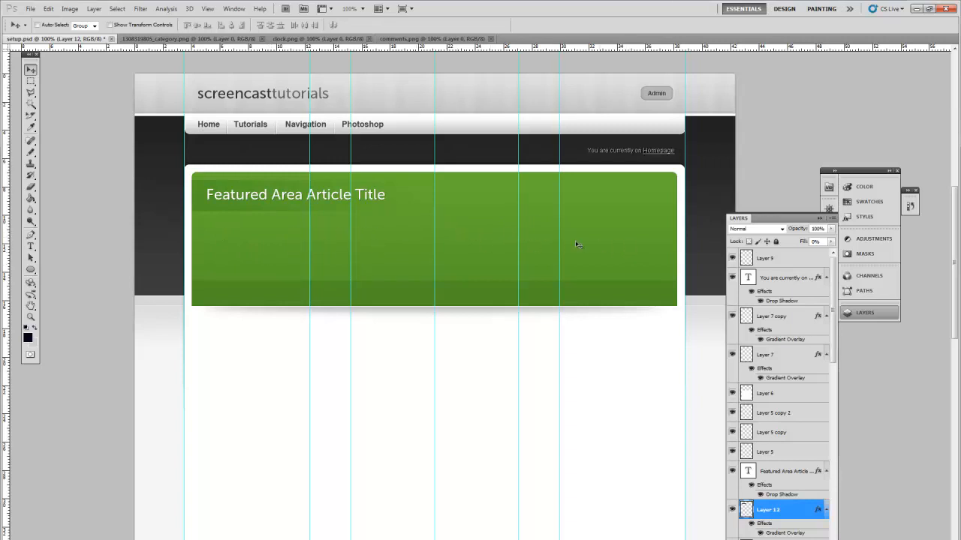
mouse_move(340, 225)
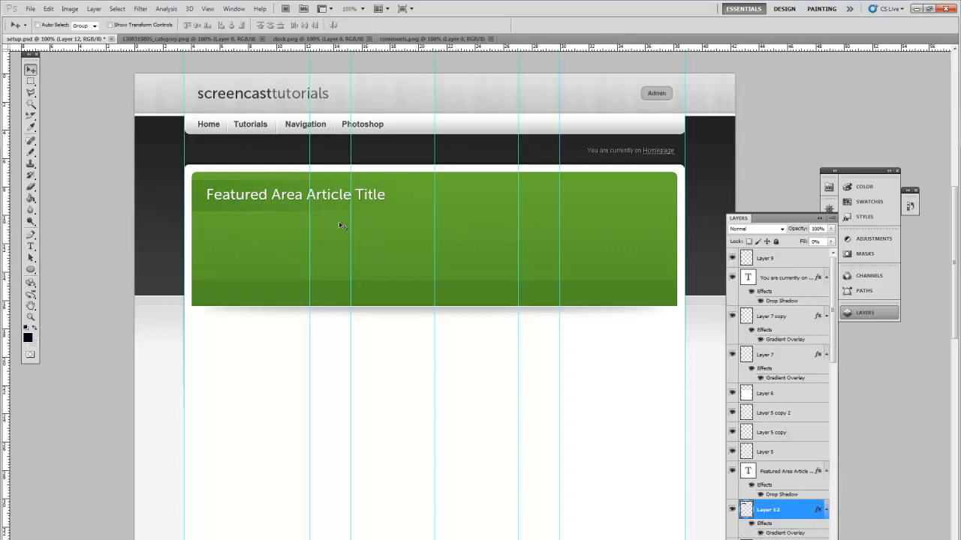
mouse_move(345, 474)
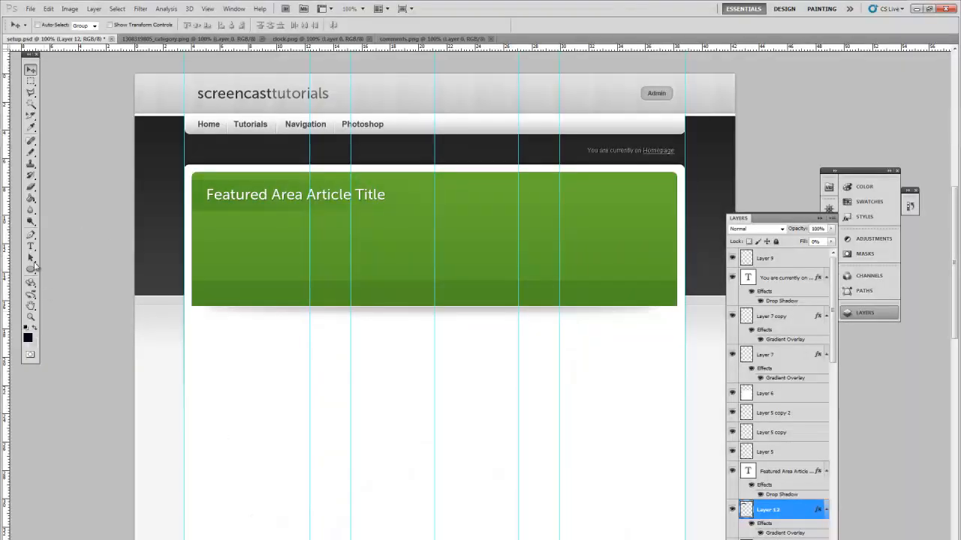
Type the 'Do your layouts deserve better than Lorem Ipsum?…' paragraph in a box over the green area
left_click(31, 247)
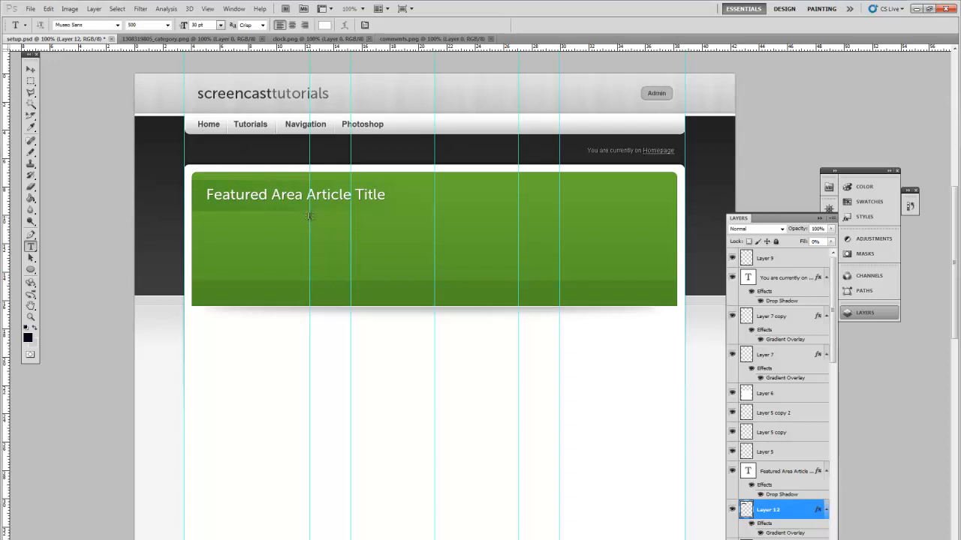
left_click_drag(308, 217, 601, 263)
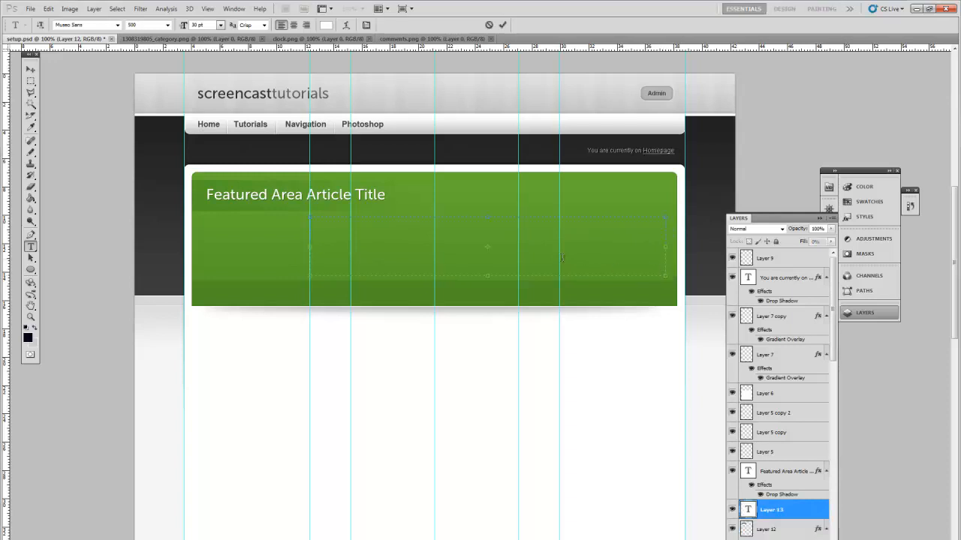
type("Do your layouts deserve better than Lorem Ipsum? Apply as an art director and team up with the best copywriters at Jung von Matt: www.jvm.com/jobs/lipsum")
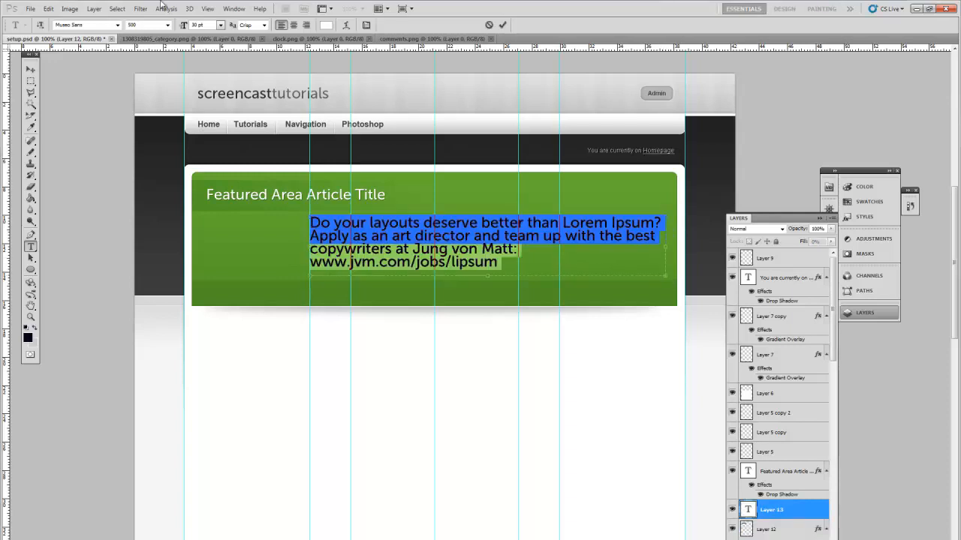
Colour the paragraph text pale green and commit it
left_click(111, 25)
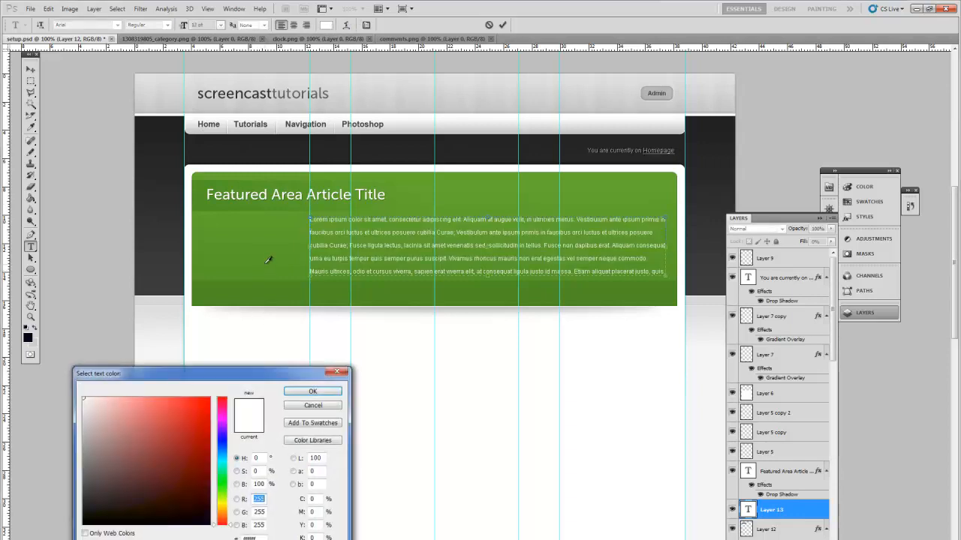
left_click(118, 413)
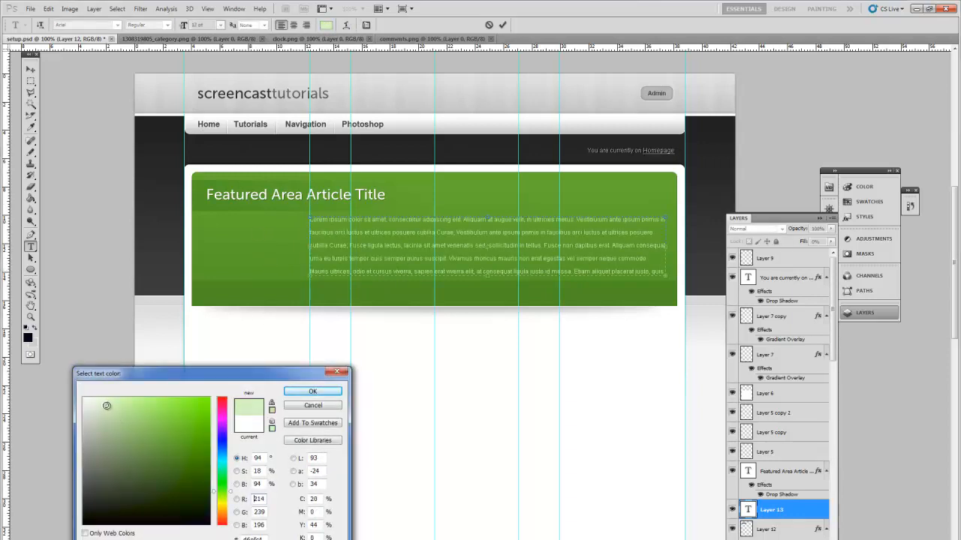
left_click(312, 391)
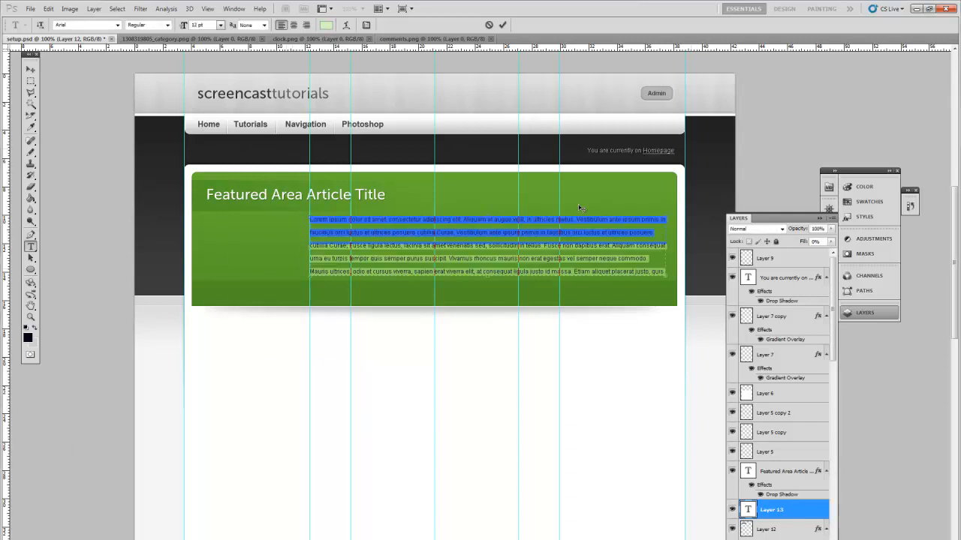
left_click(366, 25)
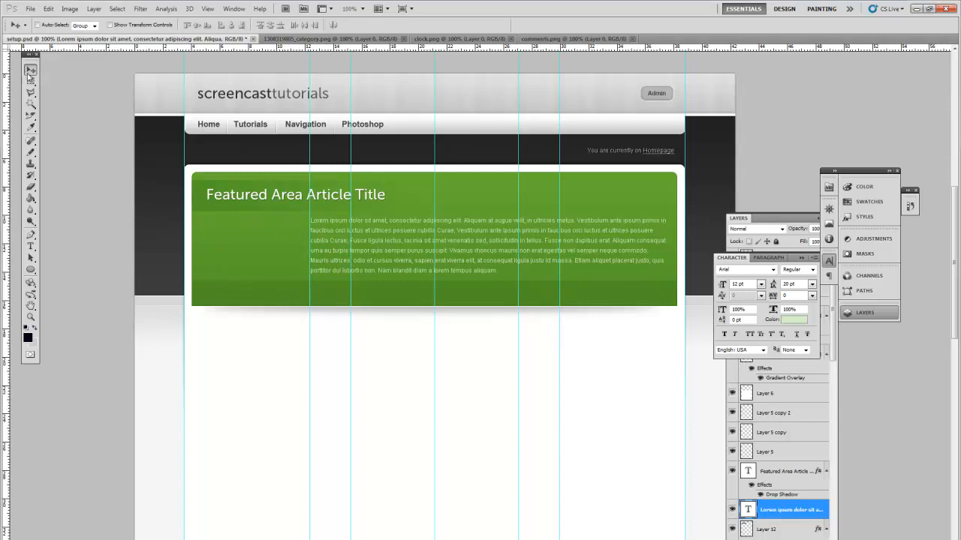
Draw a white thumbnail box on Layer 13 with a thin Stroke outline
left_click(31, 81)
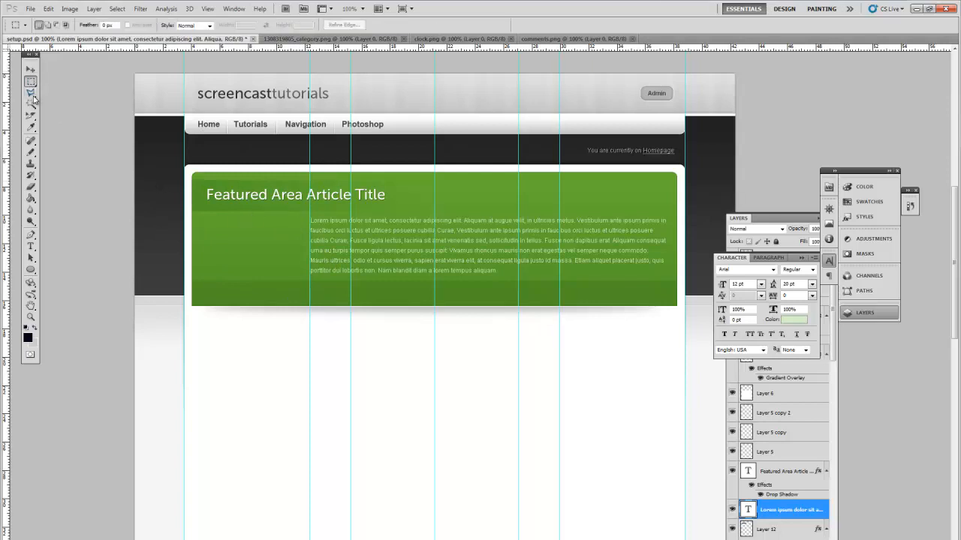
left_click_drag(206, 220, 283, 295)
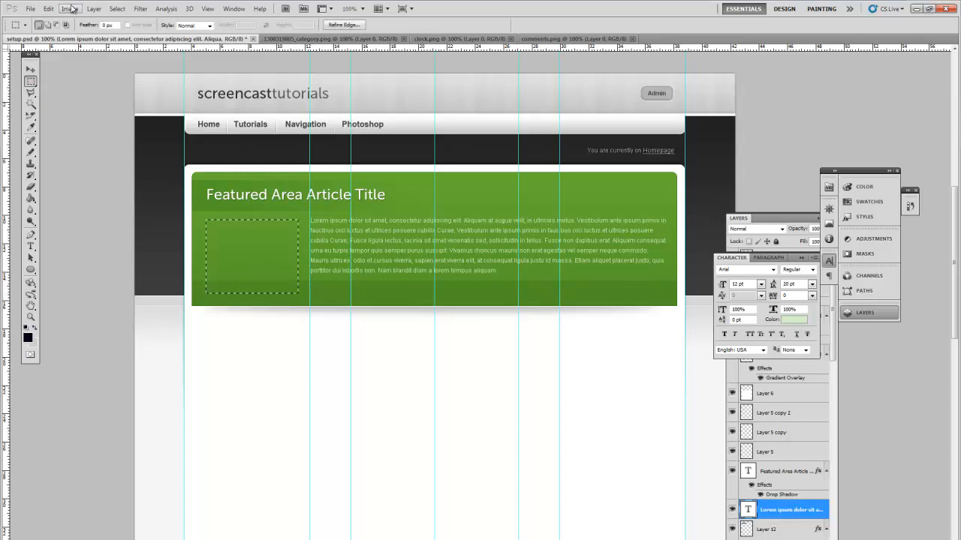
left_click(93, 8)
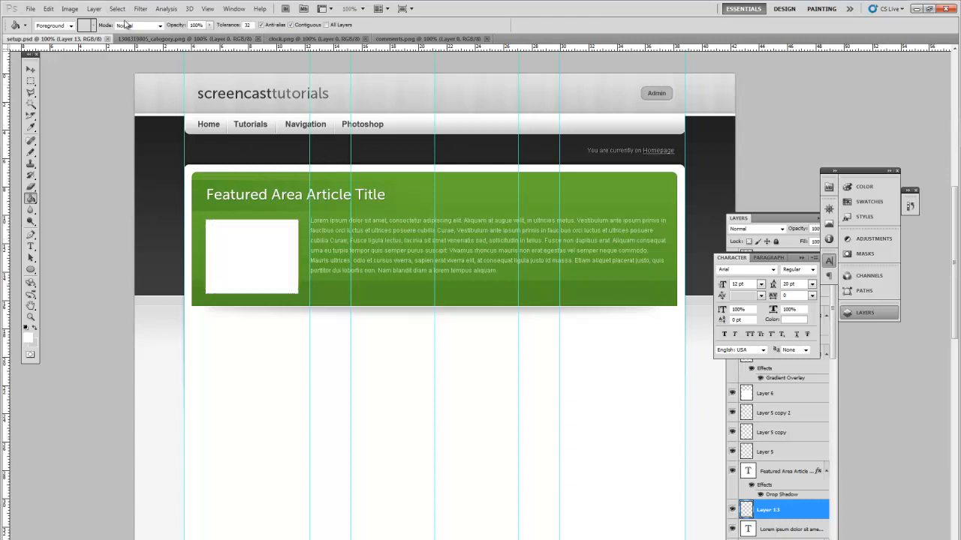
left_click(94, 8)
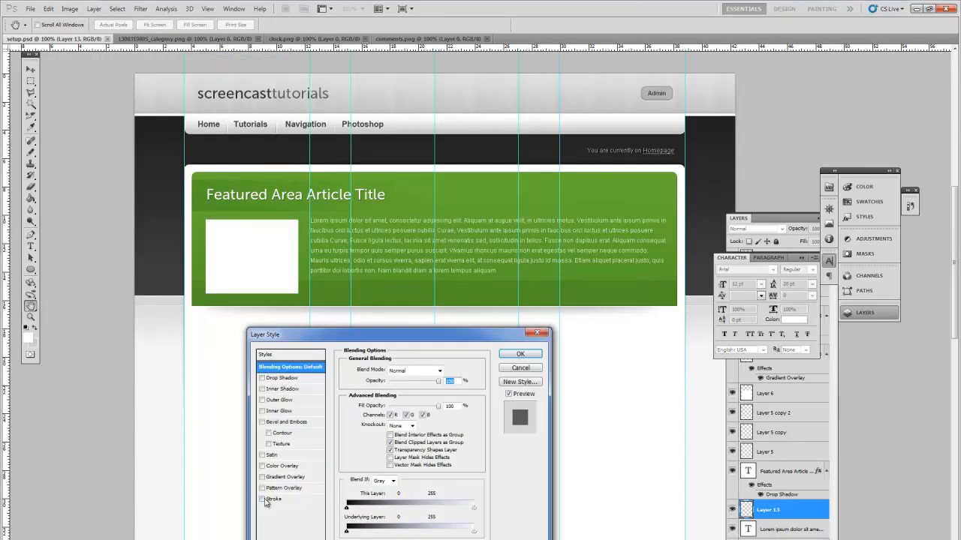
left_click(273, 499)
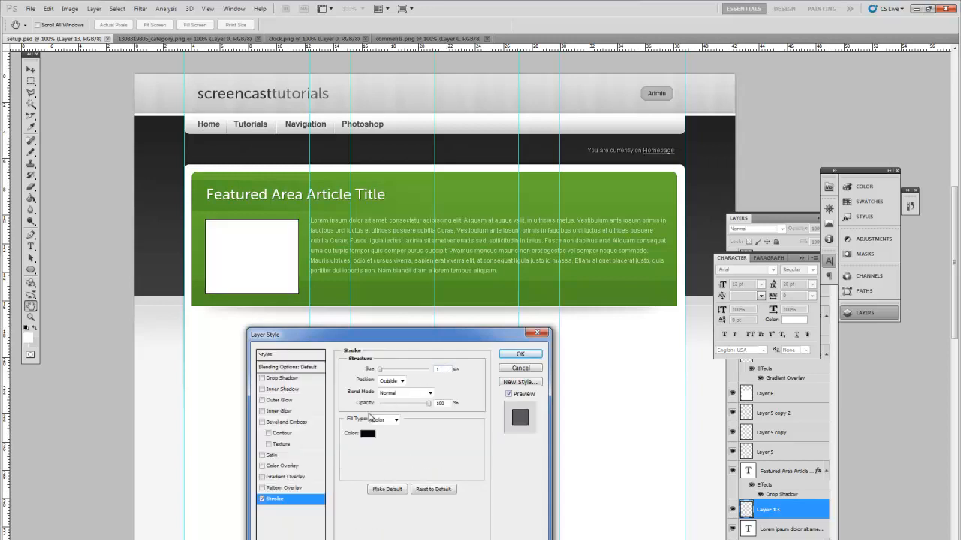
left_click(367, 434)
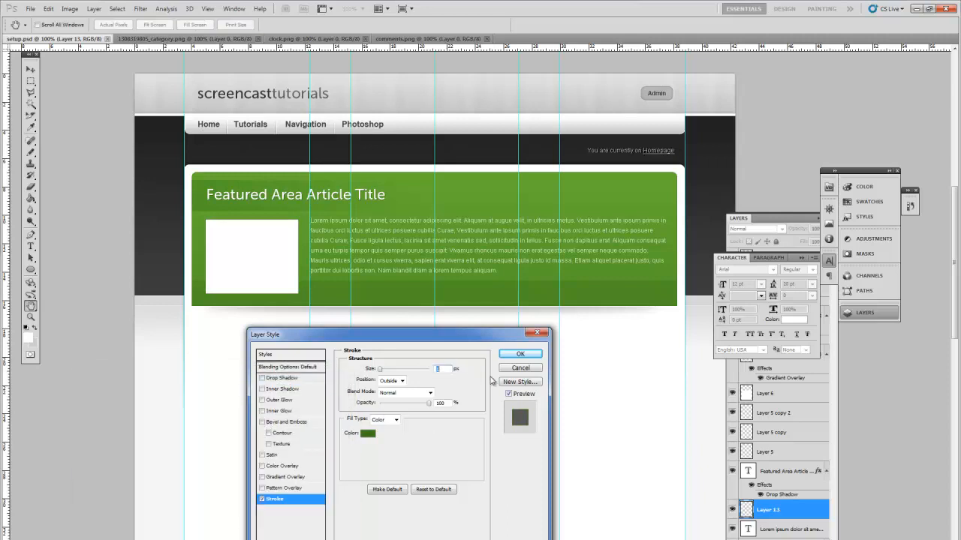
left_click(519, 353)
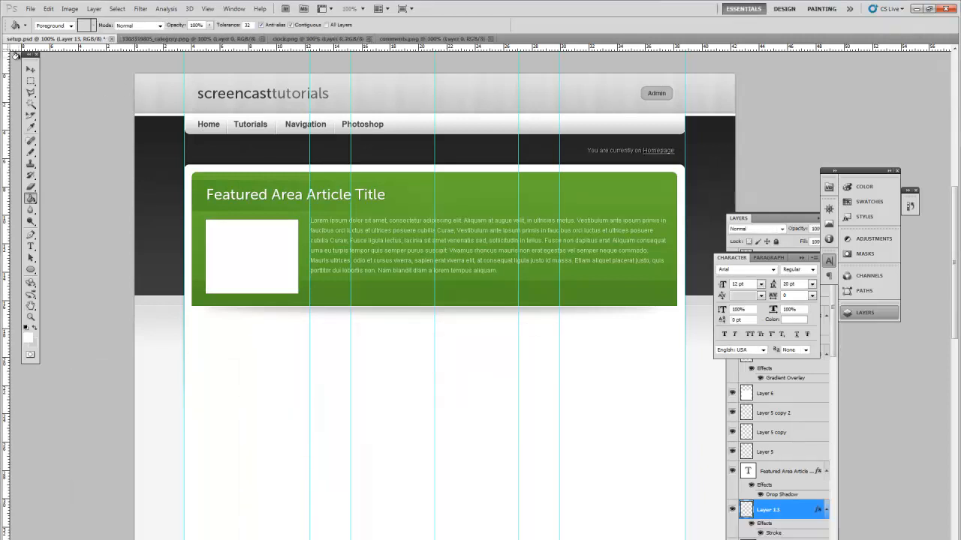
left_click(31, 69)
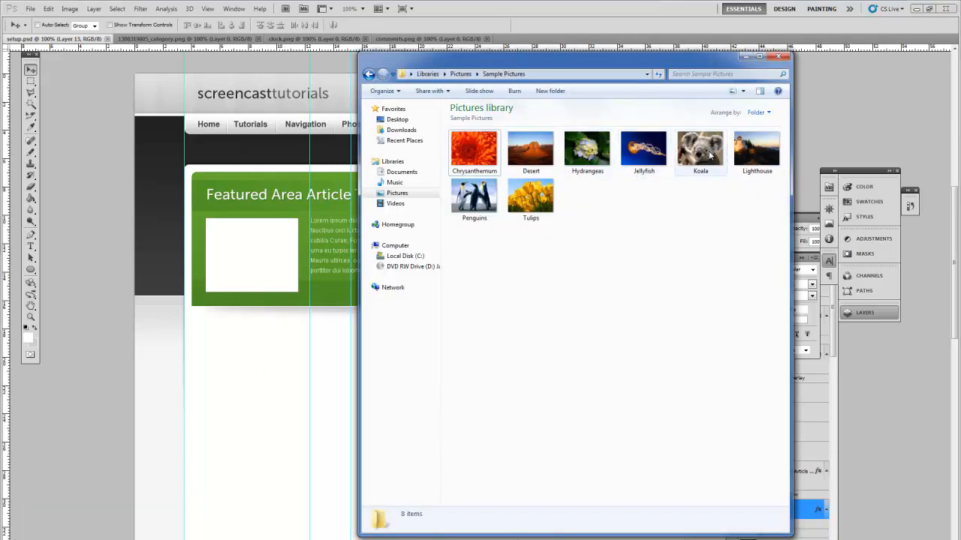
Open Koala.jpg from Sample Pictures with Adobe Photoshop CS5.1
right_click(699, 150)
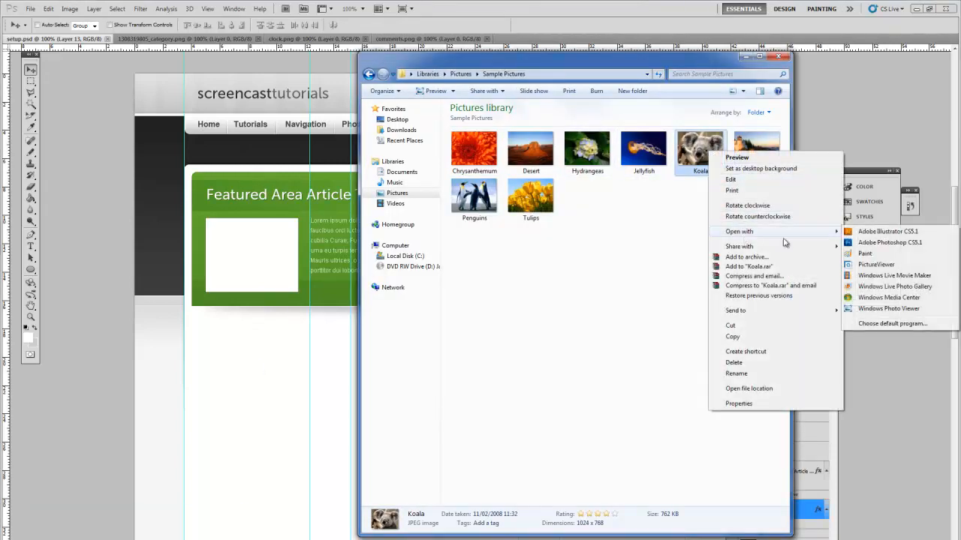
left_click(889, 242)
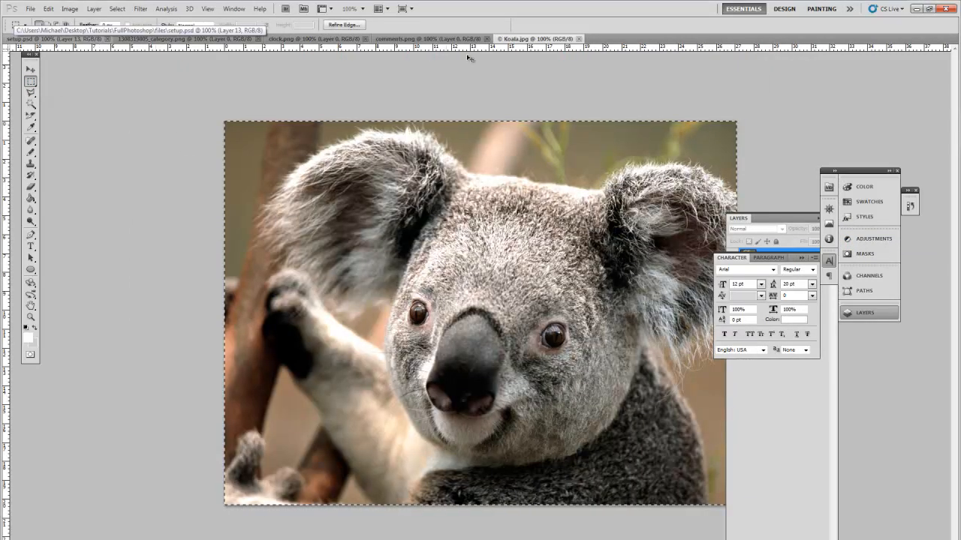
Fit the koala on Layer 14 into the box, contracting the selection for a white border
left_click(30, 38)
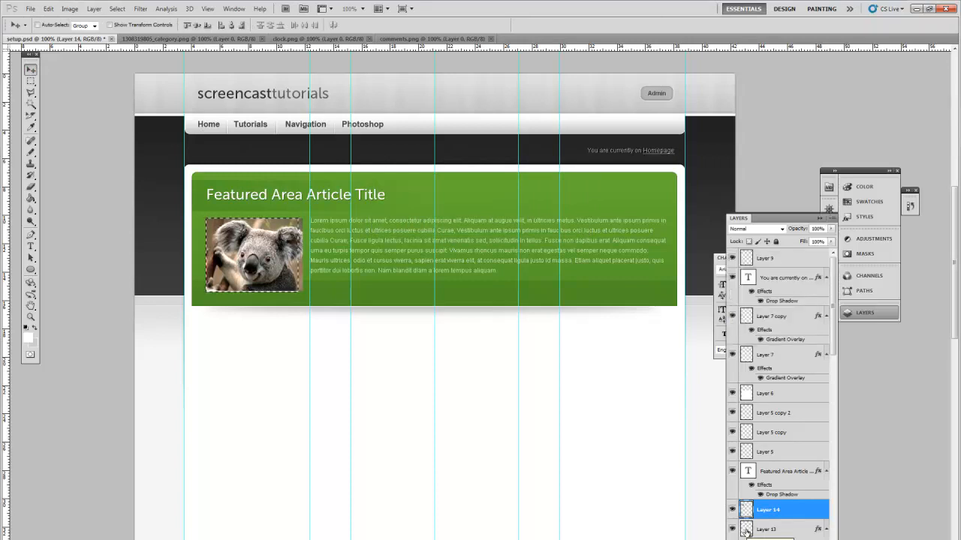
left_click(117, 8)
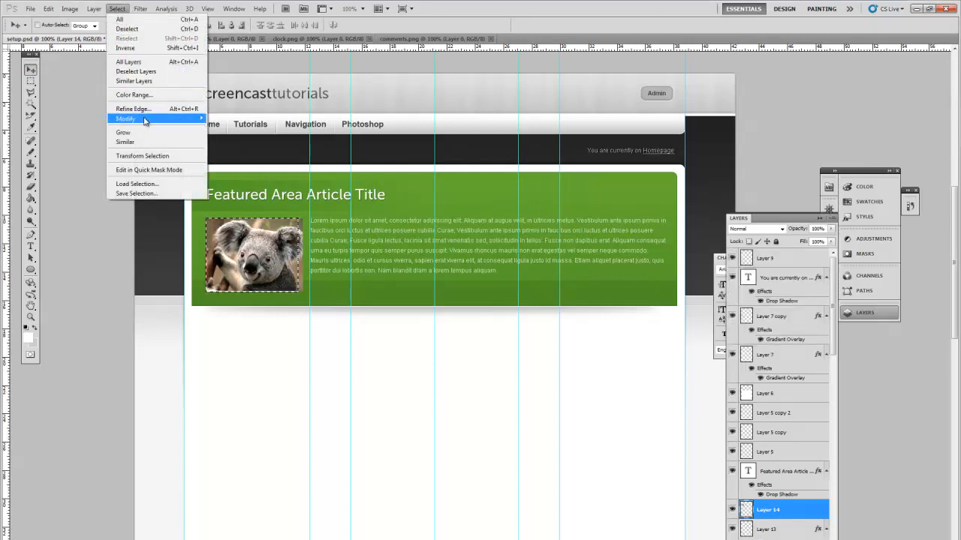
left_click(126, 118)
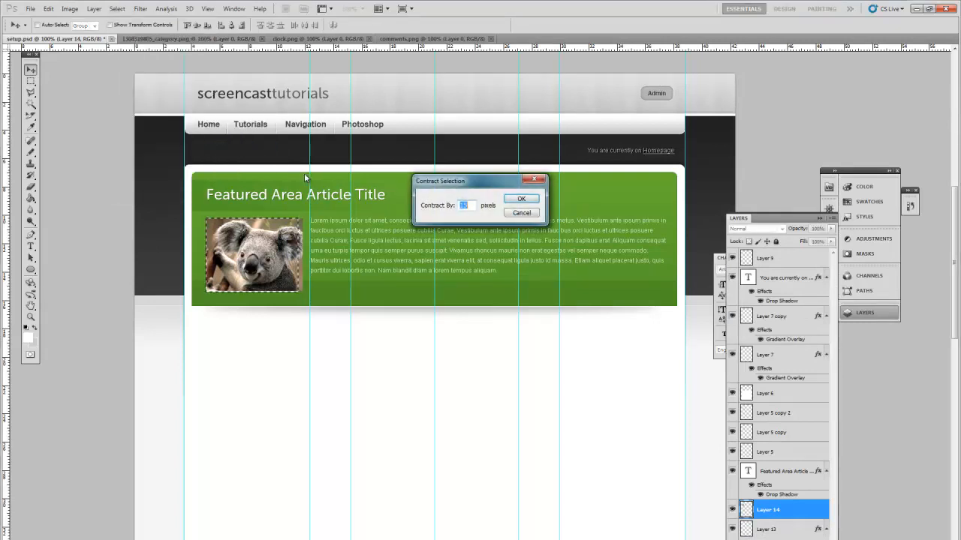
left_click(520, 198)
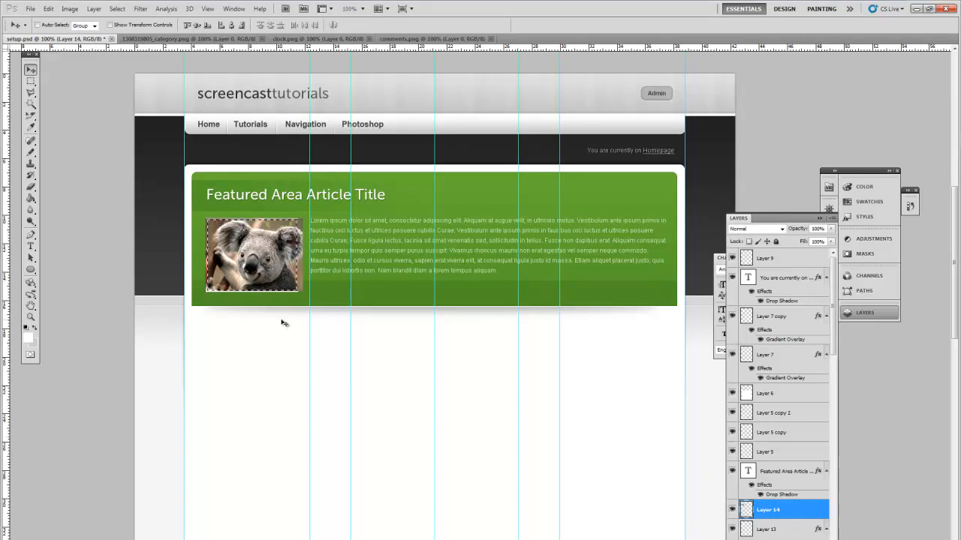
left_click(117, 8)
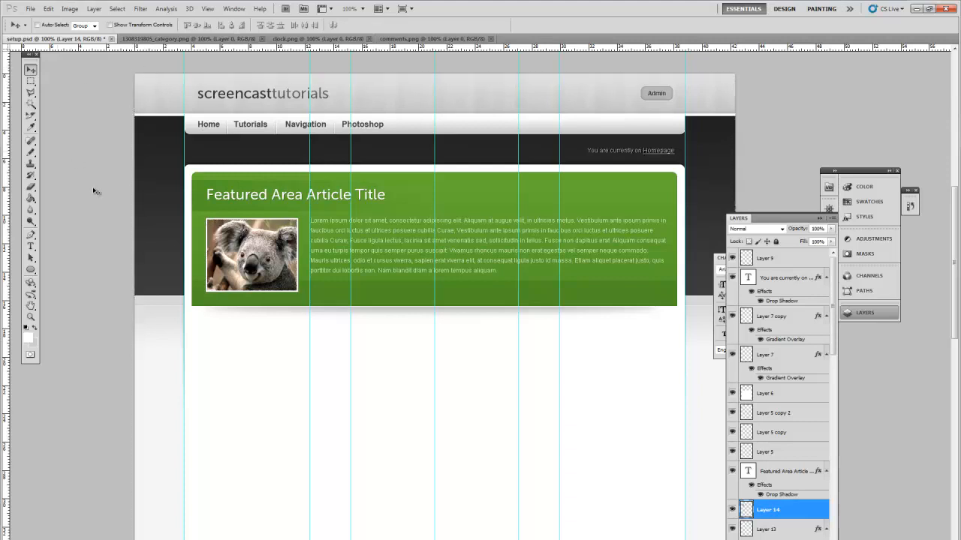
mouse_move(209, 226)
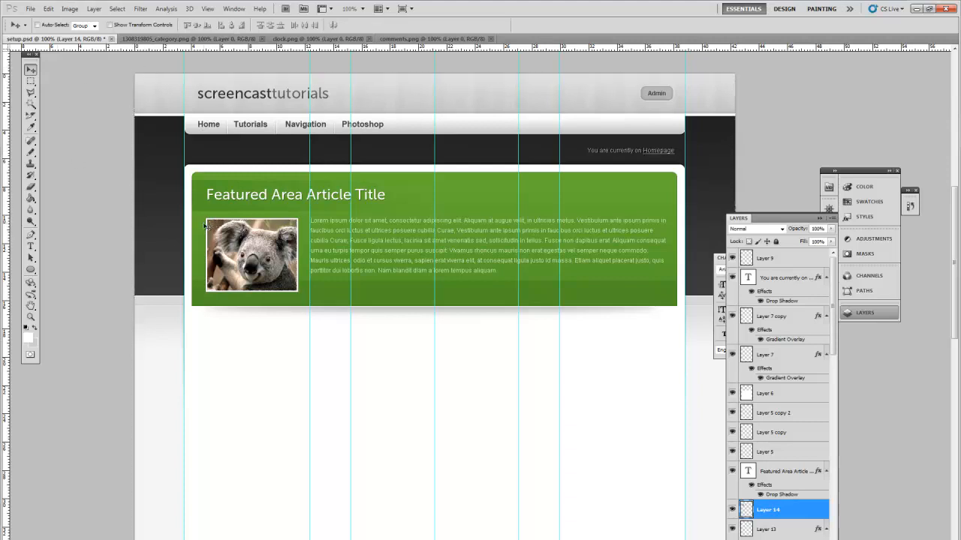
mouse_move(49, 37)
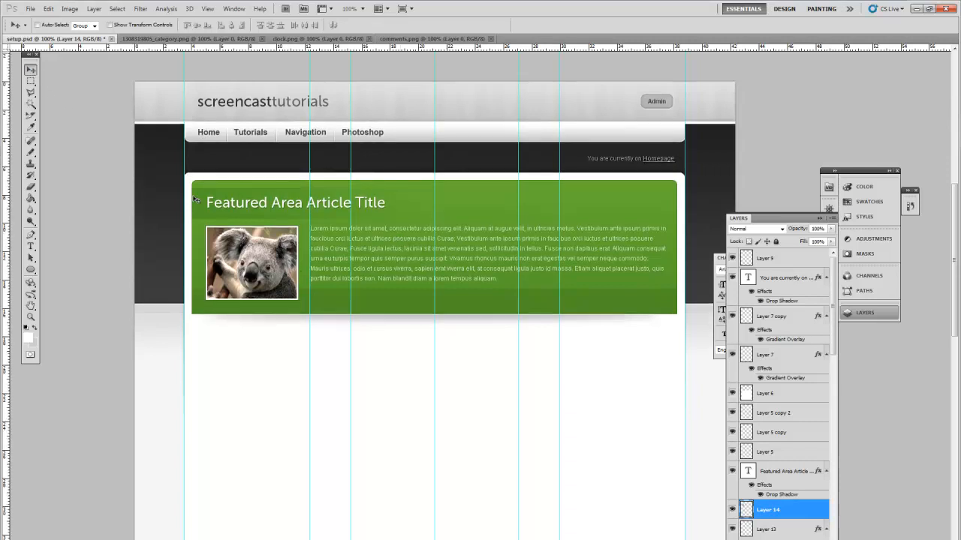
mouse_move(326, 293)
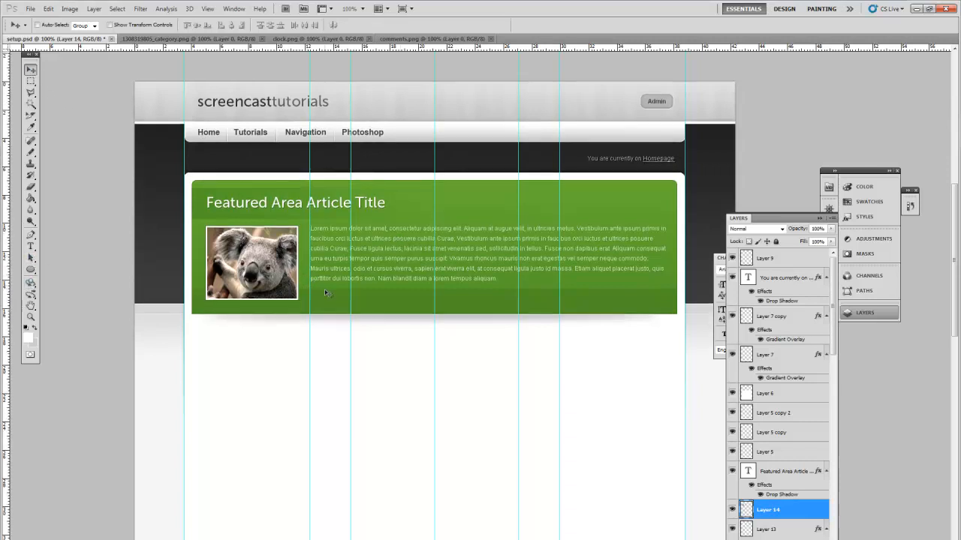
mouse_move(501, 306)
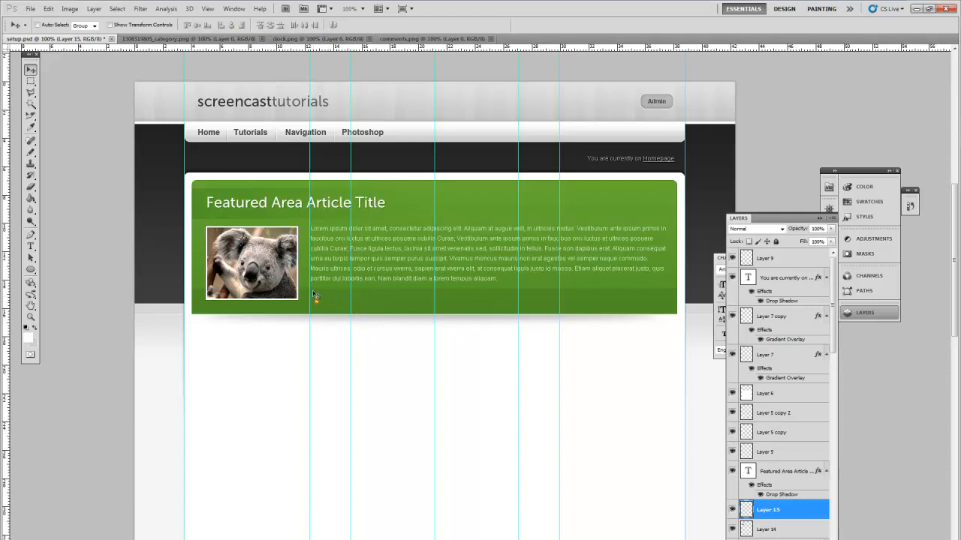
Give the pasted icons on Layers 15–16 a white Color Overlay
left_click(94, 8)
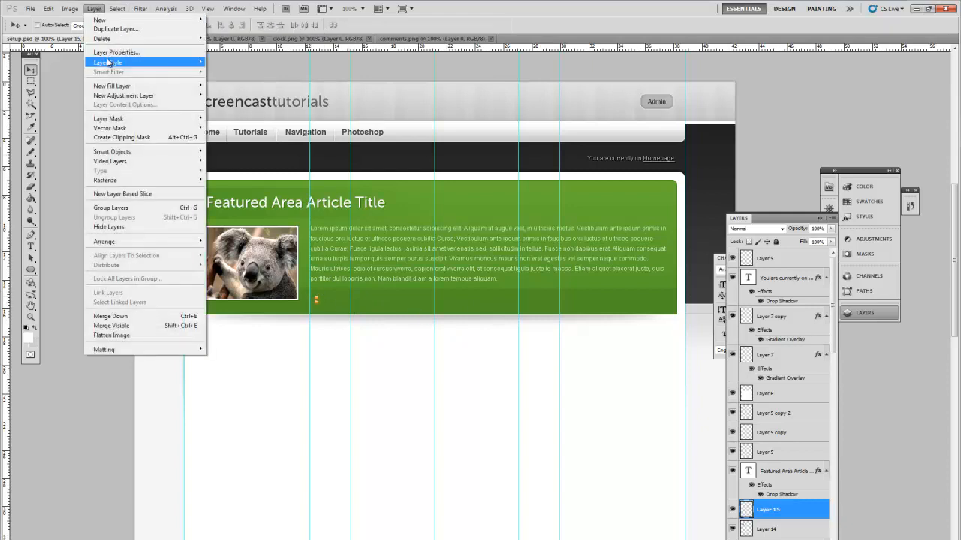
left_click(108, 63)
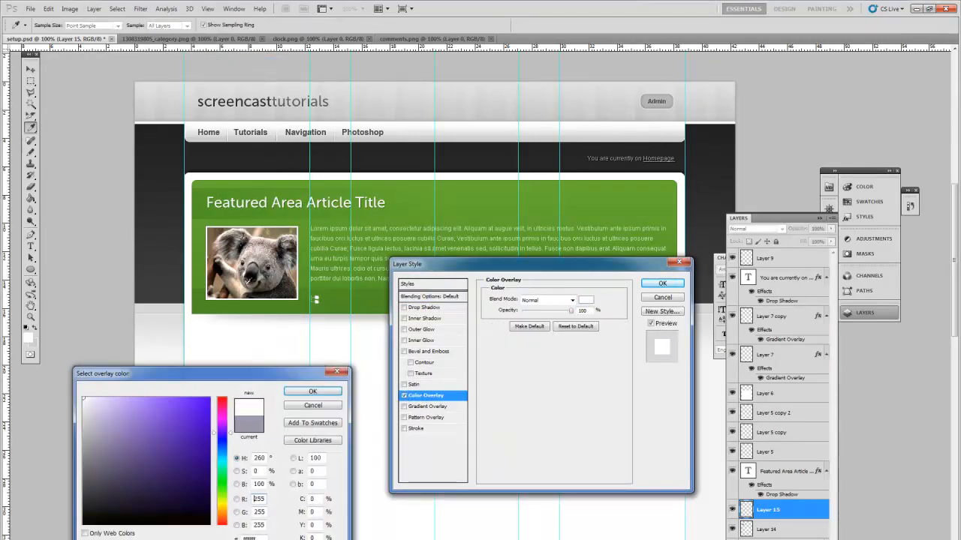
left_click(312, 391)
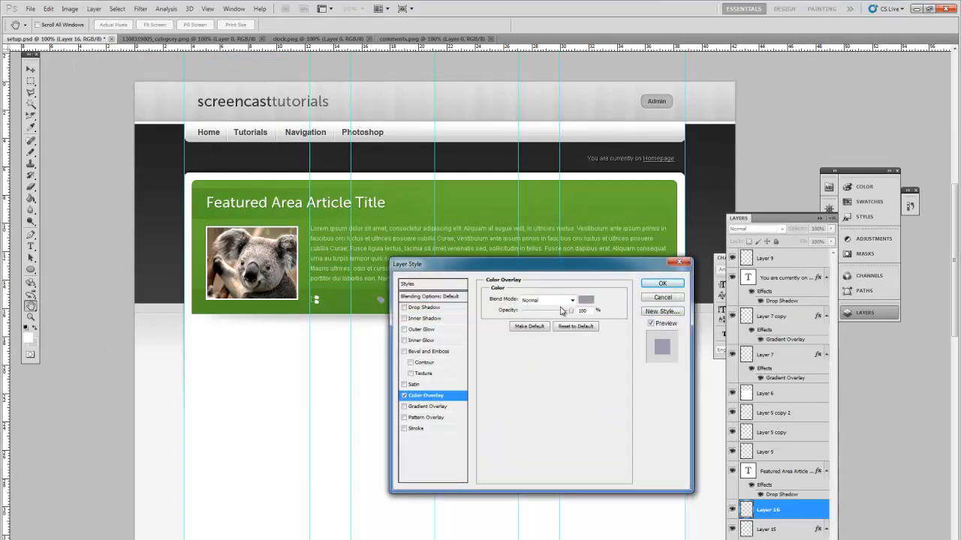
left_click(586, 299)
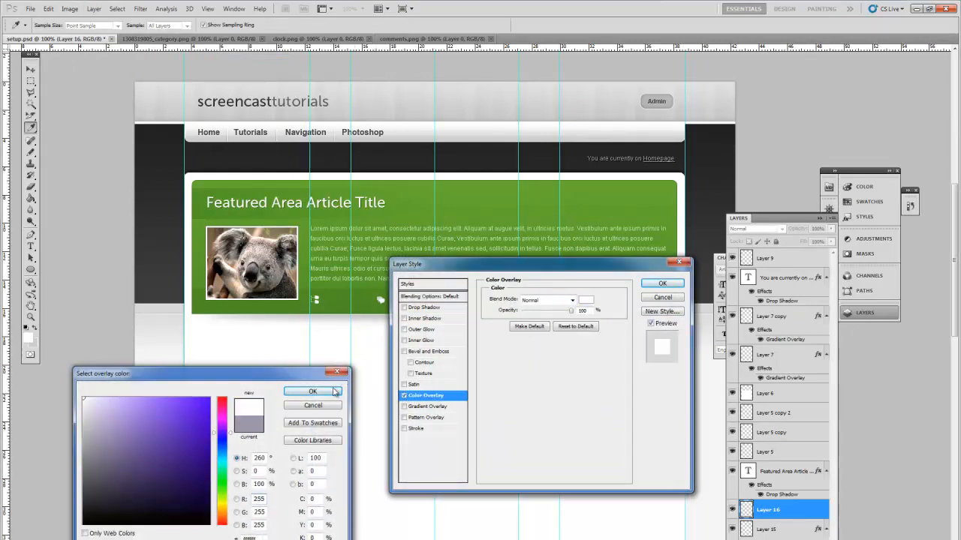
Resize the third icon on Layer 17 and give it a colour overlay
left_click(313, 391)
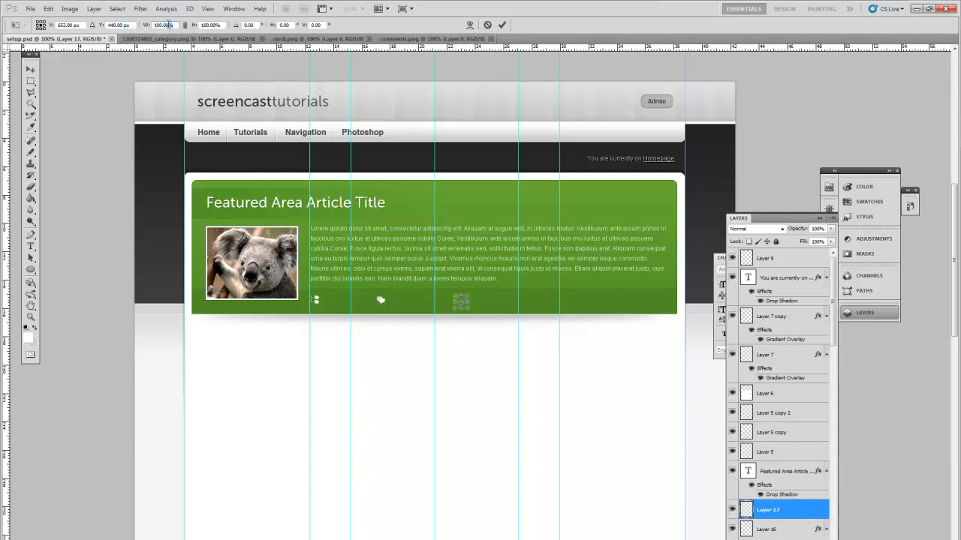
left_click(162, 25)
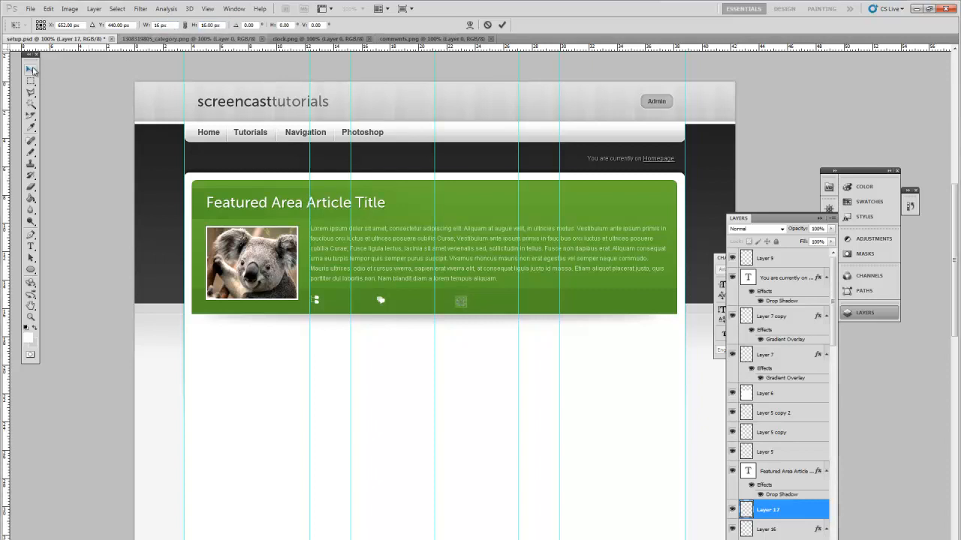
left_click(93, 8)
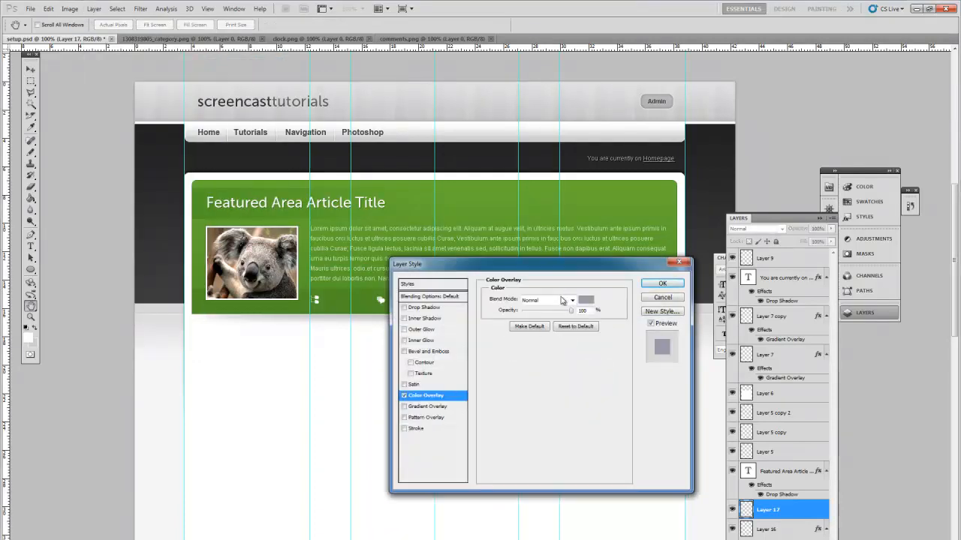
left_click(586, 300)
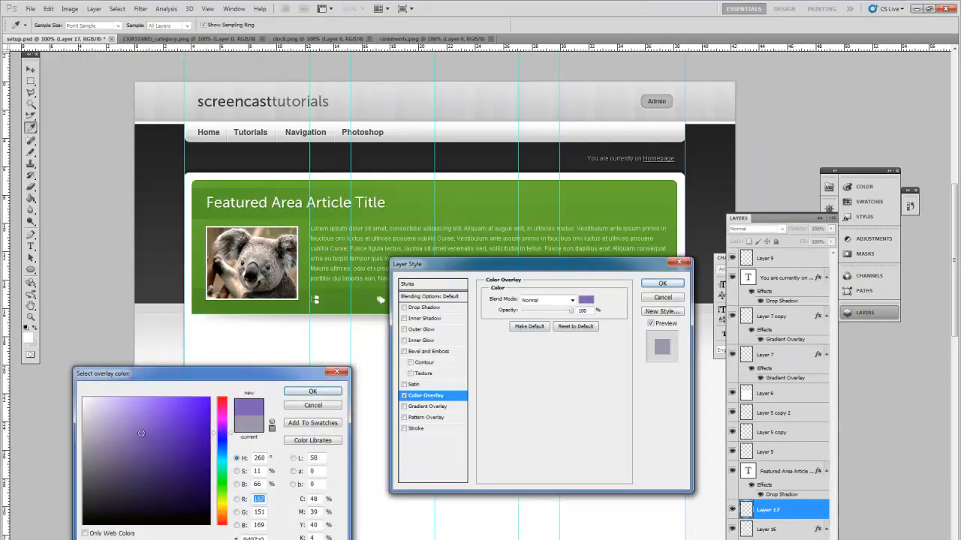
left_click(313, 391)
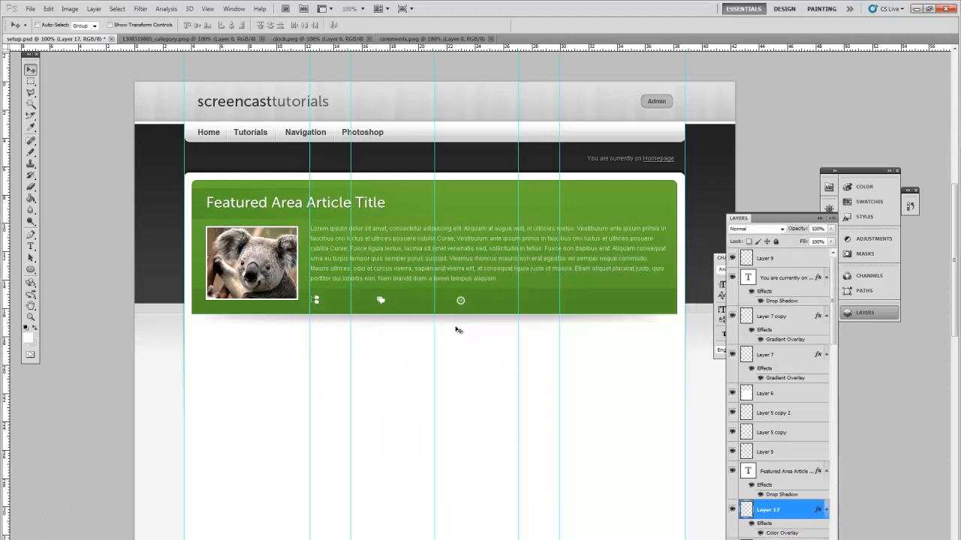
mouse_move(19, 244)
type("Example Category 5 C")
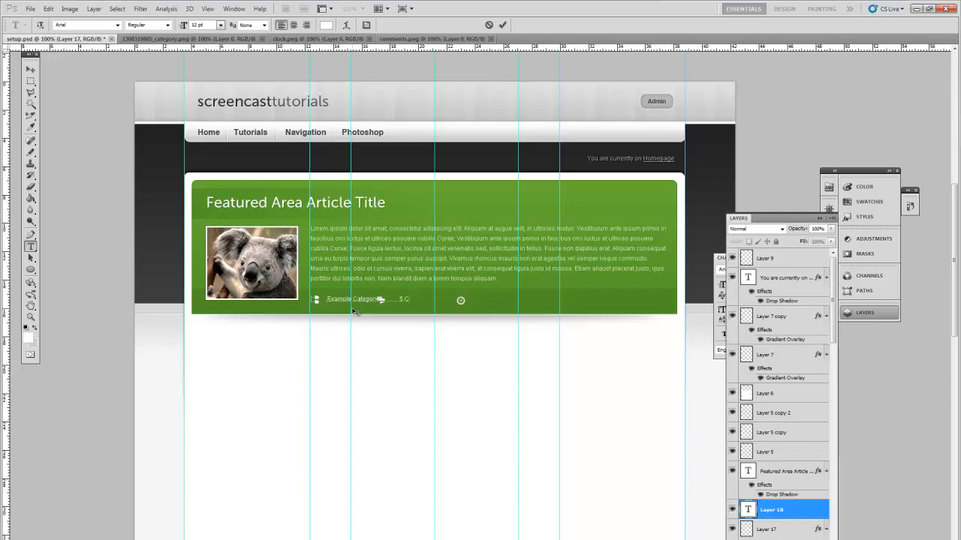
Type the 'Example Category 5 Comments 25th May' labels beside the icons
type("omments")
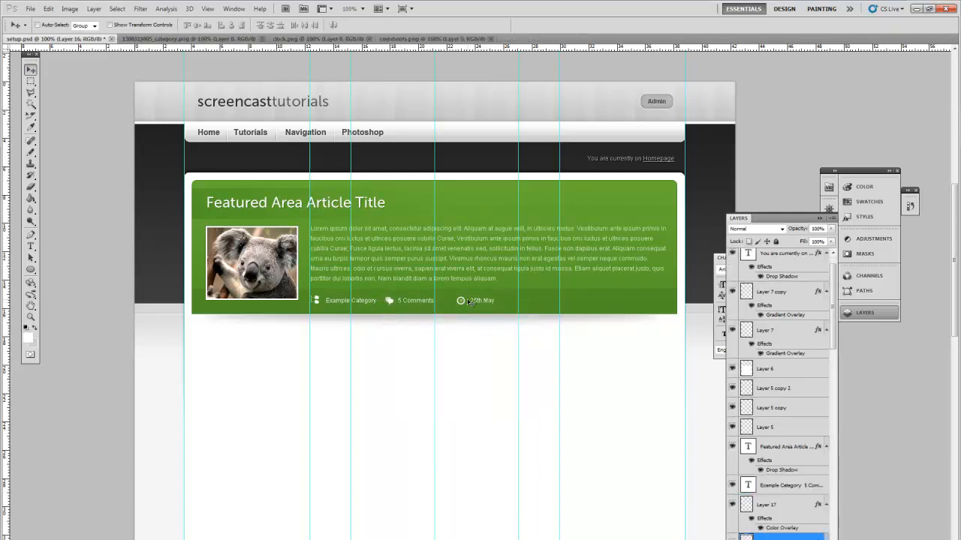
right_click(471, 301)
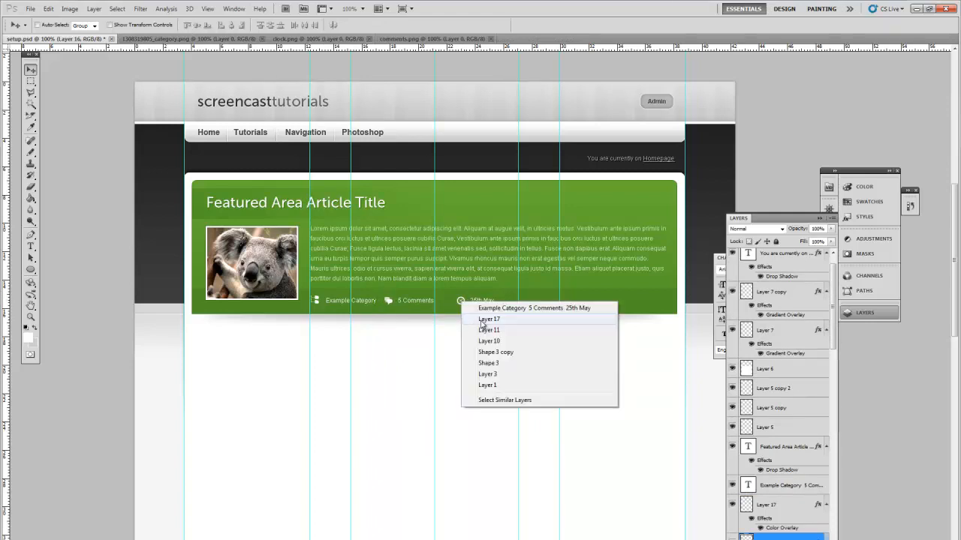
left_click(488, 319)
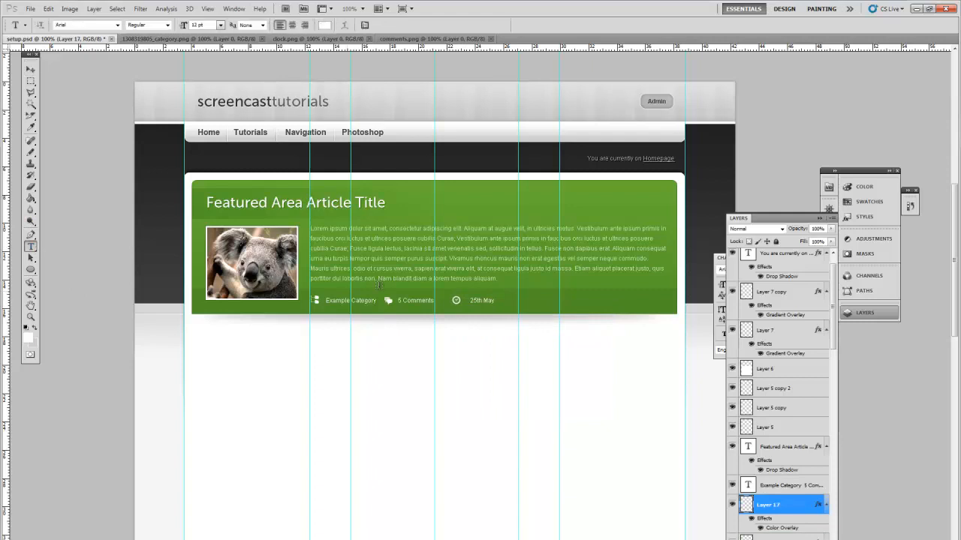
left_click(784, 484)
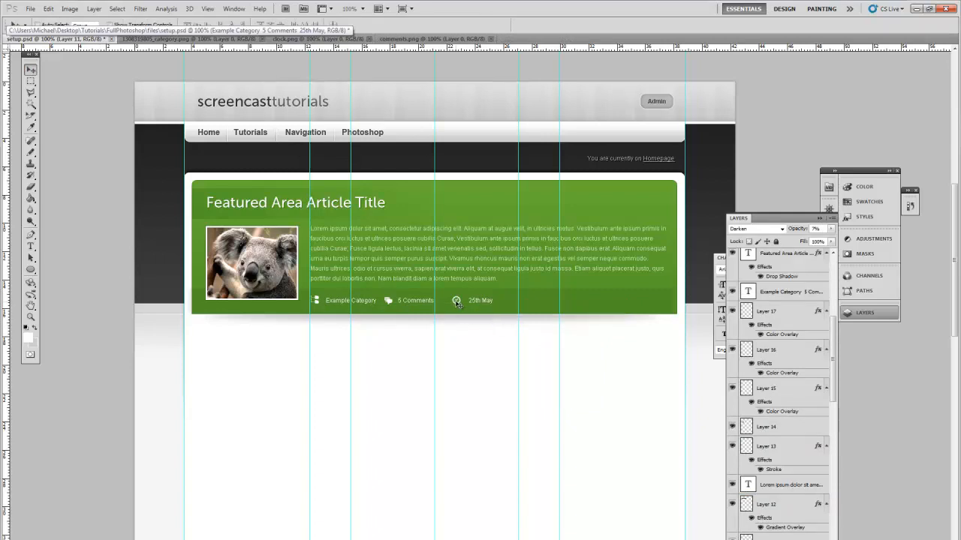
left_click(766, 311)
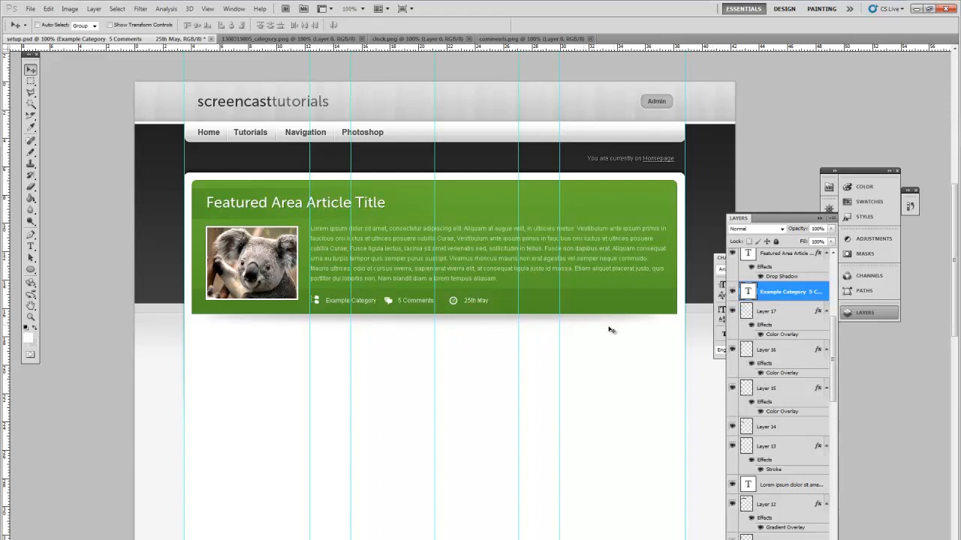
mouse_move(433, 294)
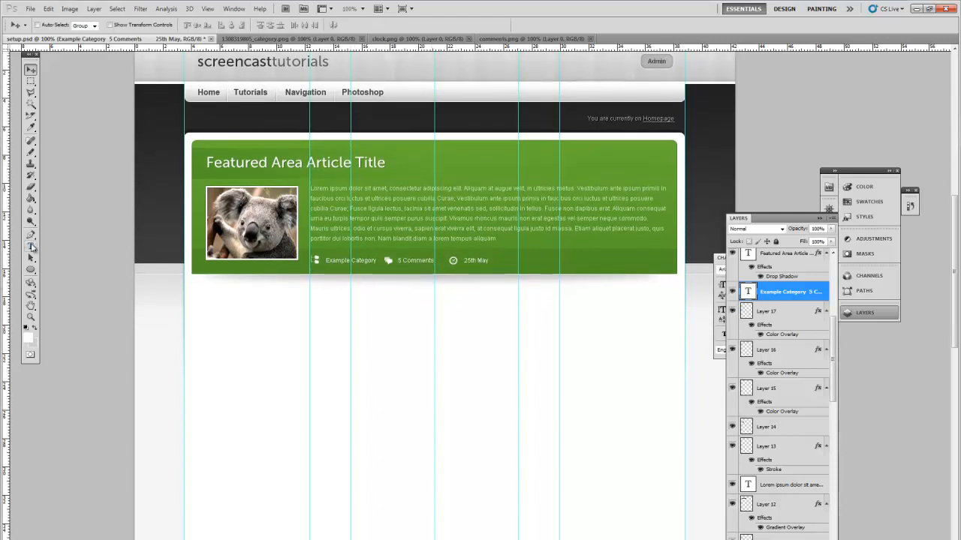
Underline Example Category and 5 Comments using the Character panel
left_click(31, 246)
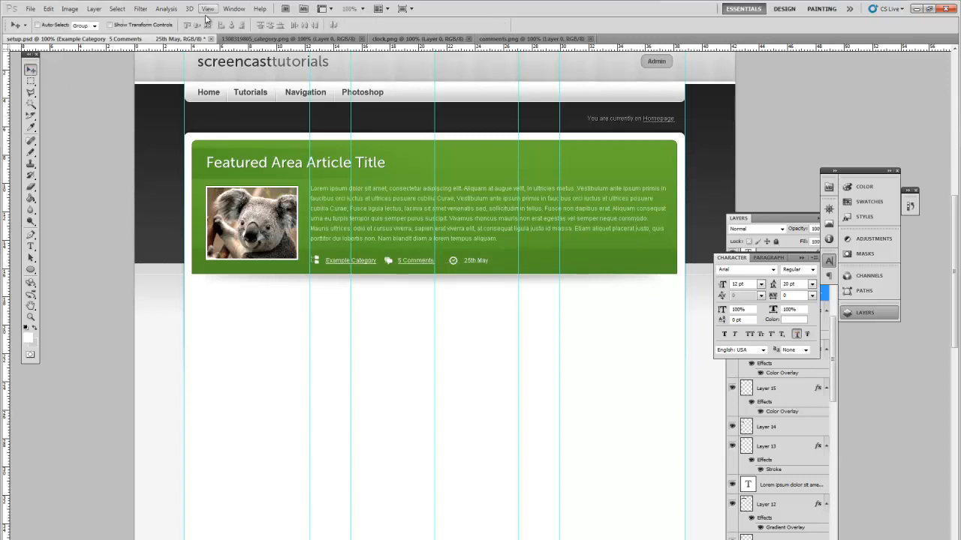
left_click(208, 9)
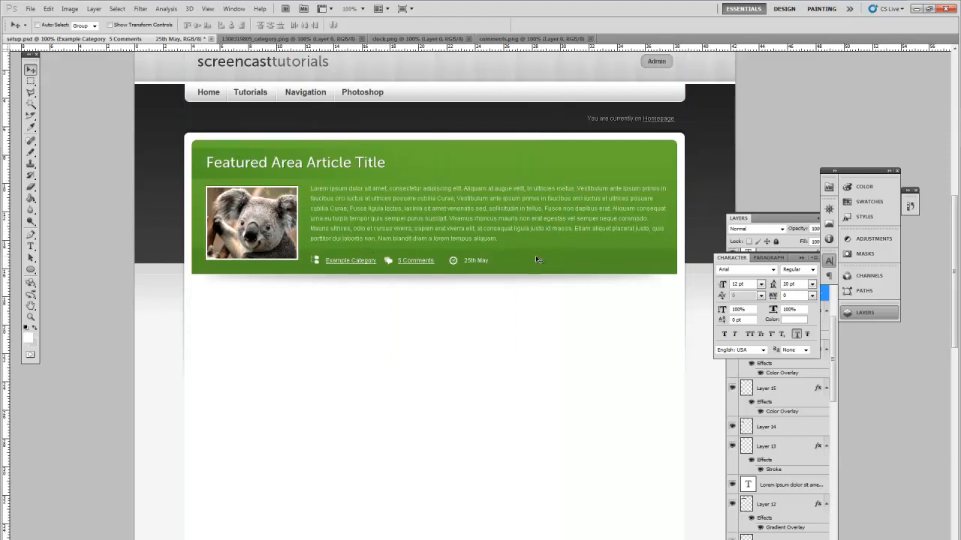
mouse_move(341, 178)
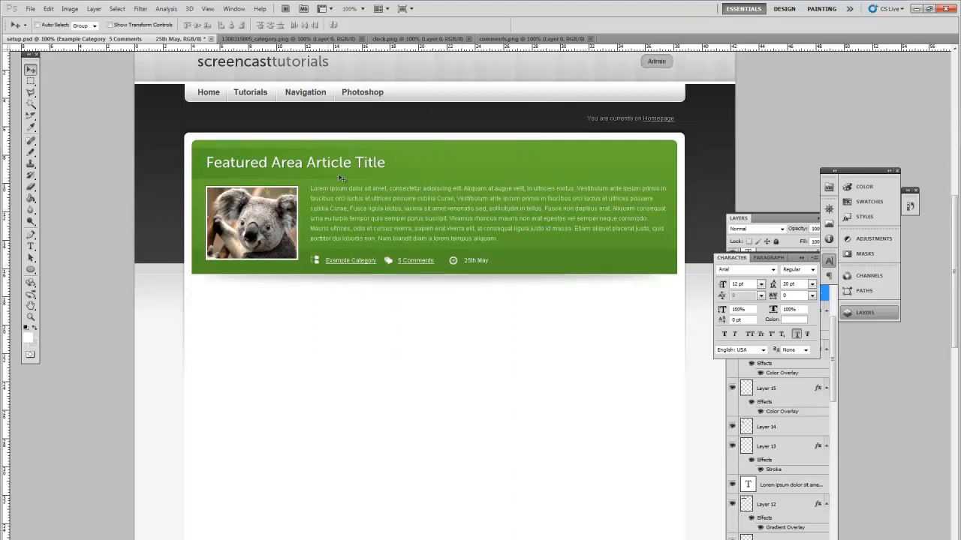
mouse_move(461, 225)
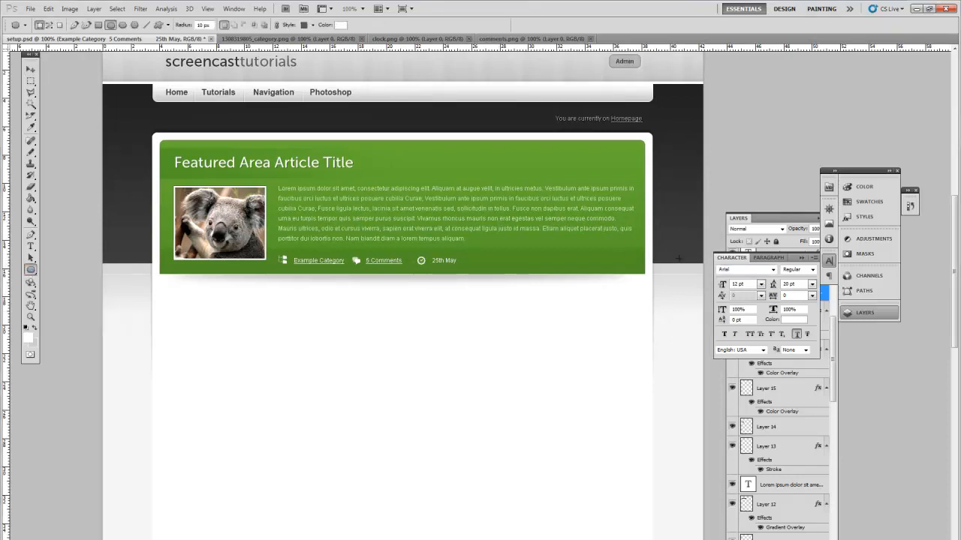
mouse_move(565, 256)
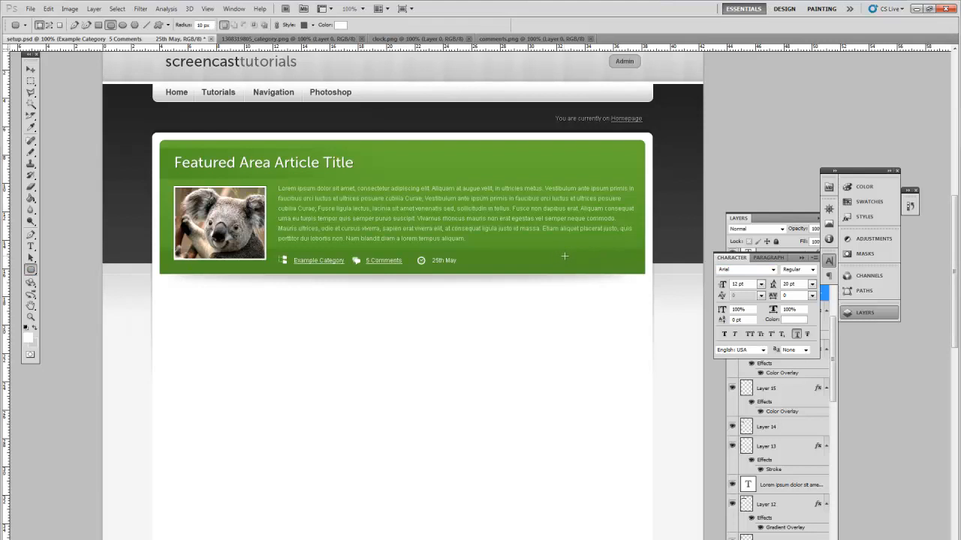
mouse_move(577, 256)
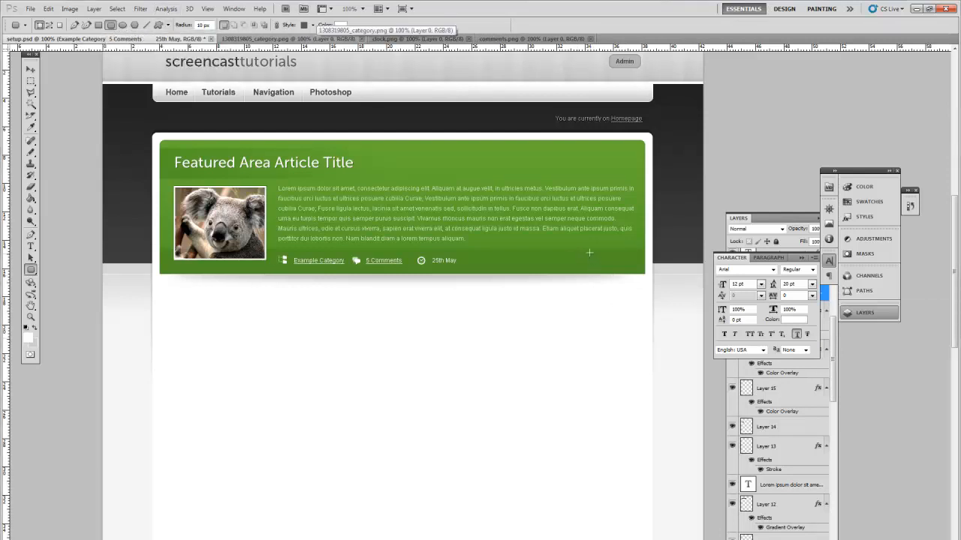
Draw white rounded tab Shape 5 at lower right and select its lower part for removal
left_click_drag(589, 253, 628, 303)
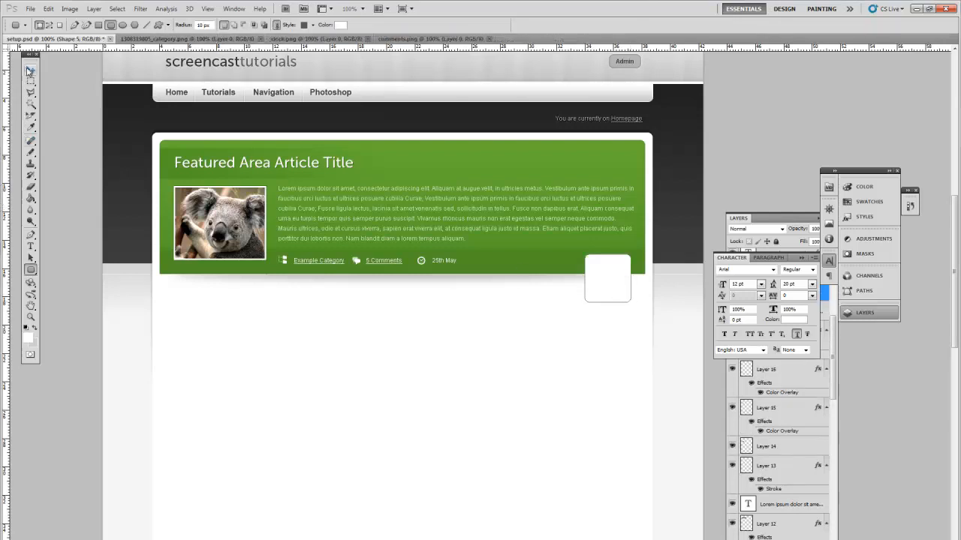
left_click(31, 70)
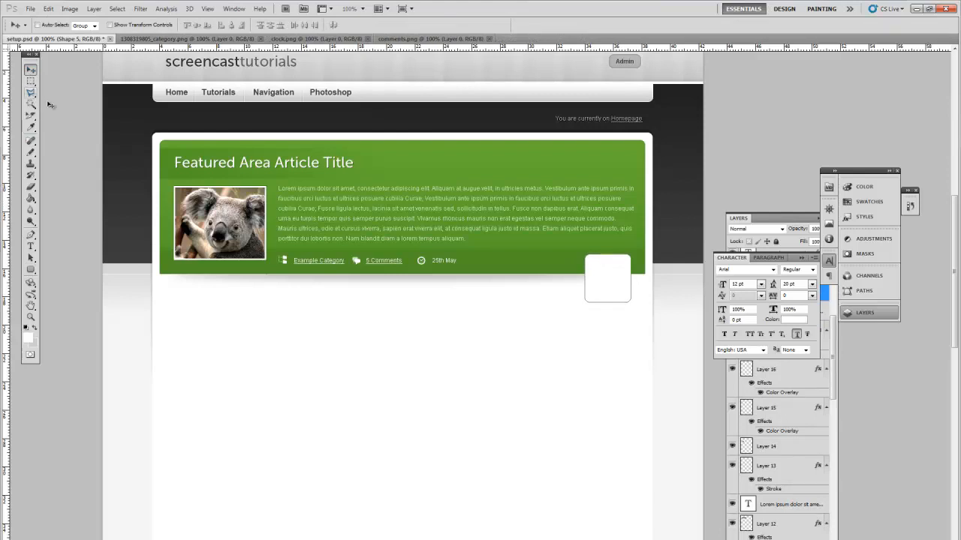
left_click(93, 8)
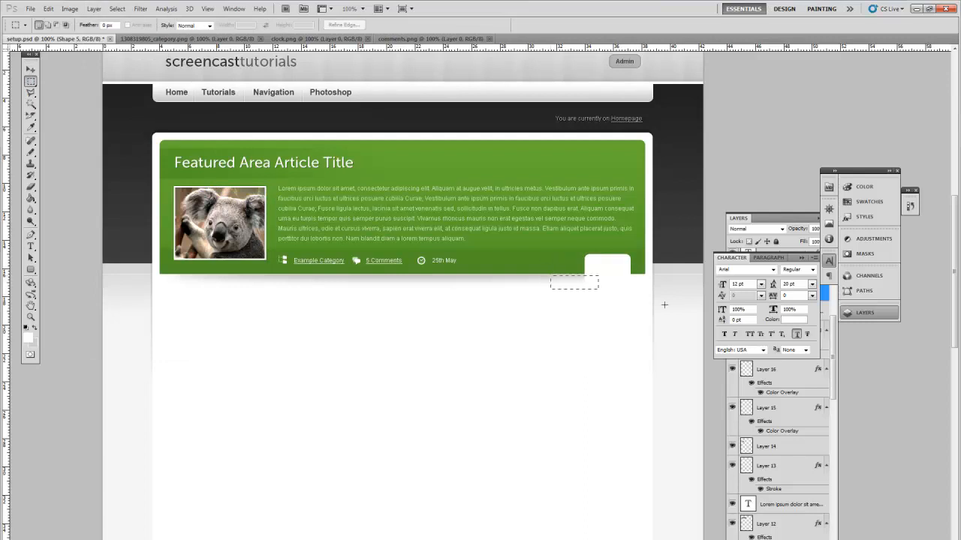
left_click_drag(598, 283, 674, 315)
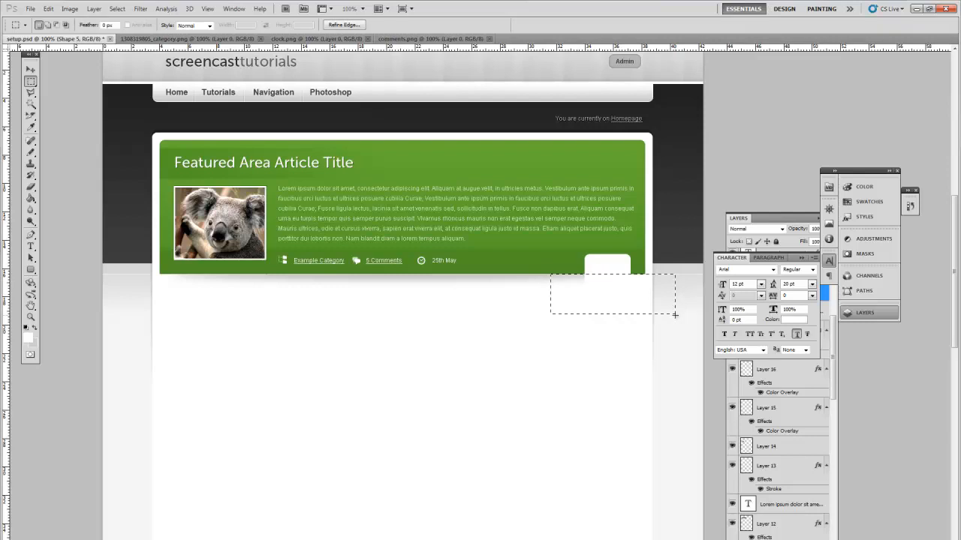
left_click(94, 8)
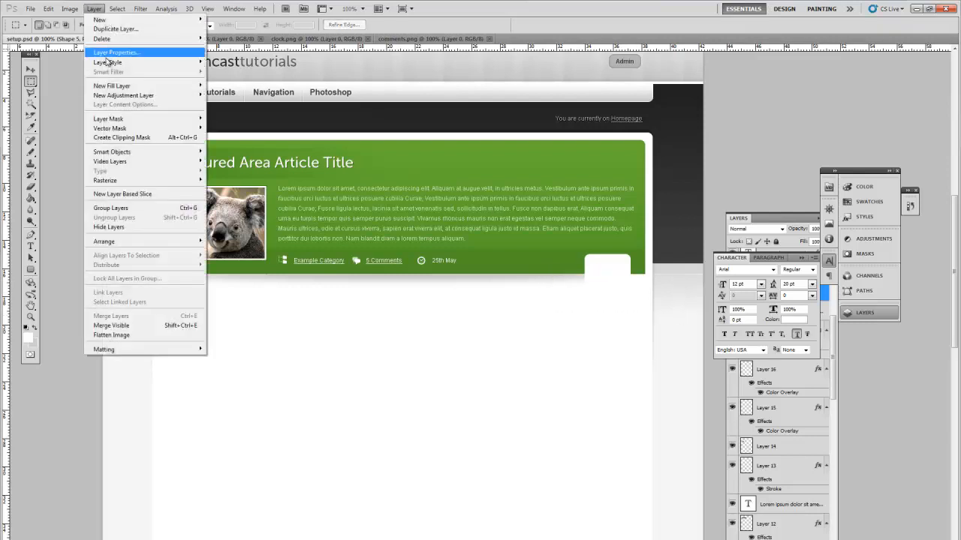
Add a Multiply drop shadow: 12% opacity, angle -90, distance 3, size 3
left_click(107, 62)
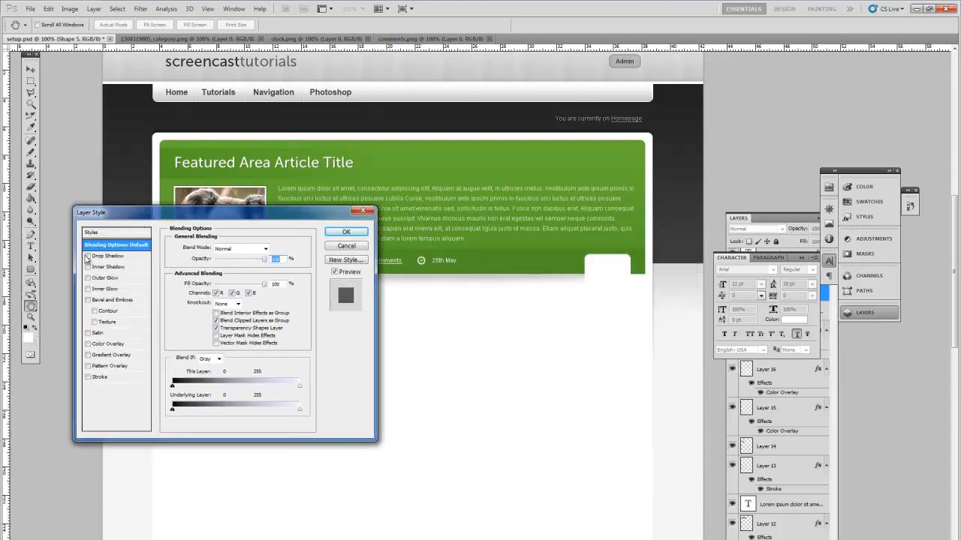
left_click(107, 256)
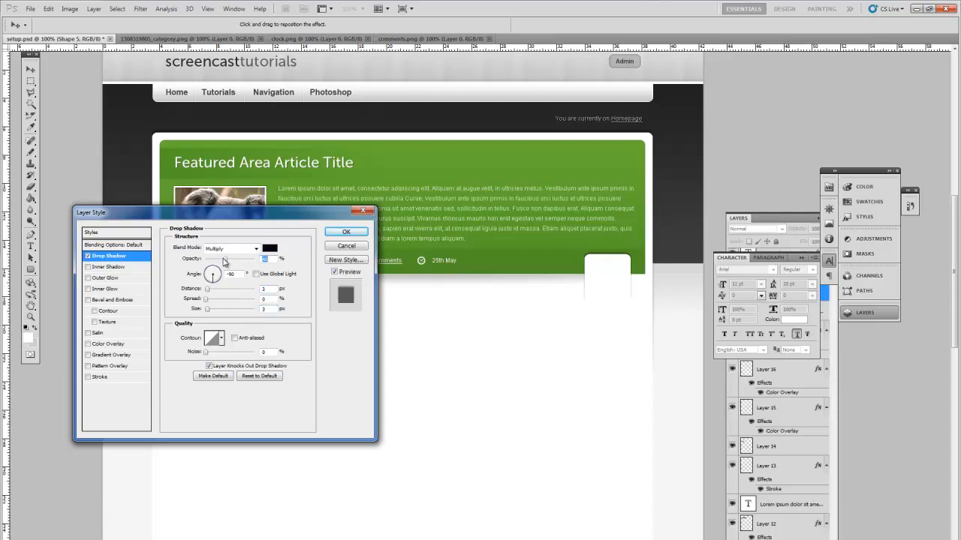
mouse_move(218, 262)
type("12")
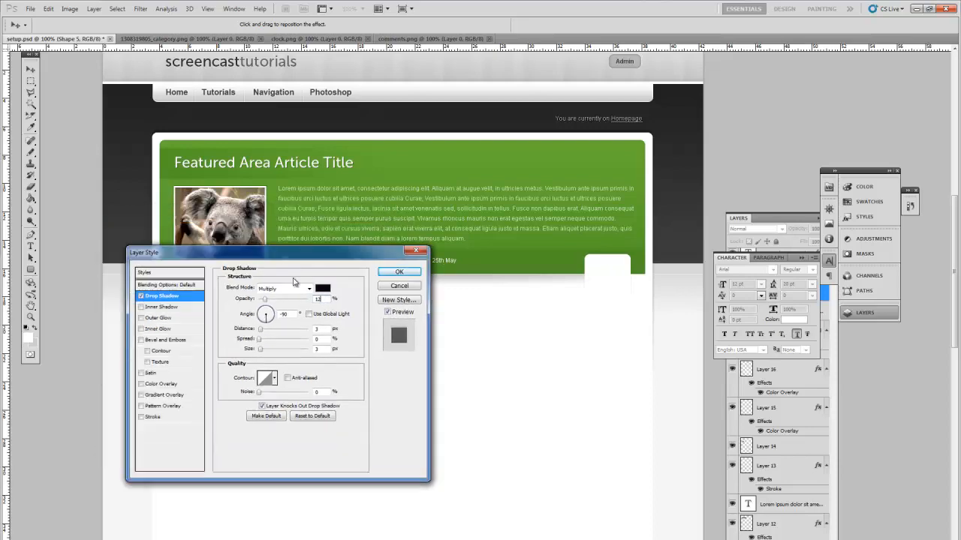
left_click_drag(142, 253, 131, 154)
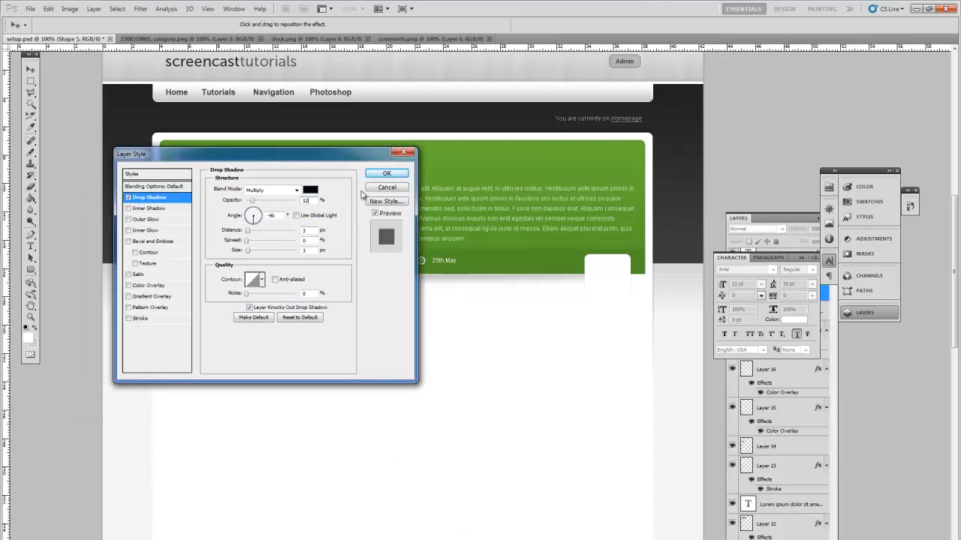
left_click(386, 172)
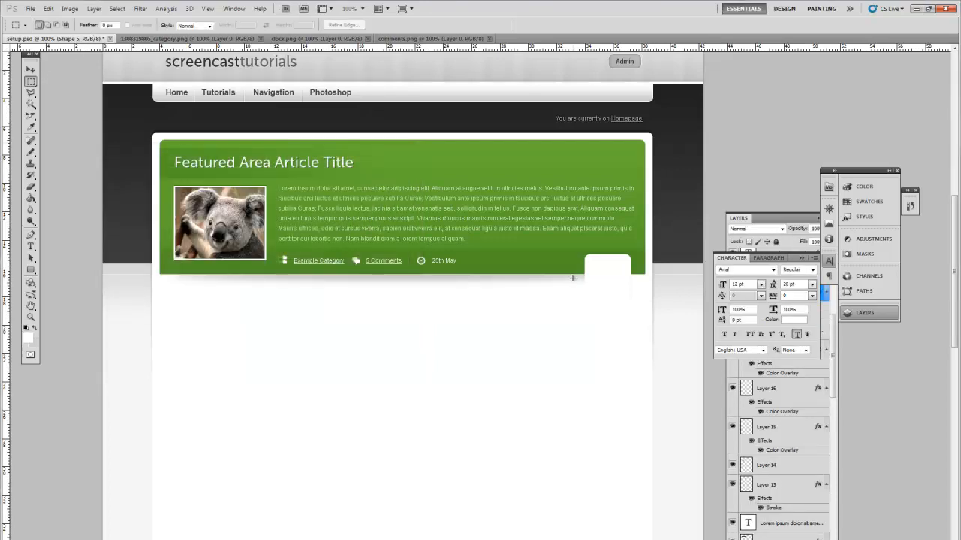
Give the tab a reversed, light grey gradient overlay
left_click_drag(571, 278, 691, 360)
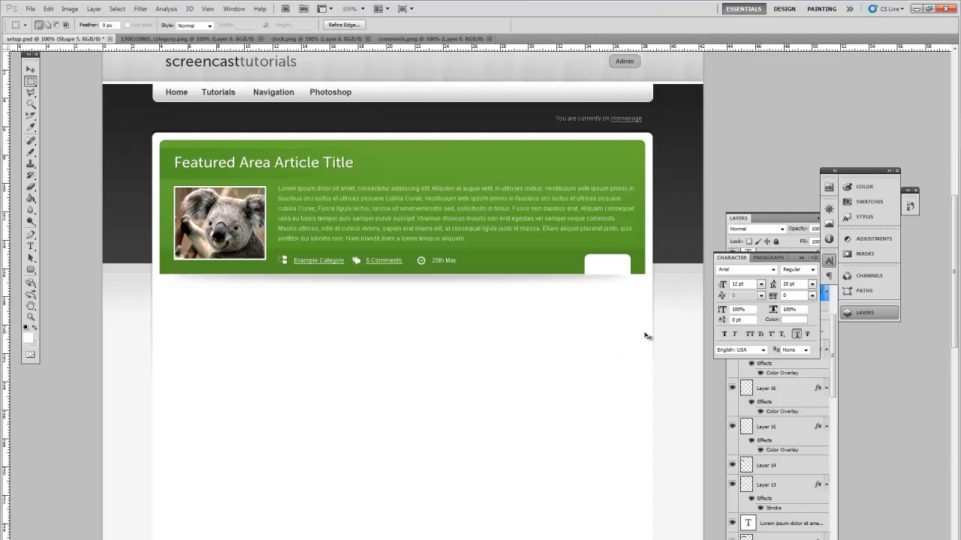
left_click(30, 69)
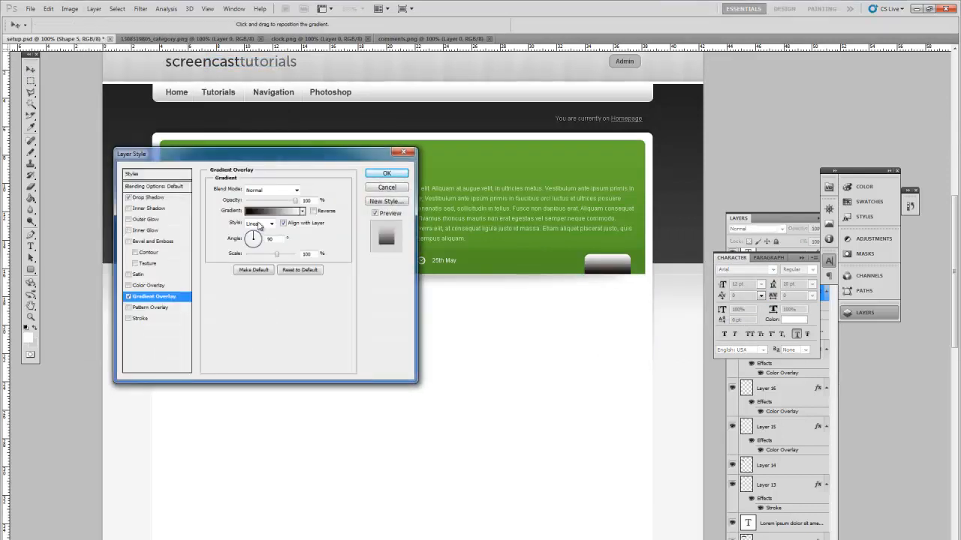
left_click(314, 211)
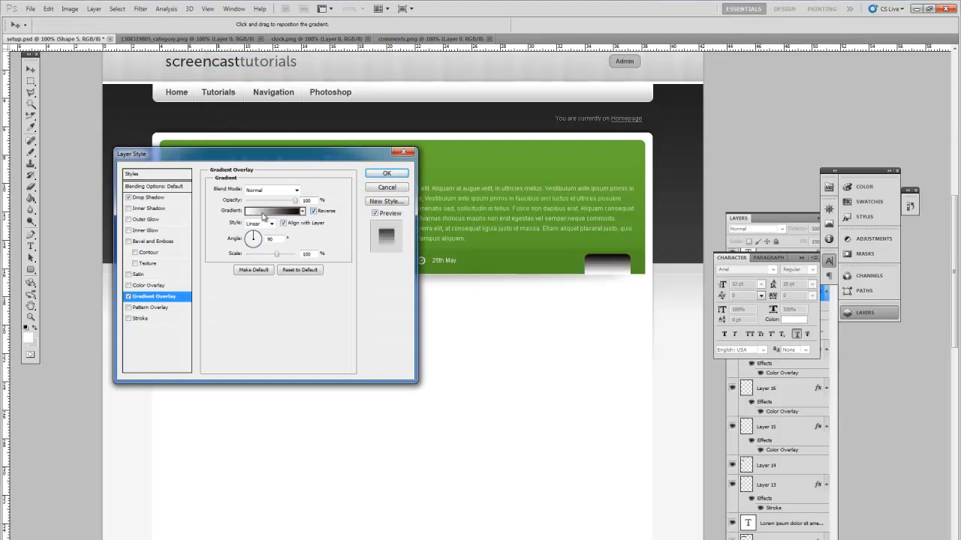
left_click(274, 210)
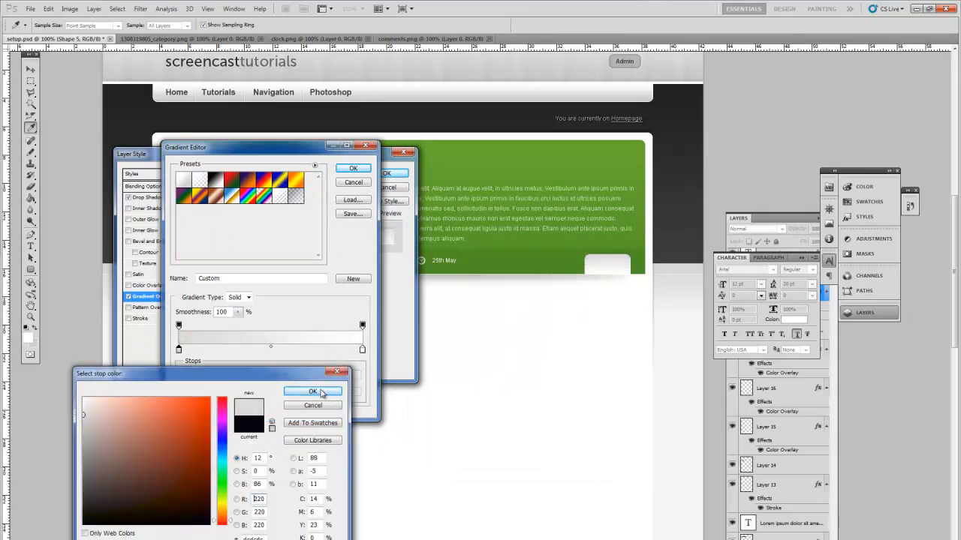
left_click(313, 391)
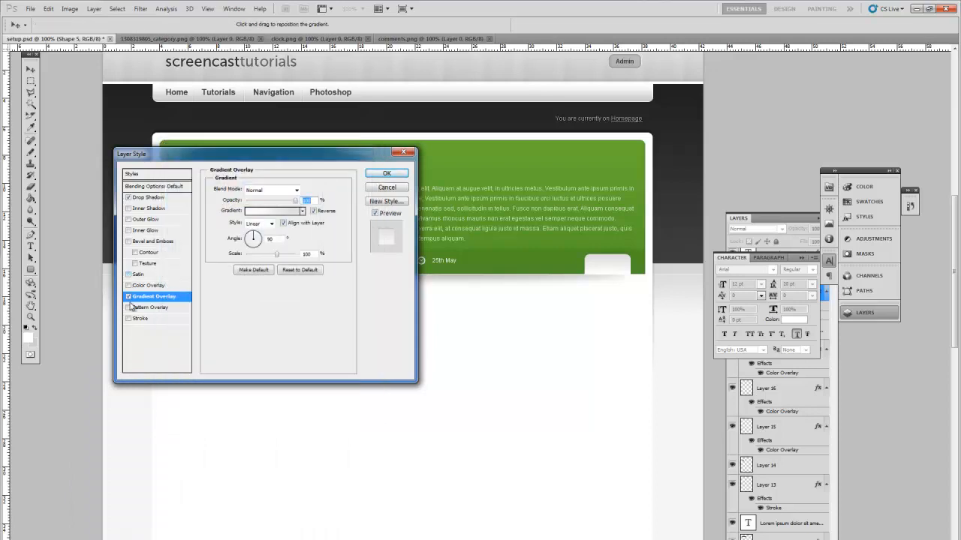
Add a thin white outline stroke to the tab and confirm the layer style
left_click(140, 318)
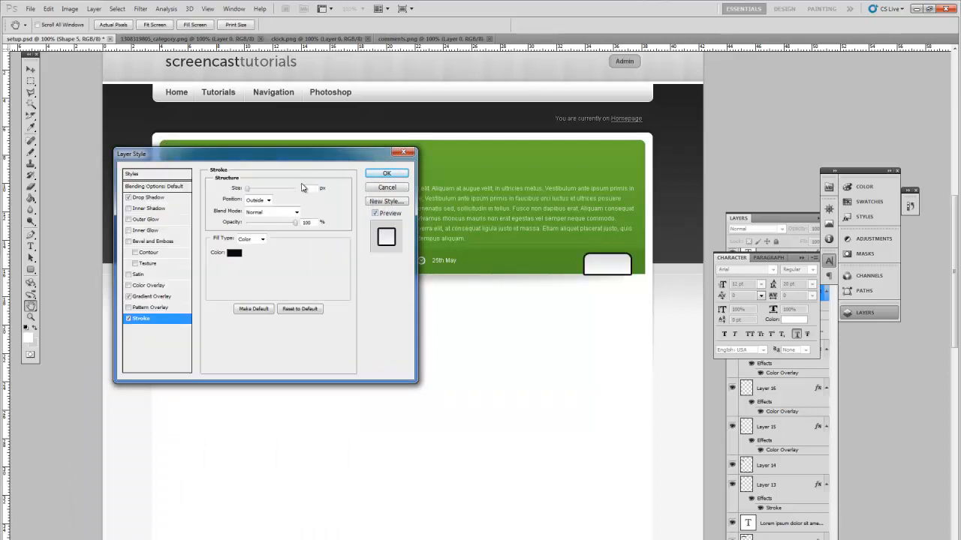
left_click(234, 252)
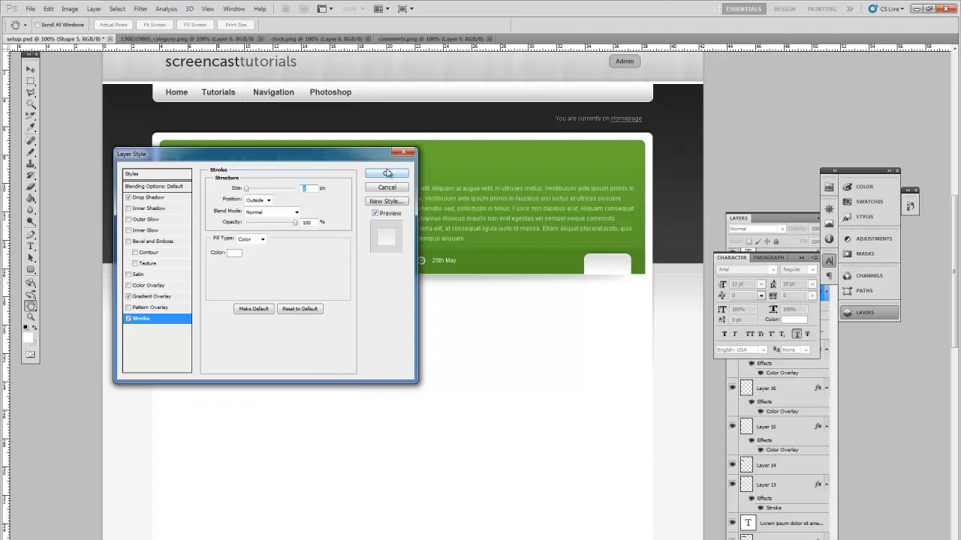
left_click(386, 173)
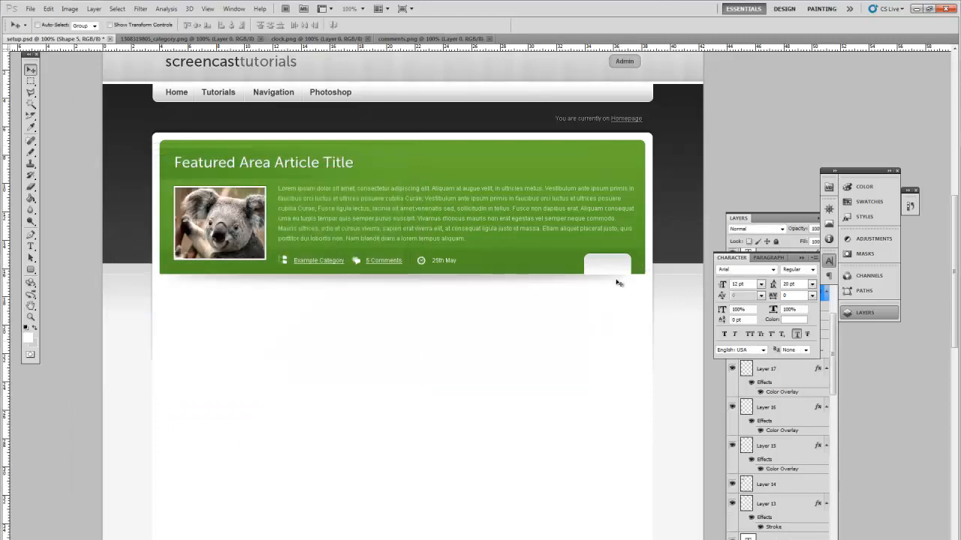
mouse_move(593, 276)
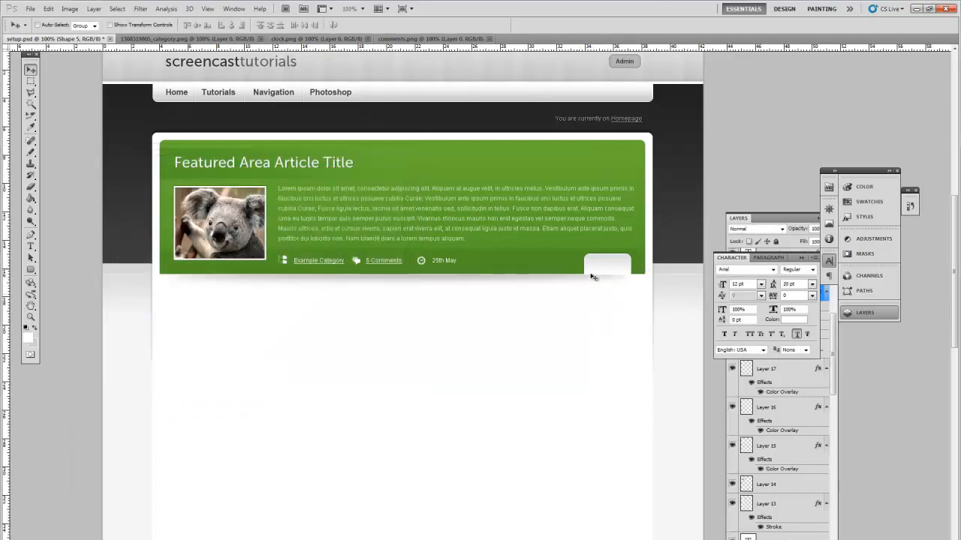
mouse_move(576, 285)
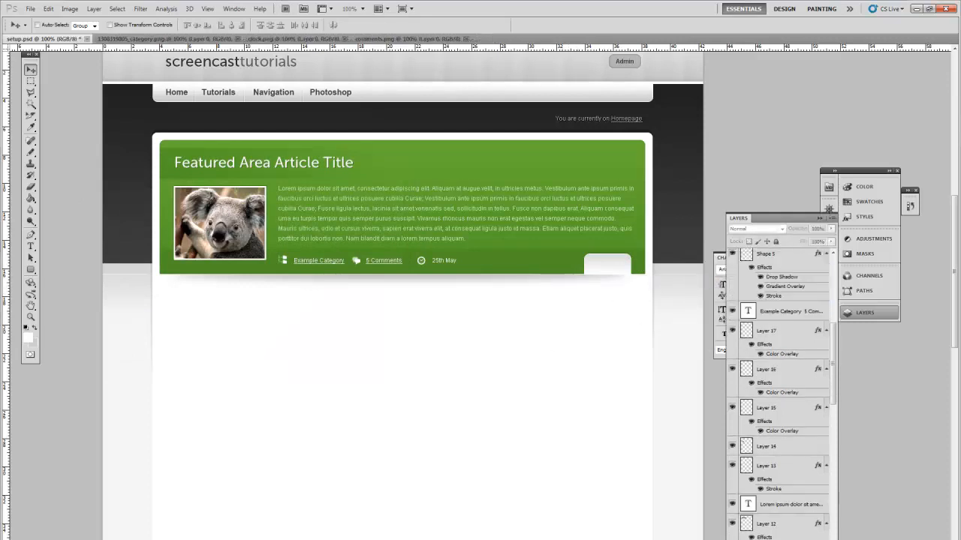
mouse_move(548, 280)
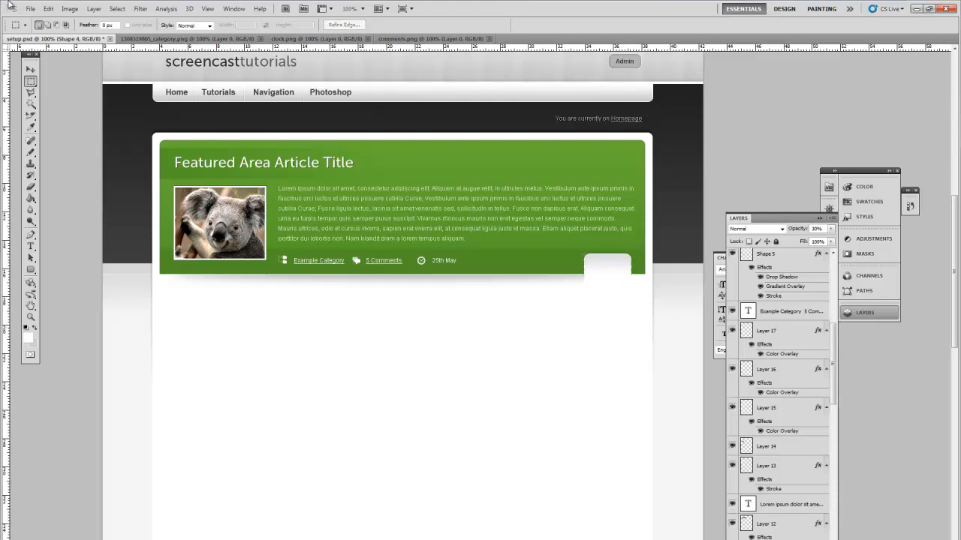
Return to the Move tool with the full layer list visible
left_click(30, 69)
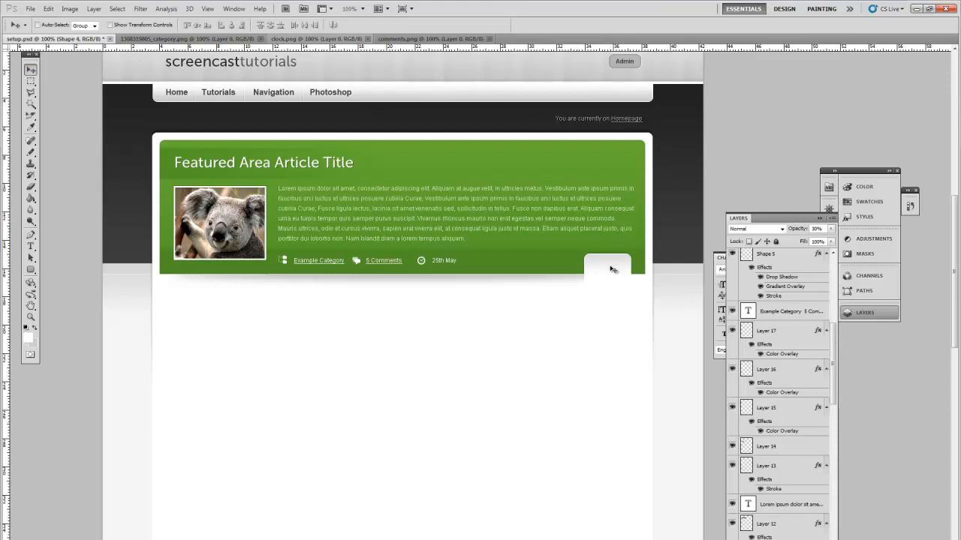
mouse_move(610, 274)
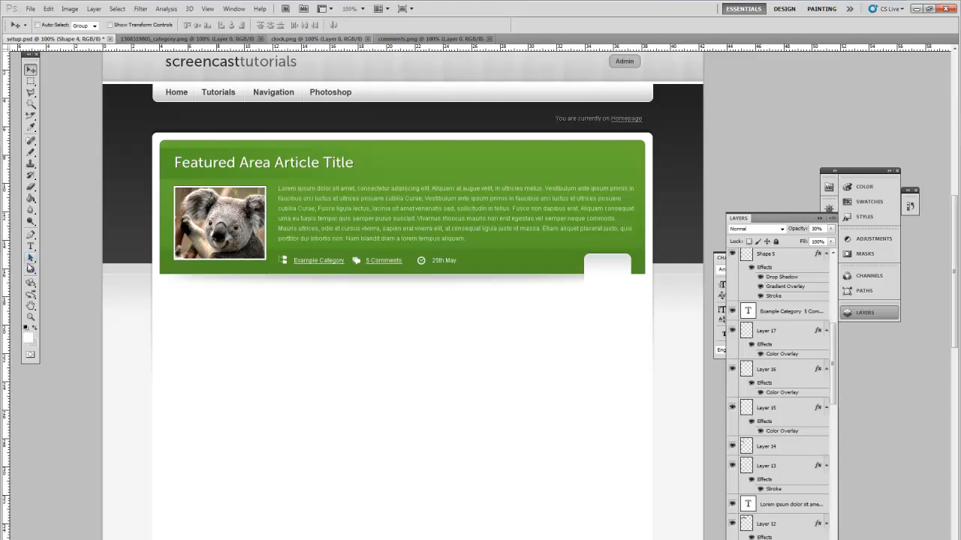
Draw a small right-pointing arrow on the tab as Shape 6, using the Custom Shape tool
left_click(31, 268)
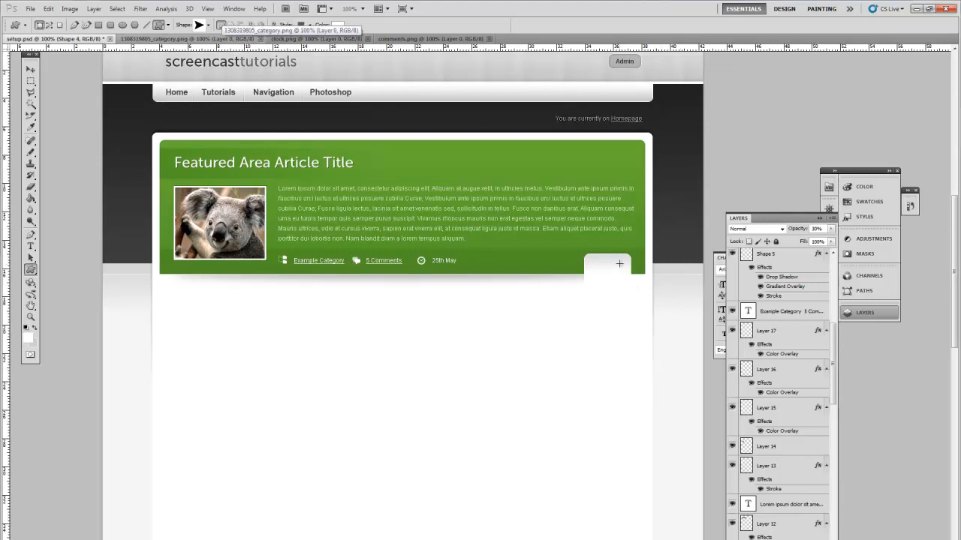
mouse_move(621, 265)
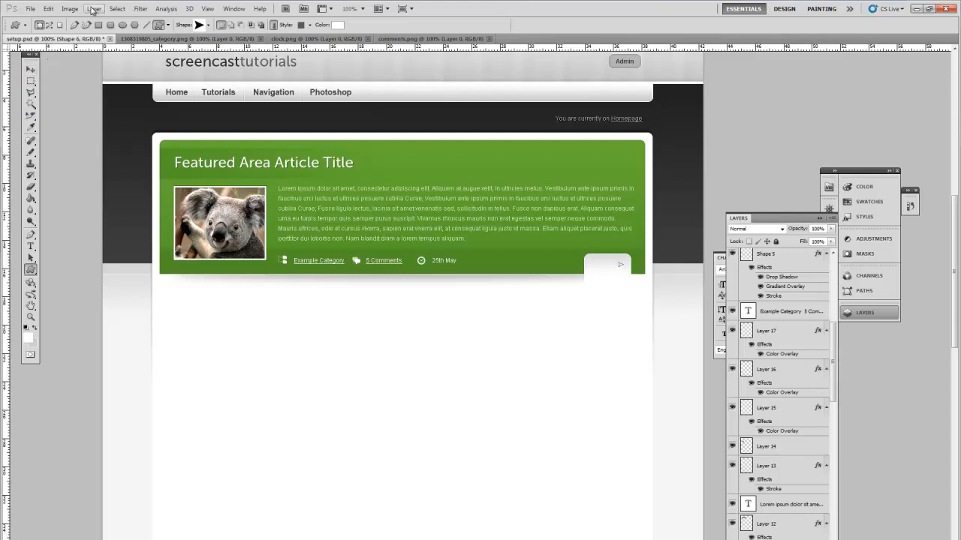
left_click(31, 69)
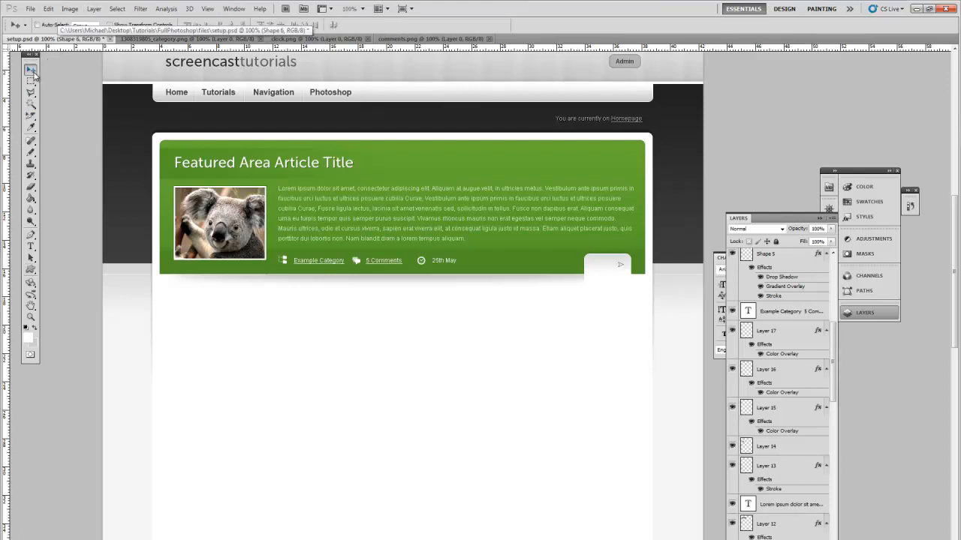
left_click(94, 8)
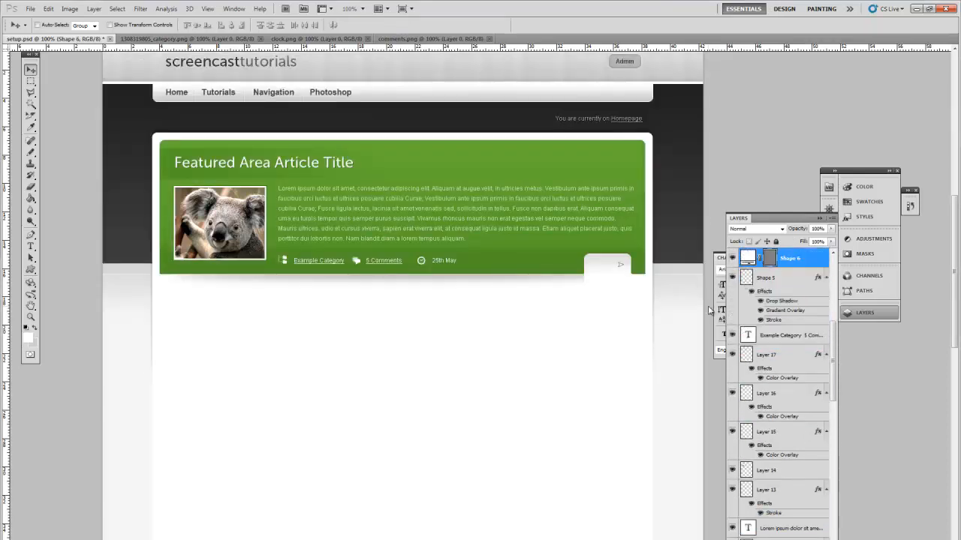
Give Shape 6 a grey Color Overlay, a black Darken Inner Glow and a thin Stroke
left_click(94, 9)
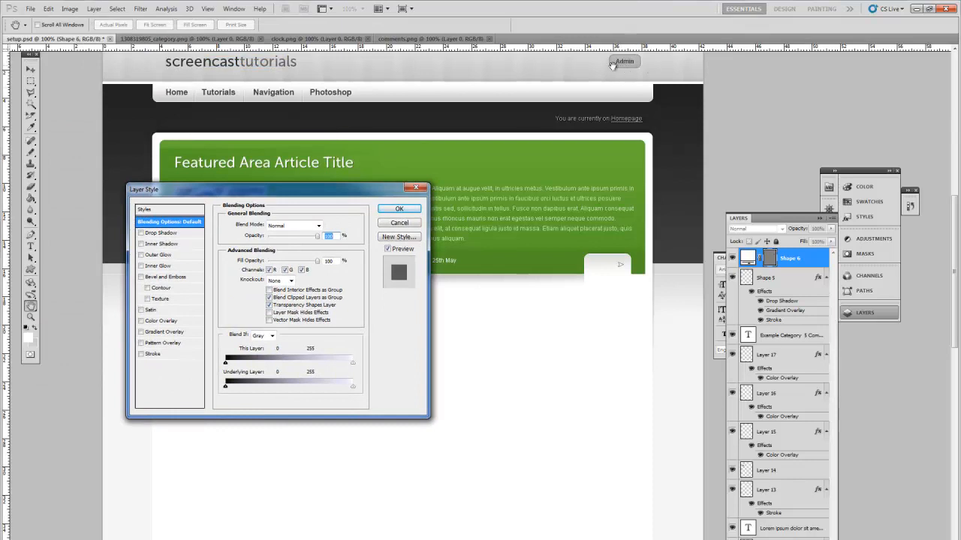
left_click(141, 320)
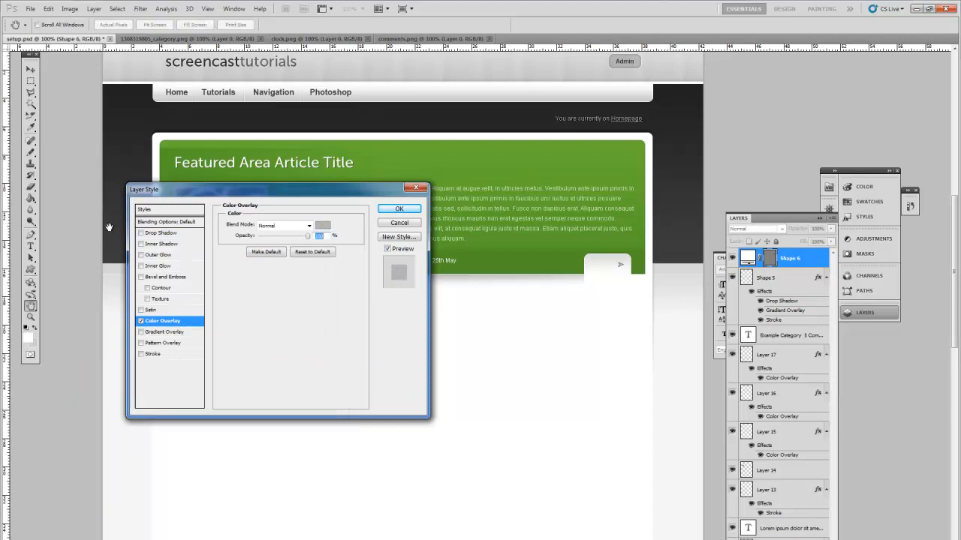
left_click(160, 265)
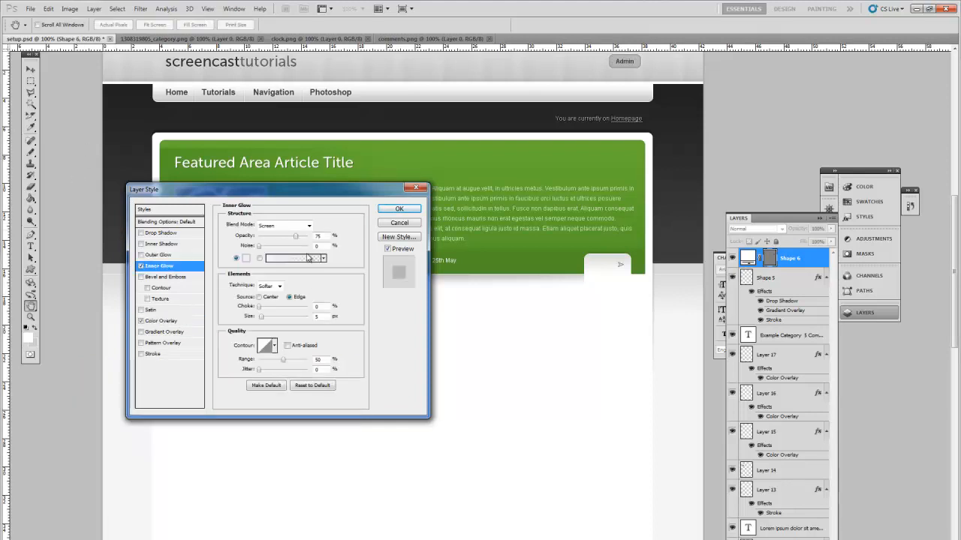
left_click(283, 226)
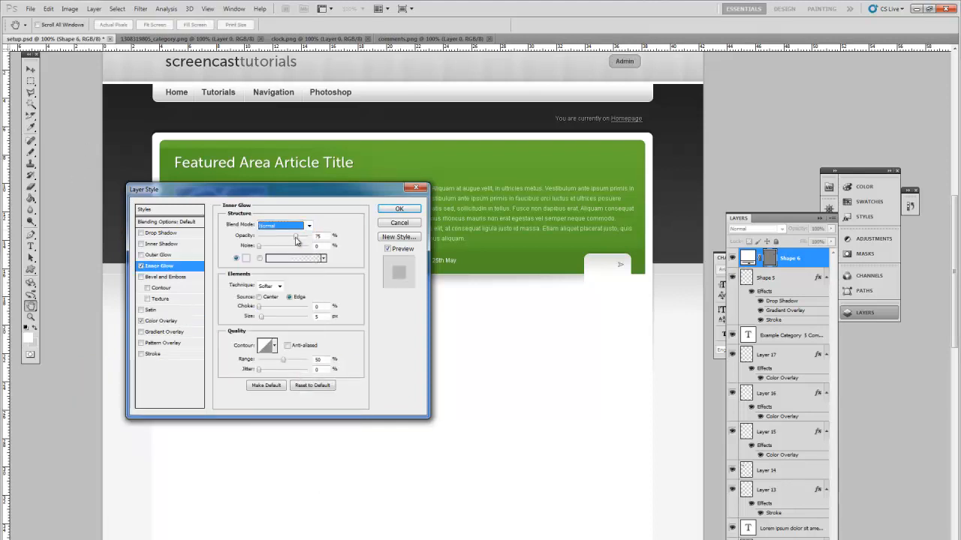
left_click(281, 225)
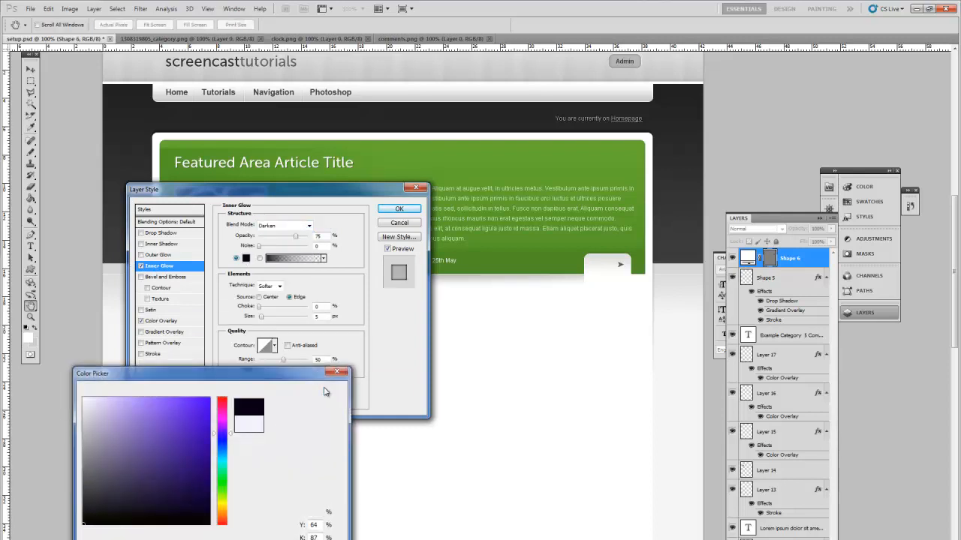
left_click(336, 373)
type("15")
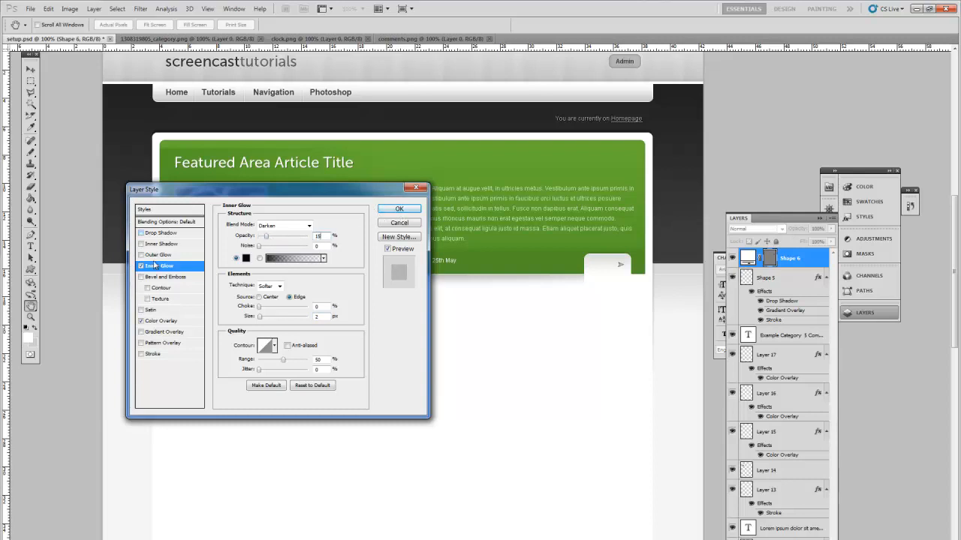
left_click(153, 353)
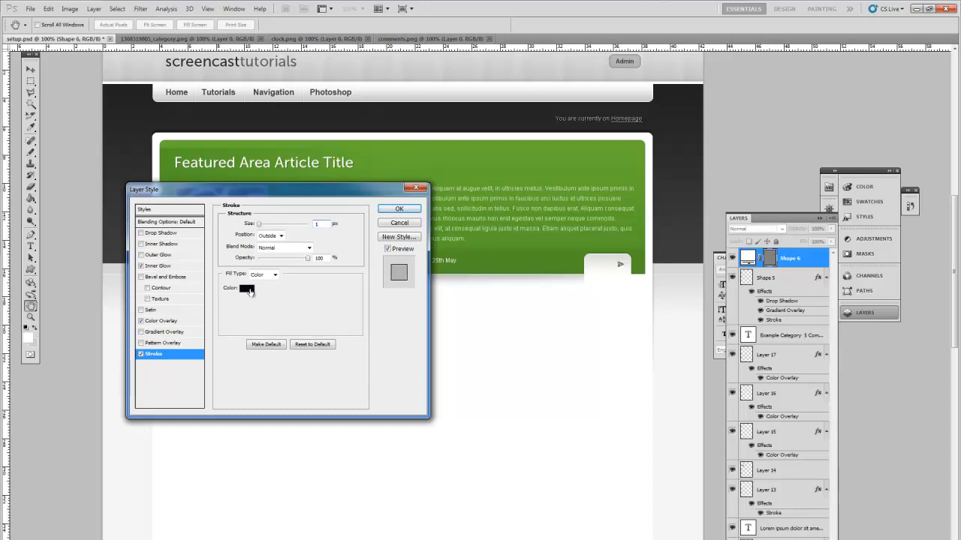
left_click(246, 289)
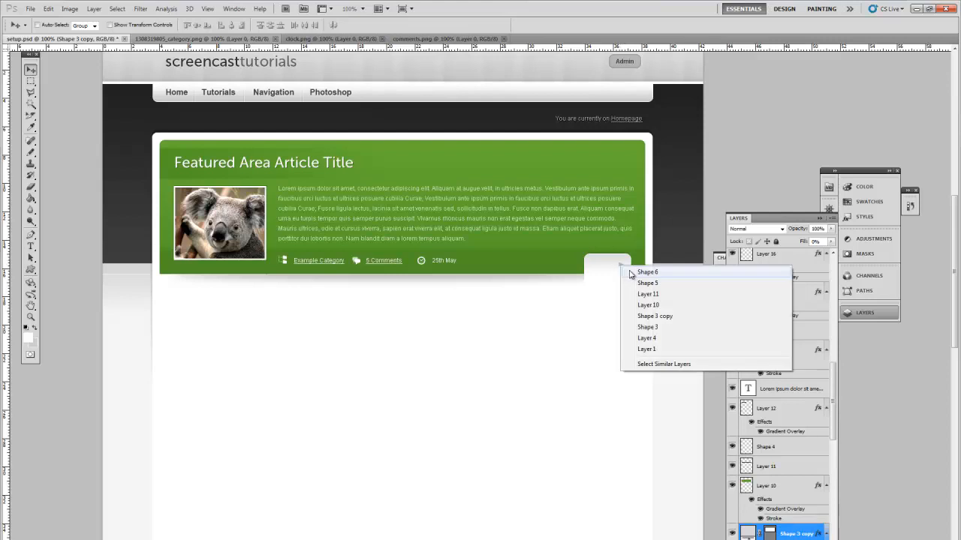
Duplicate the Shape 6 arrow, flip the copy horizontally, and place it left of the original
left_click(646, 272)
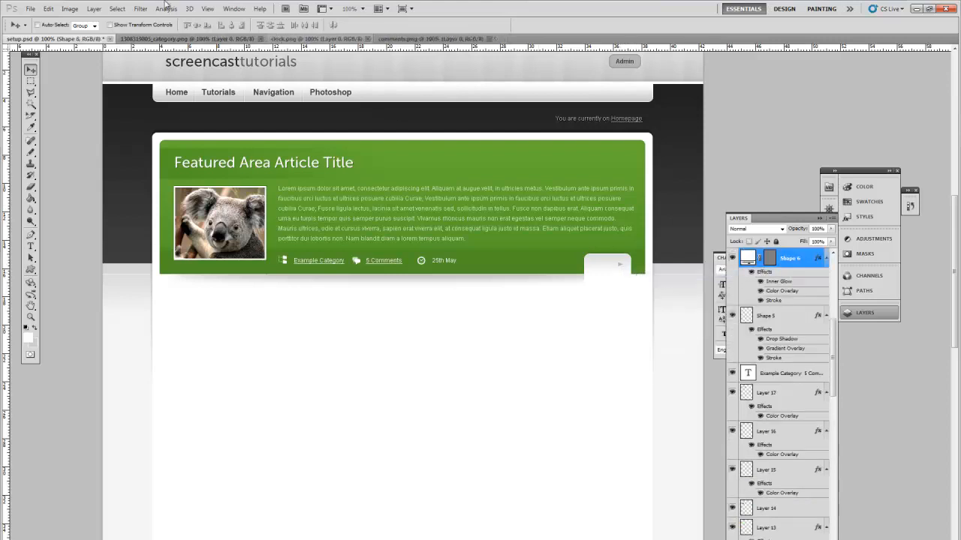
left_click(93, 8)
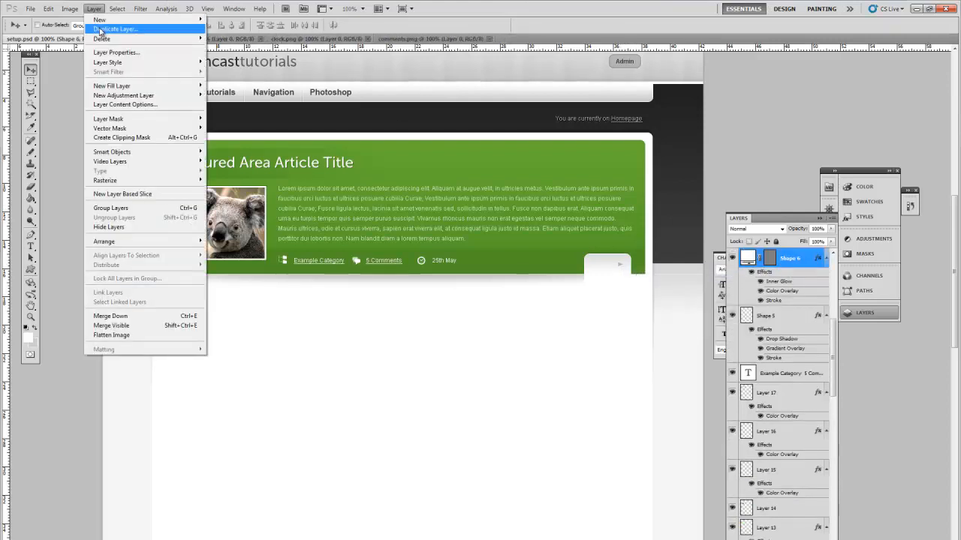
left_click(115, 29)
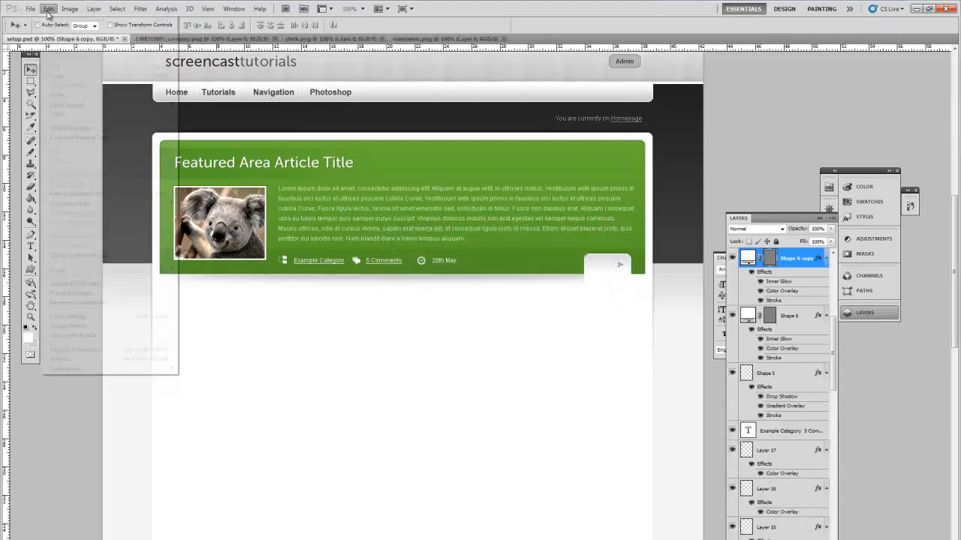
left_click(48, 9)
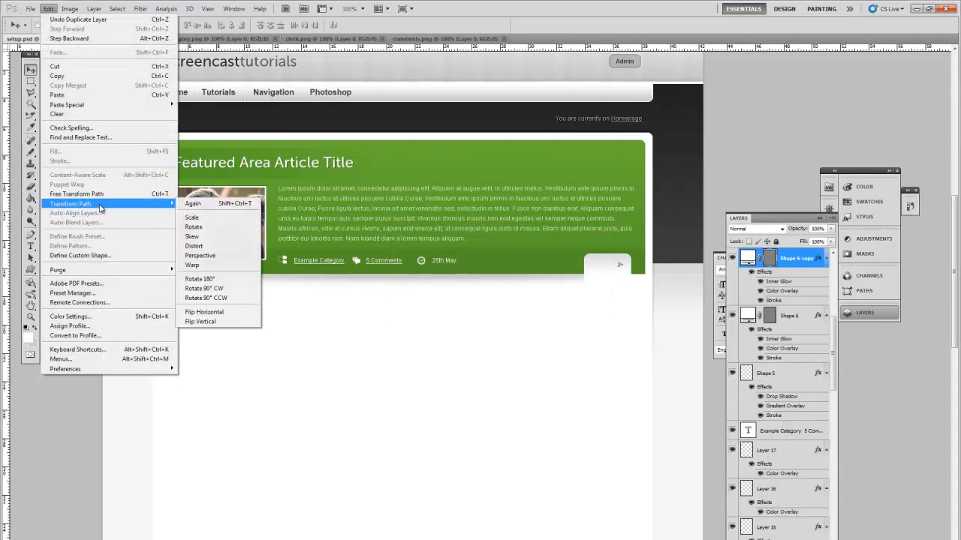
mouse_move(223, 311)
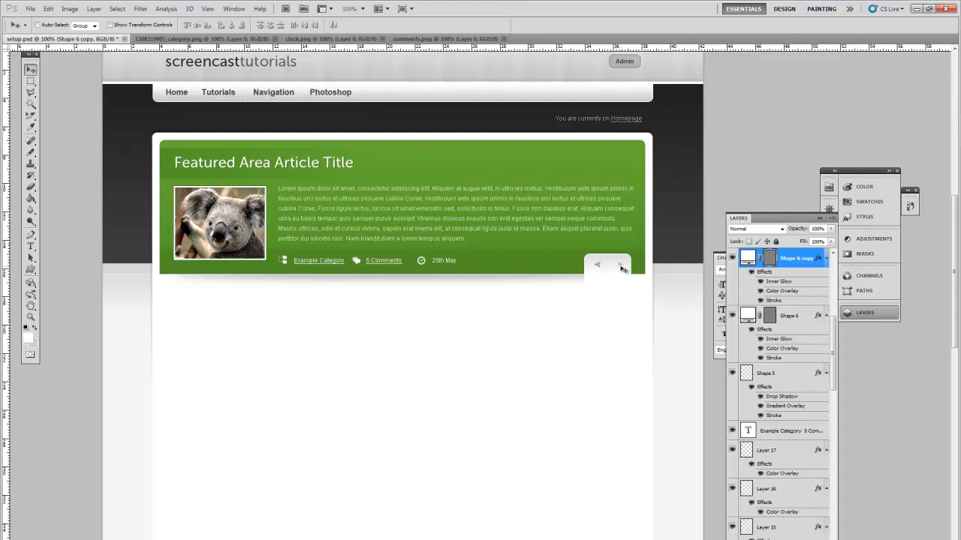
left_click(788, 316)
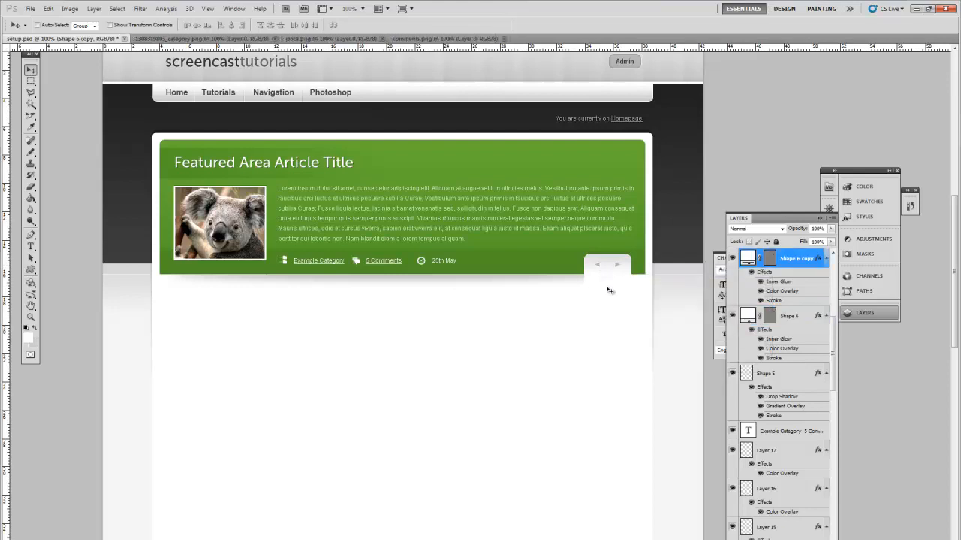
mouse_move(625, 168)
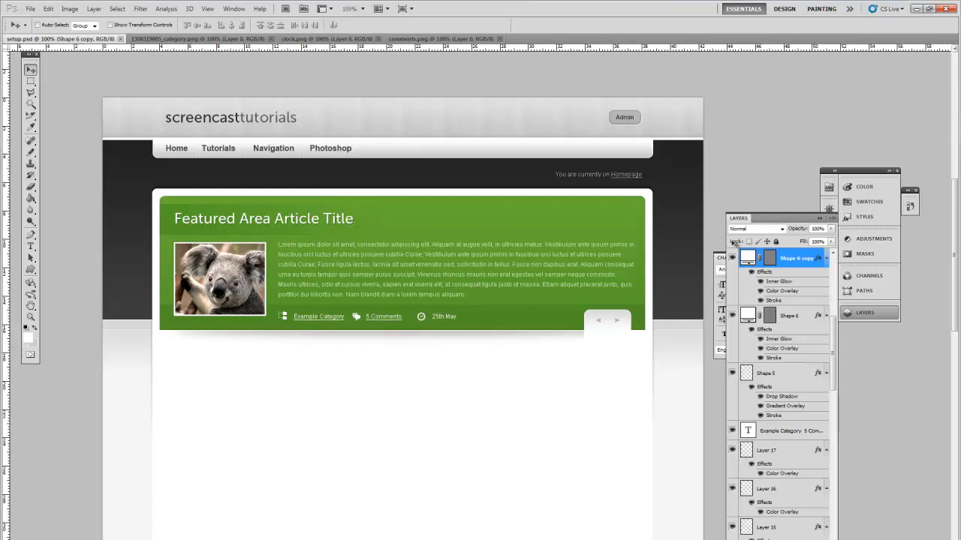
mouse_move(957, 229)
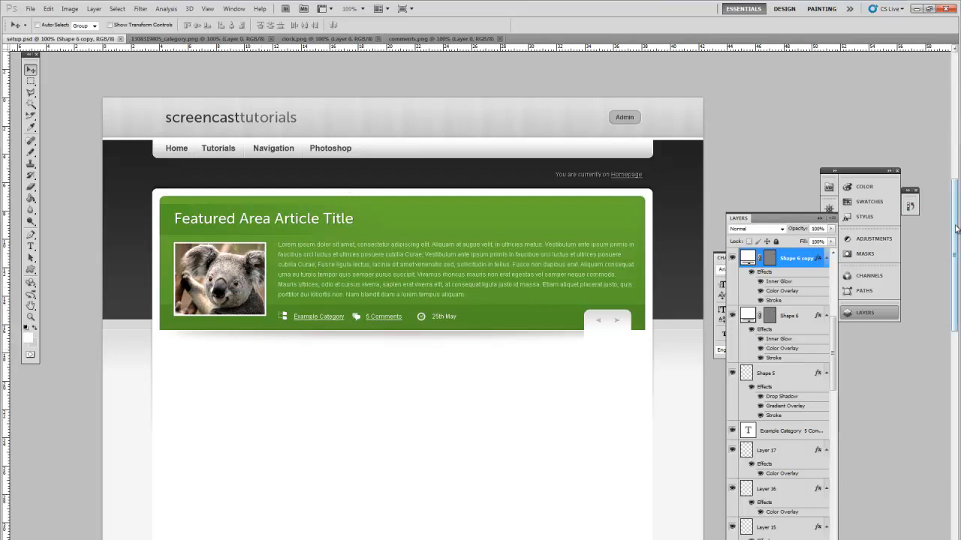
scroll("down", 3)
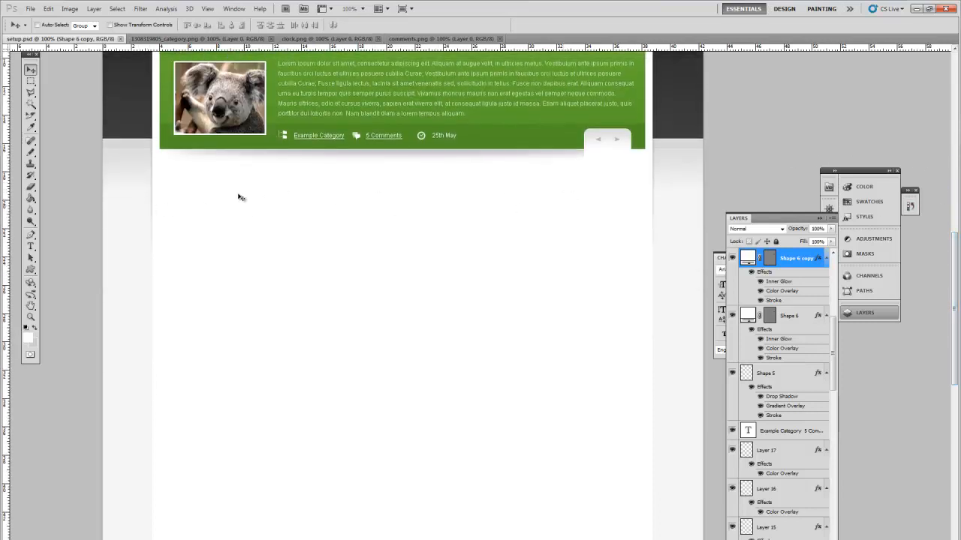
mouse_move(557, 219)
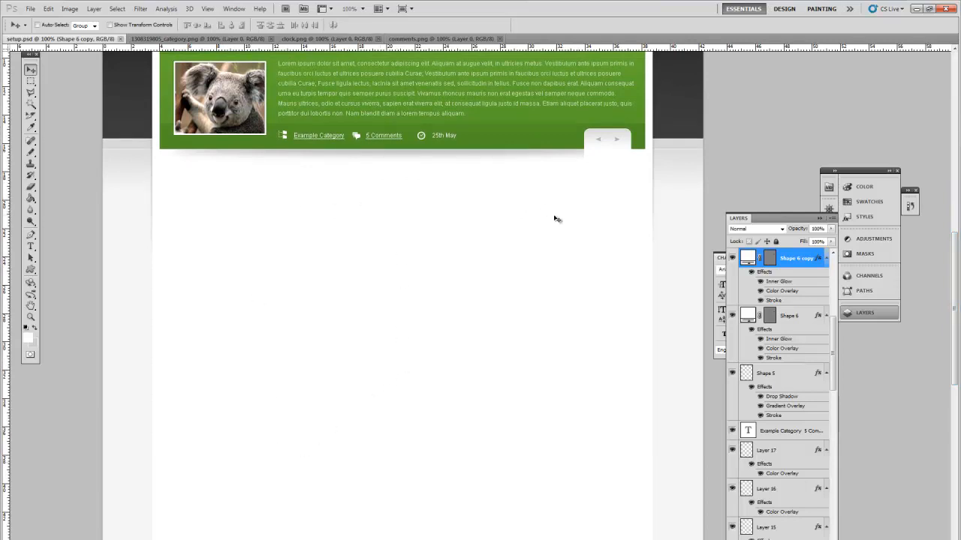